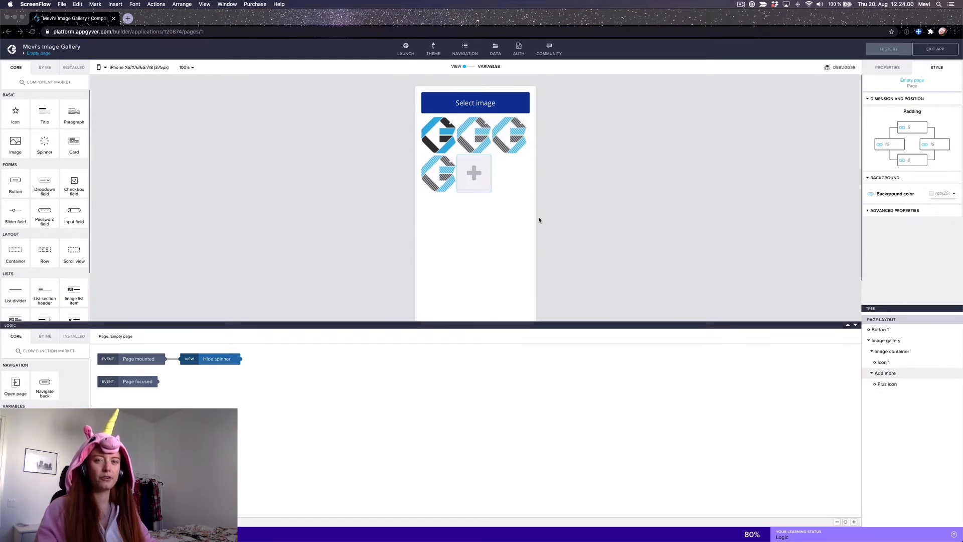
mouse_move(588, 188)
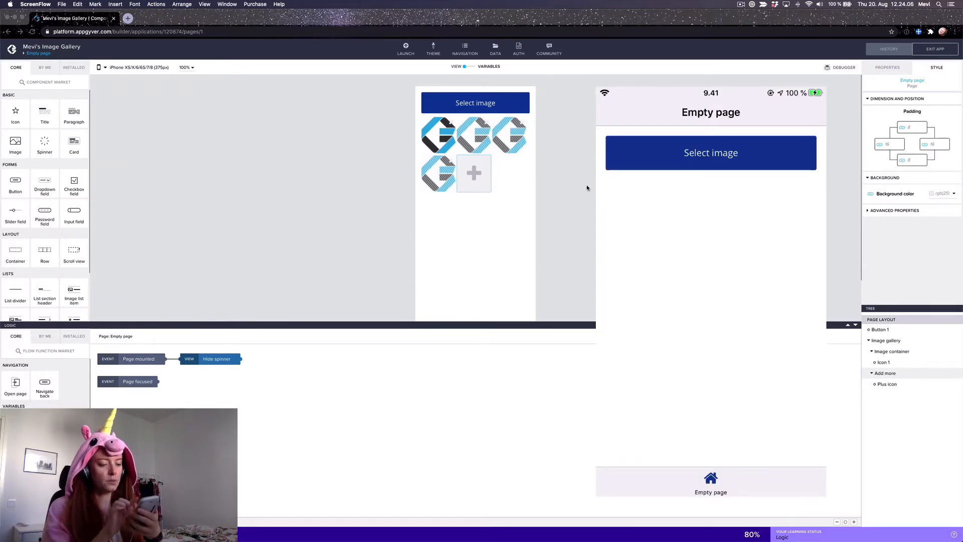
Add the first image by taking a new photo with the phone camera and capturing it.
left_click(710, 153)
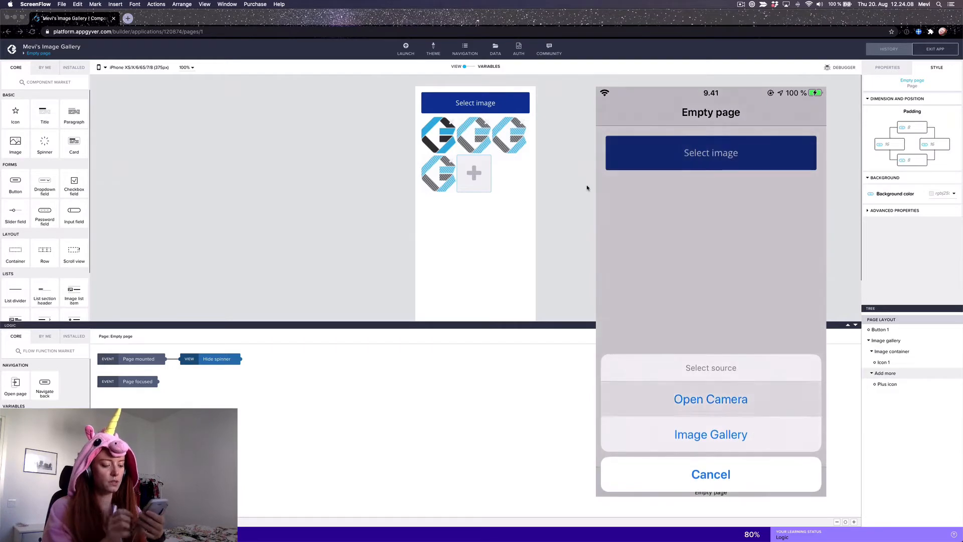
left_click(710, 399)
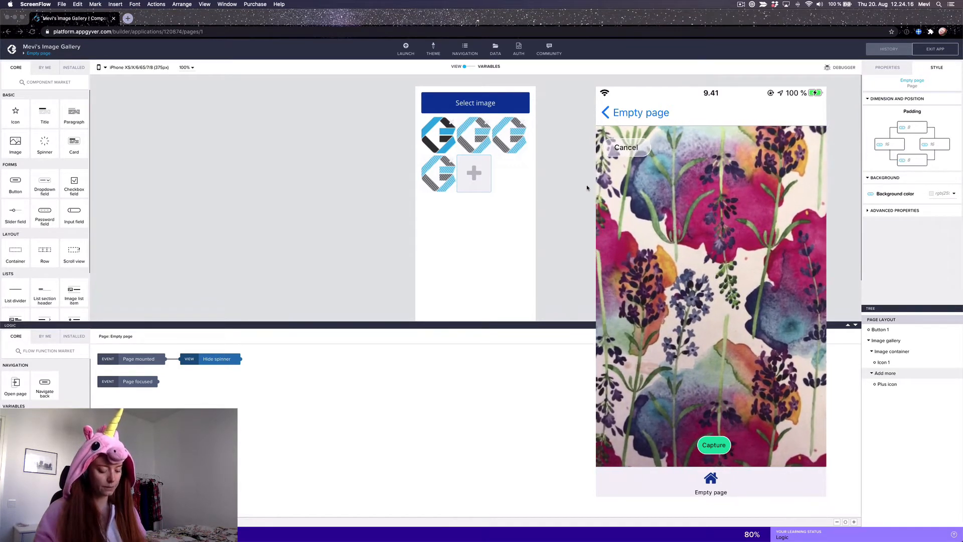
left_click(714, 445)
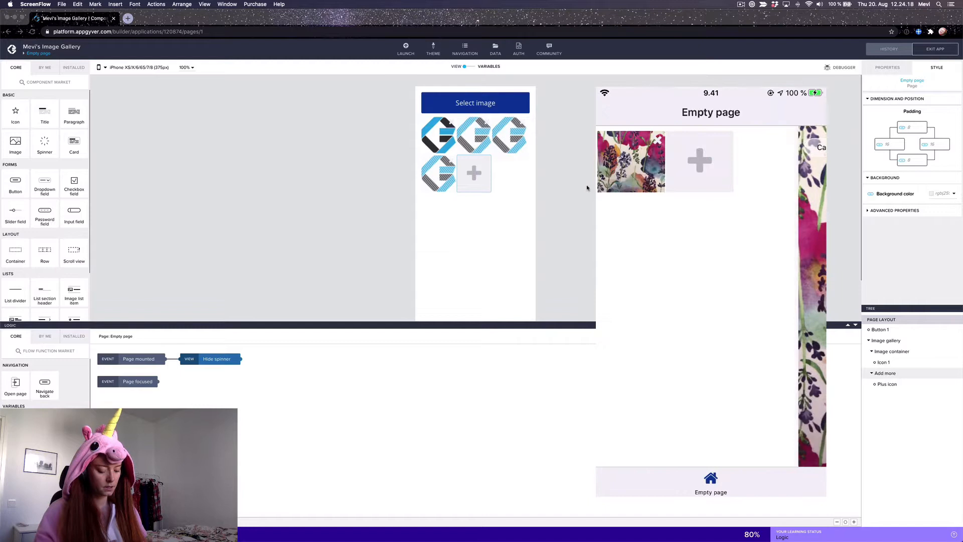
Add two more pictures through the plus tile, picking them from the phone's image gallery.
left_click(699, 160)
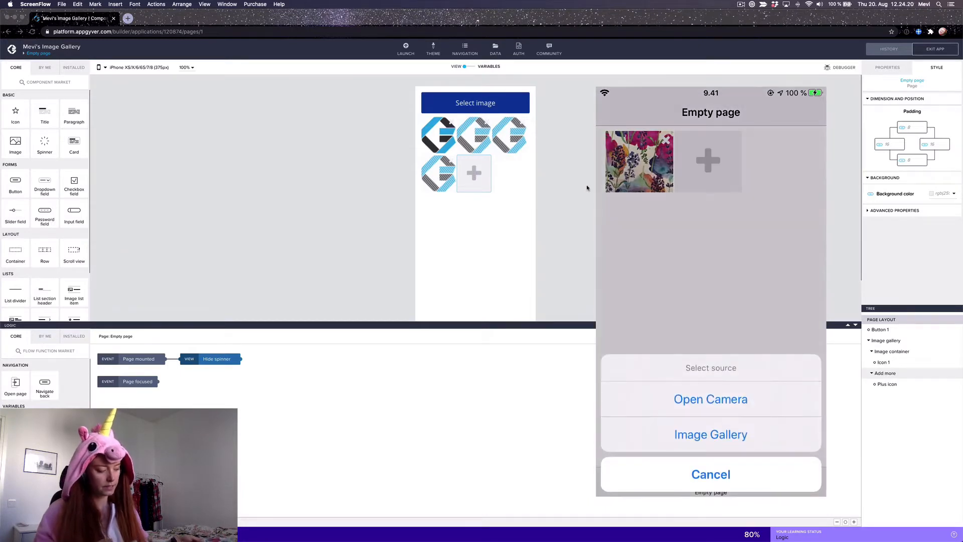
left_click(710, 398)
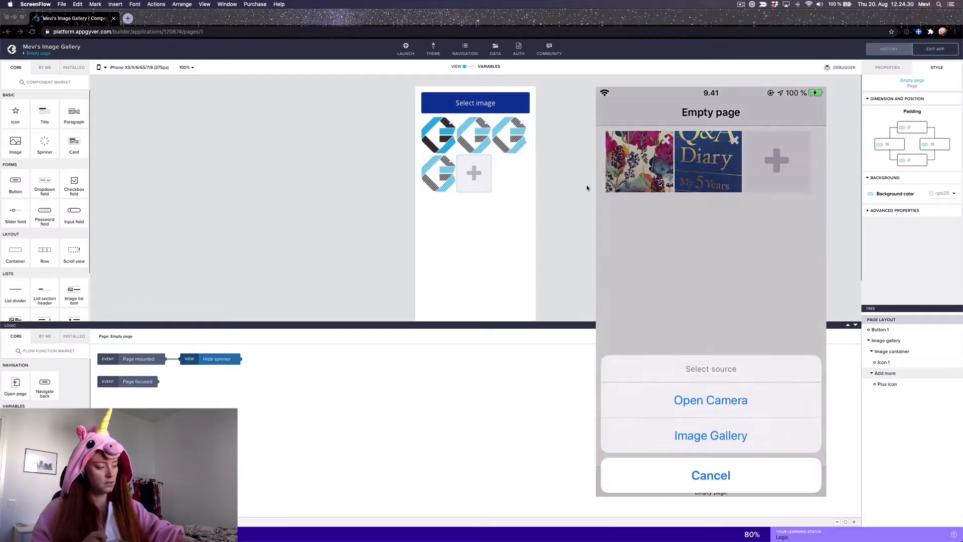
left_click(710, 475)
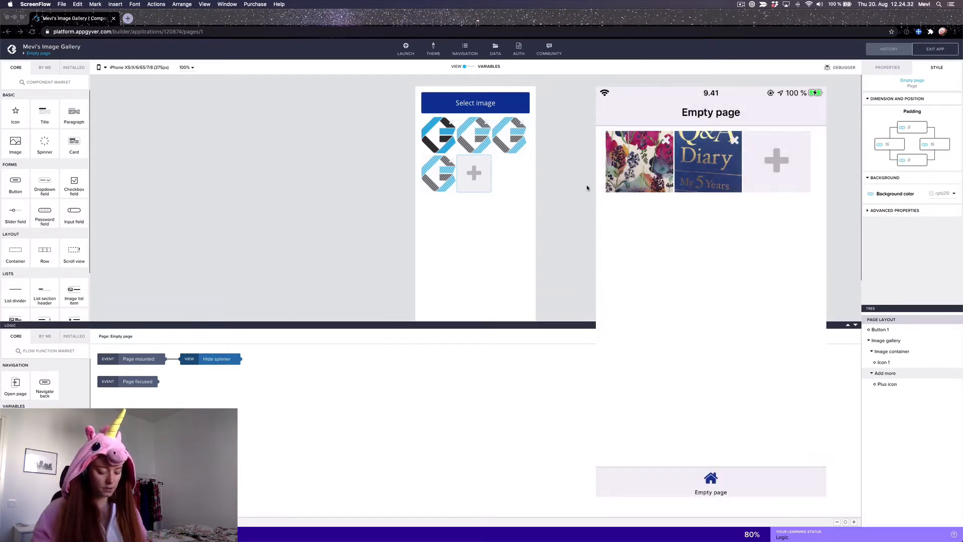
left_click(775, 160)
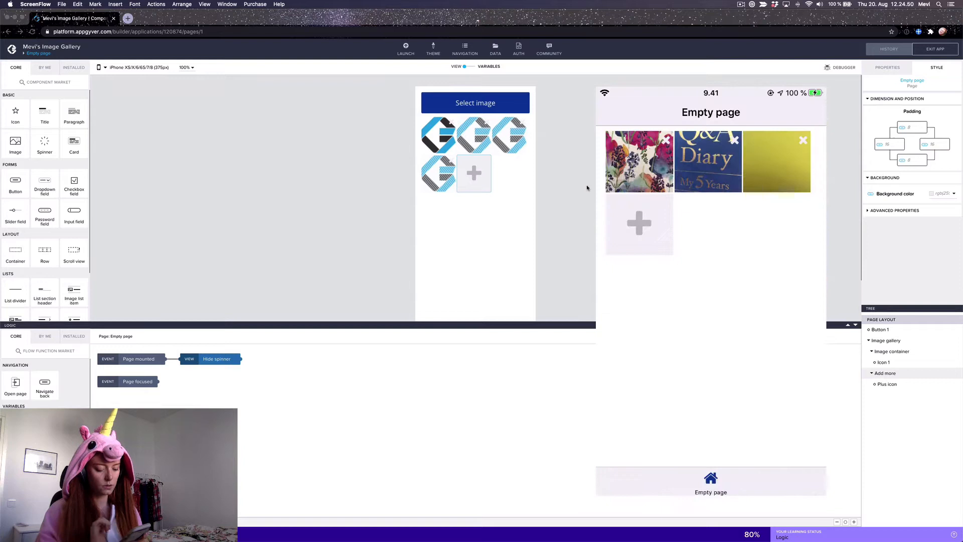
left_click(665, 140)
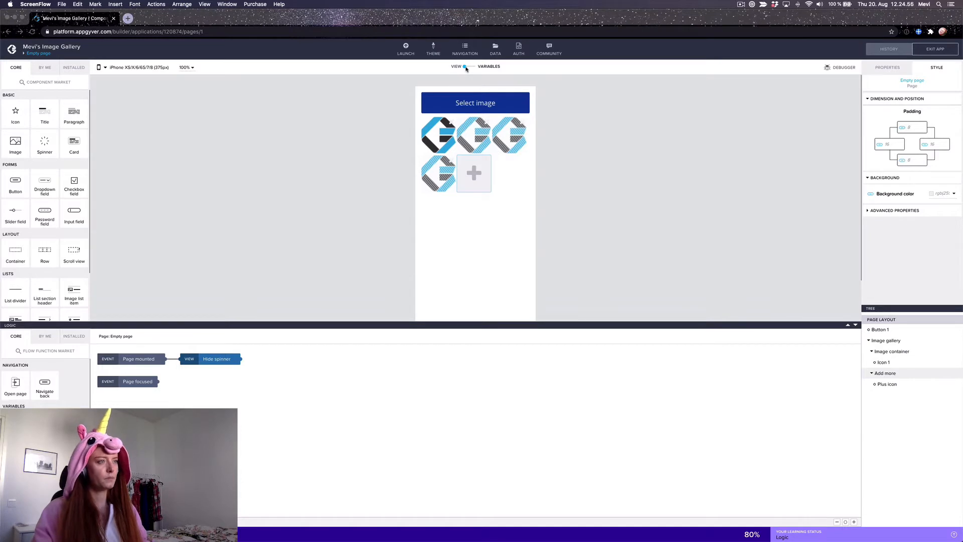
left_click(489, 66)
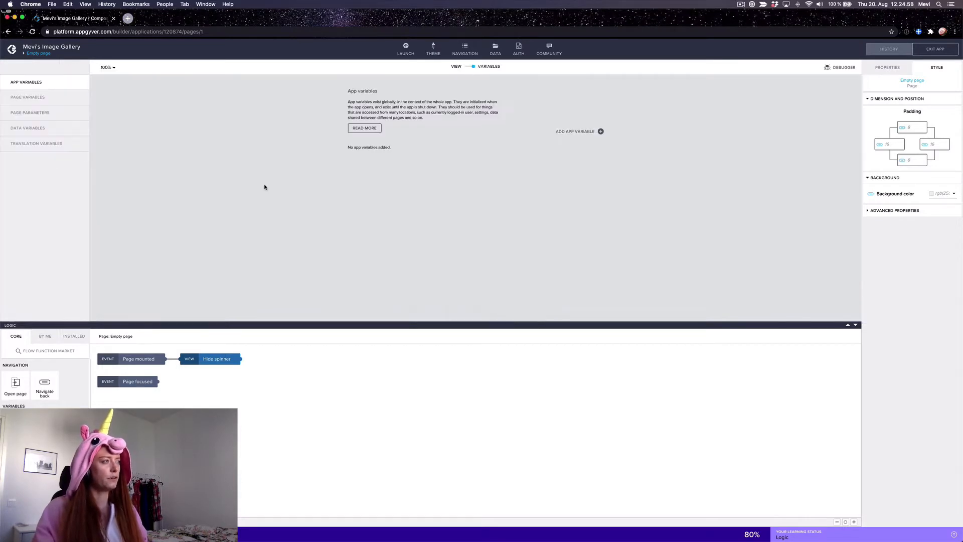
left_click(28, 97)
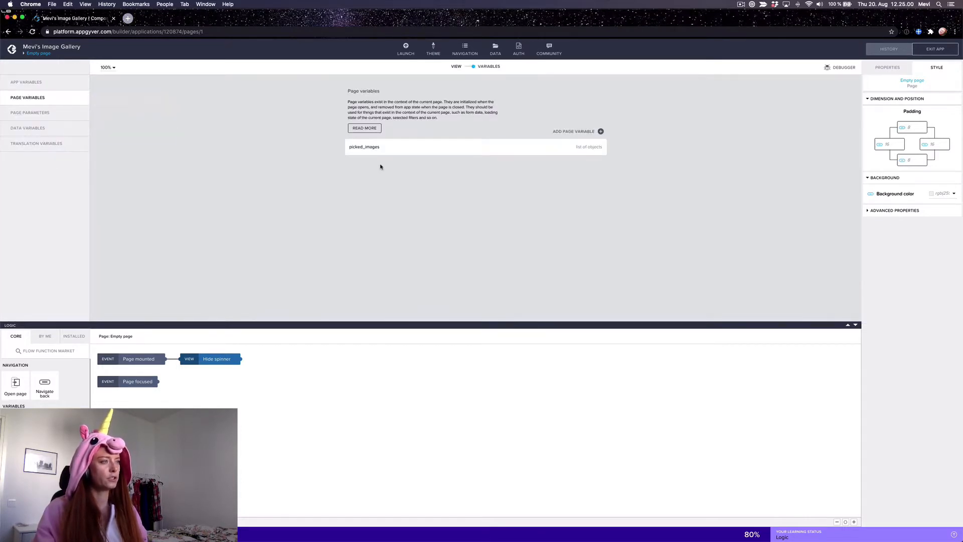
left_click(364, 147)
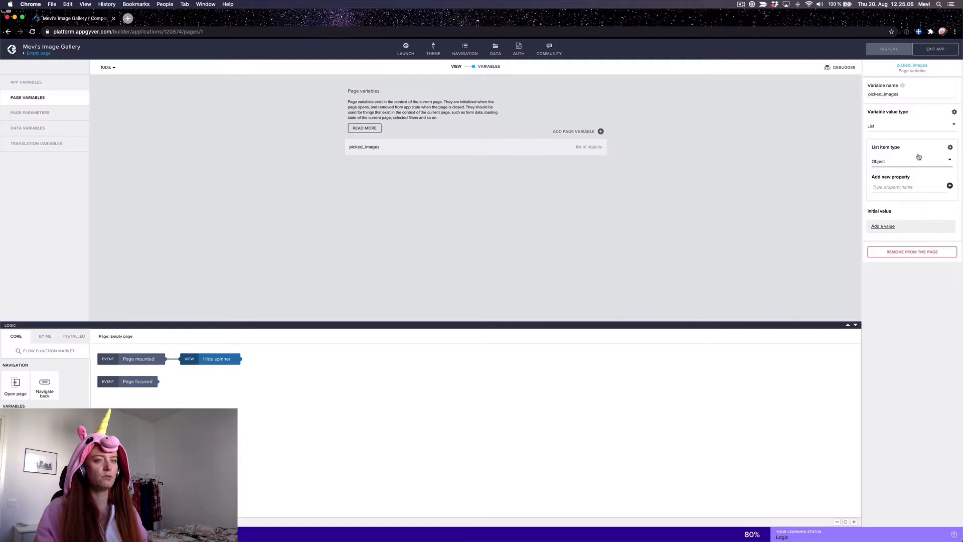
mouse_move(344, 177)
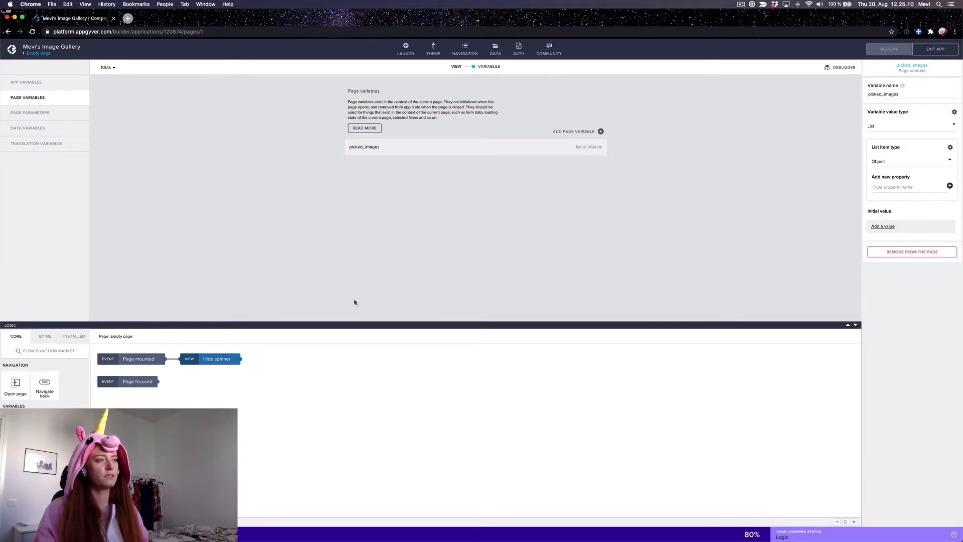
mouse_move(335, 238)
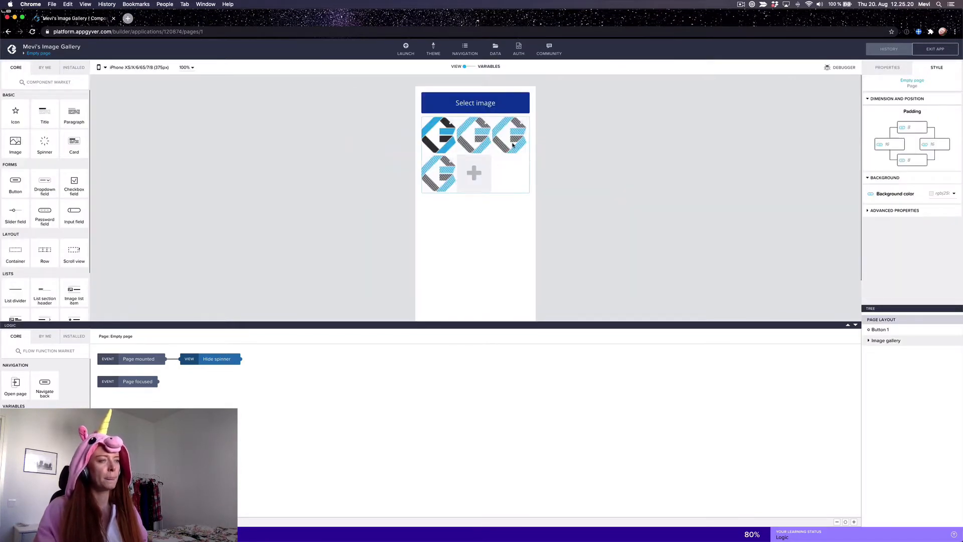
Place a new Button above Button 1 and give it an orange background colour.
left_click(475, 103)
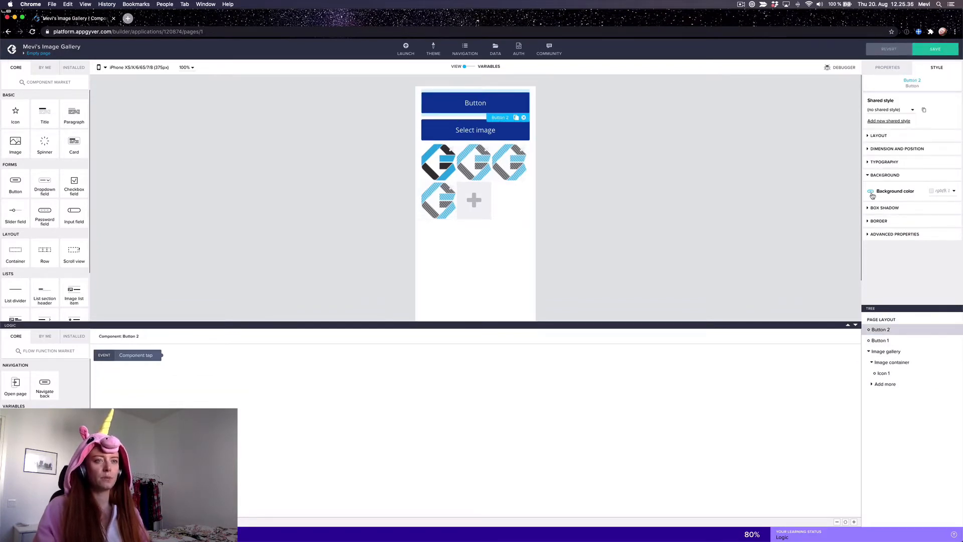
left_click(940, 191)
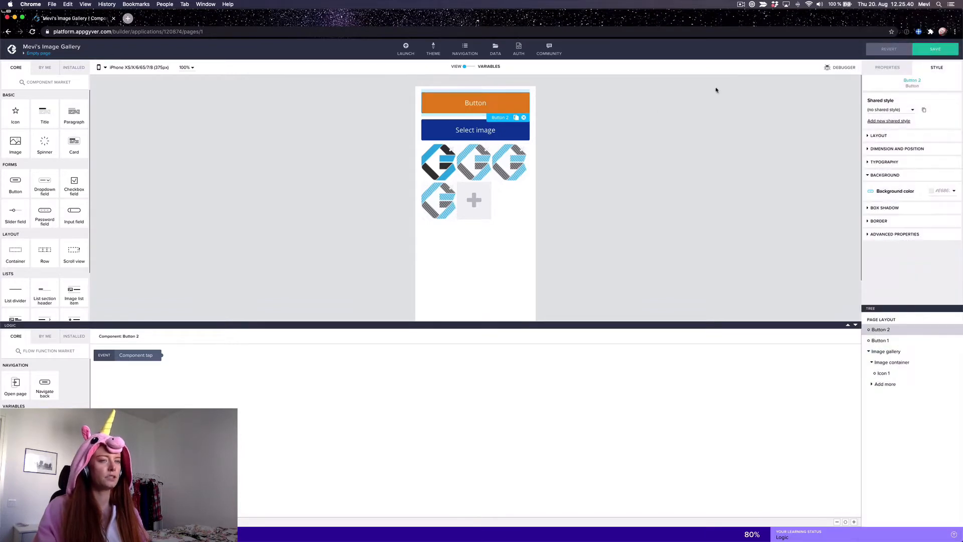
Change the new button's label to 'Select image' and expose its advanced properties.
left_click(887, 68)
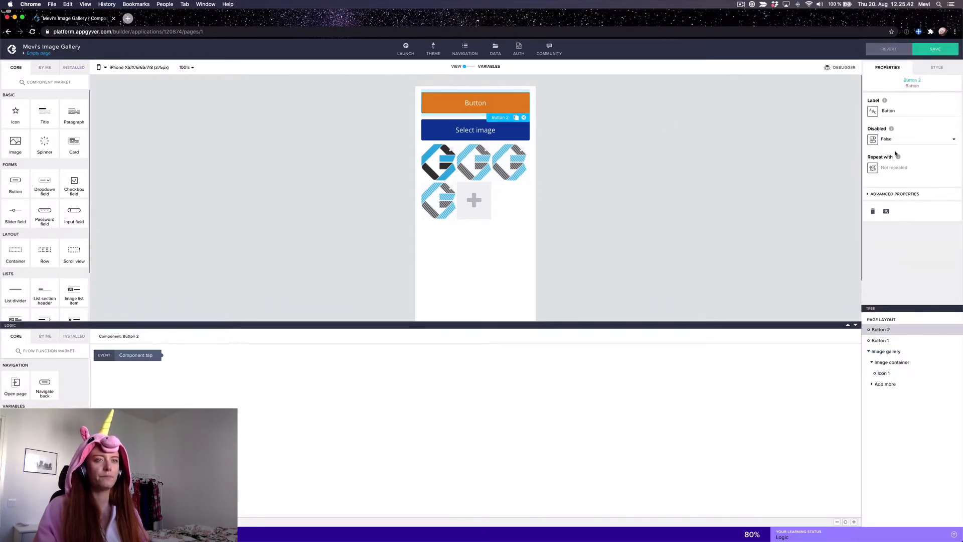
left_click(889, 111)
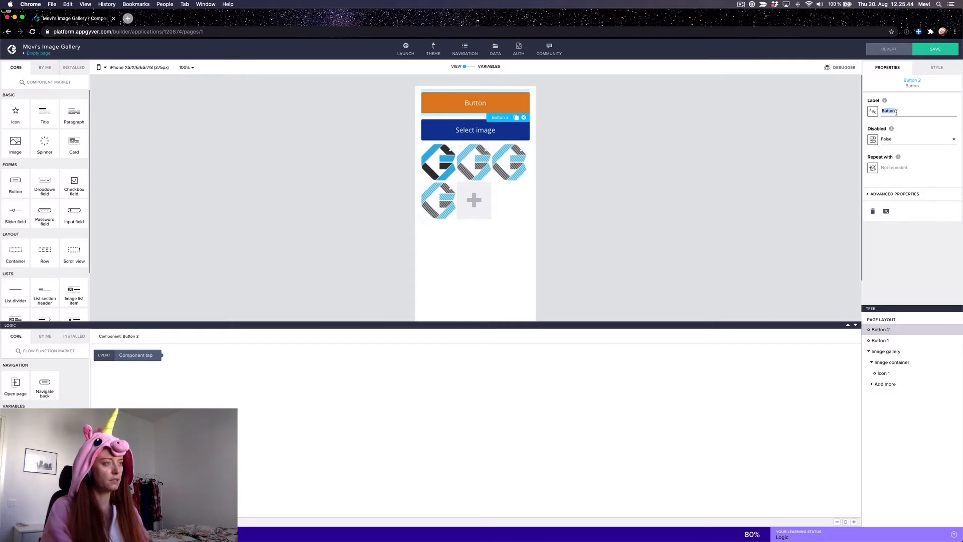
type("Select image")
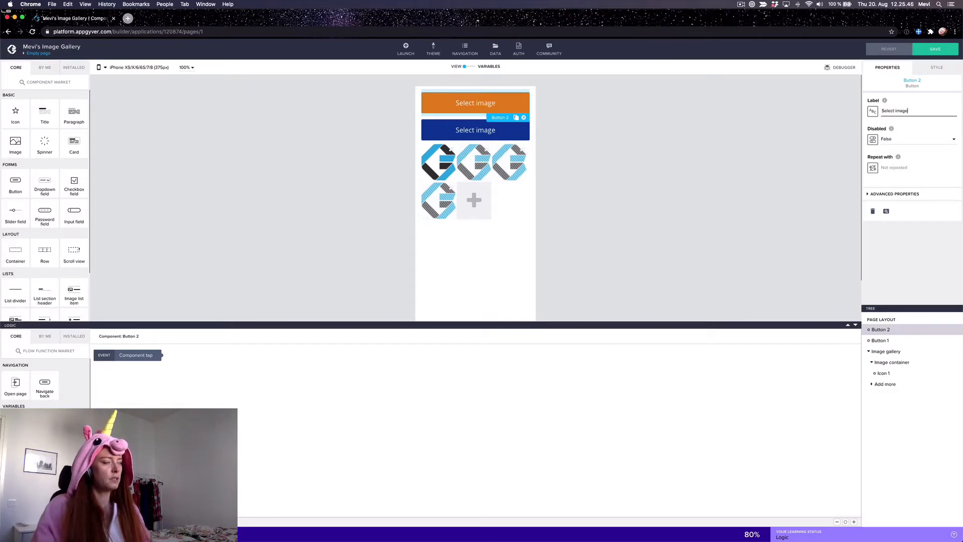
left_click(896, 193)
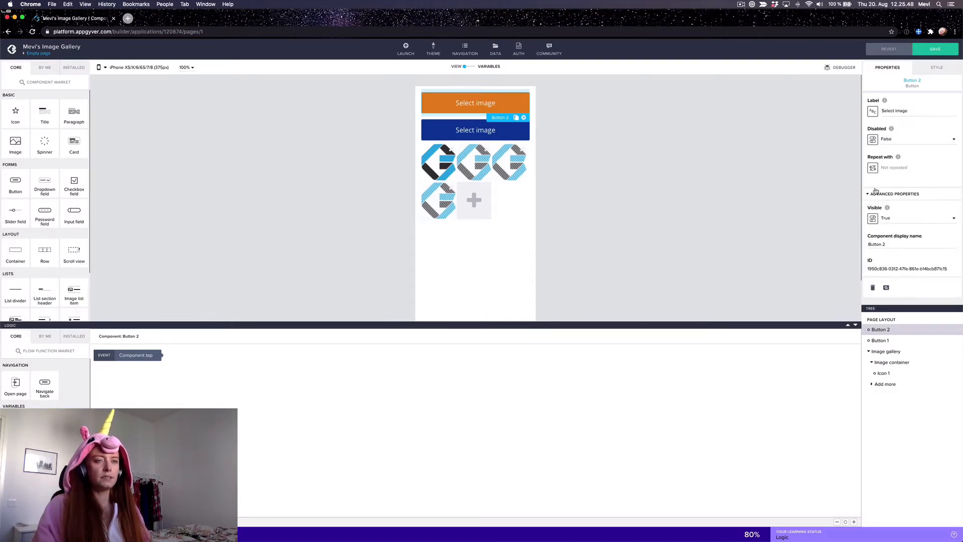
Bind the button's Visible property to the formula IS_EMPTY(pageVars.picked_images) and save it.
left_click(874, 218)
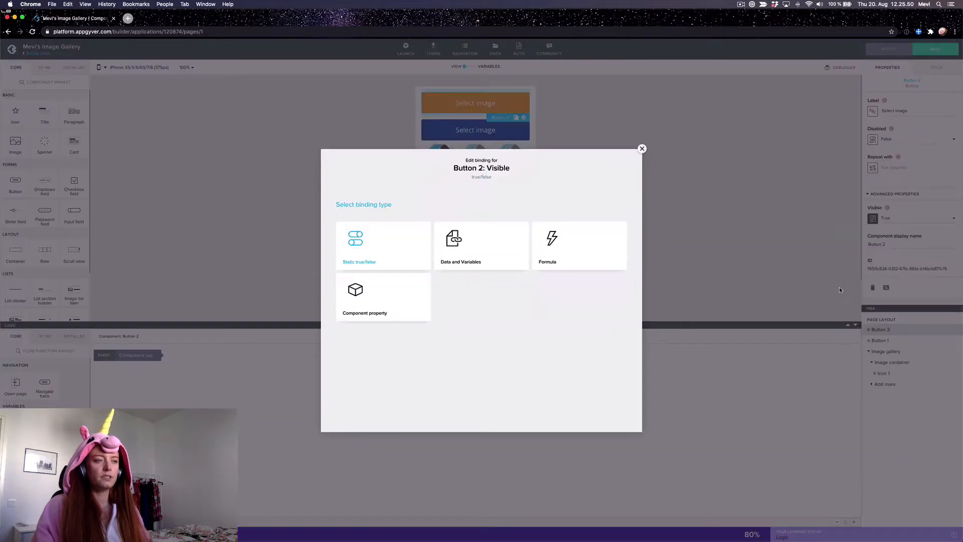
left_click(551, 246)
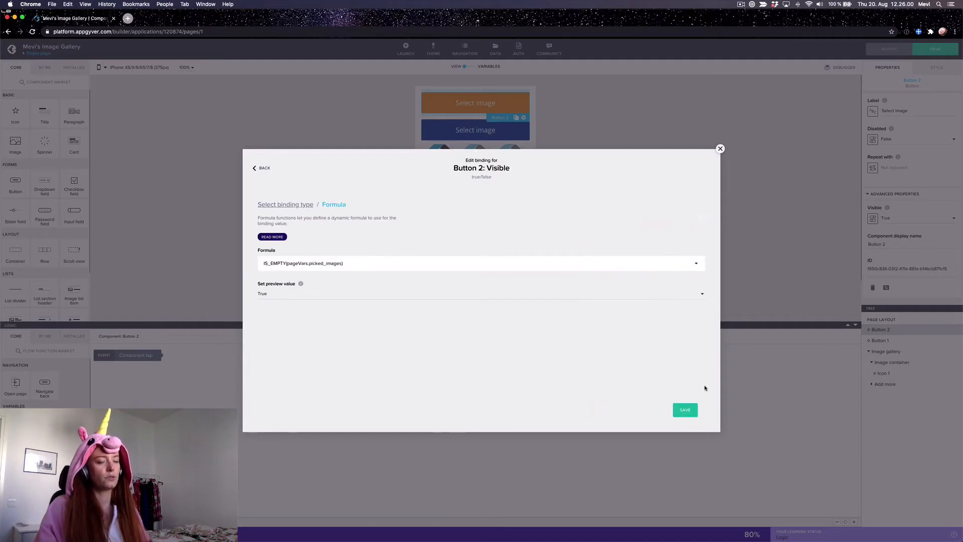
left_click(685, 409)
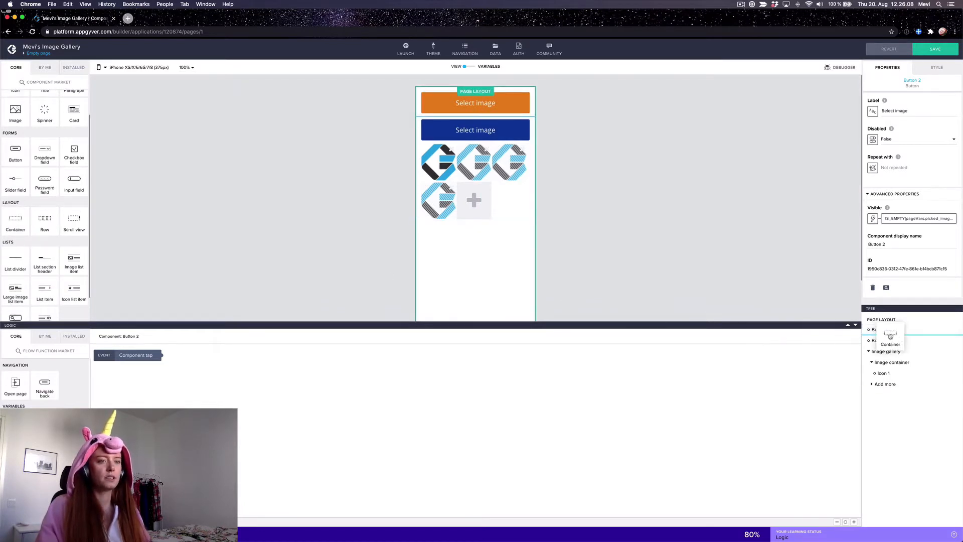
Name the container 'Image Gallery' and add a second nested Container 2 inside it.
left_click(884, 340)
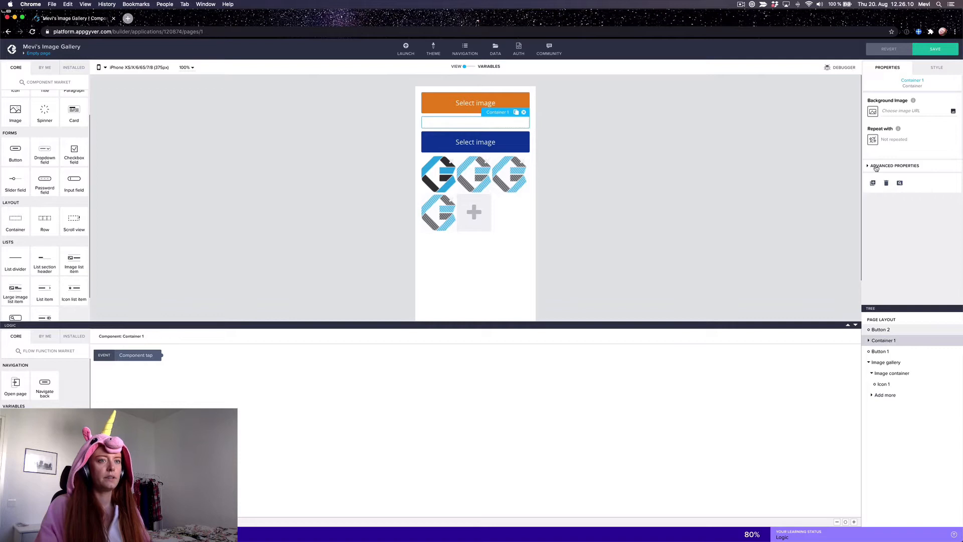
type("Ima")
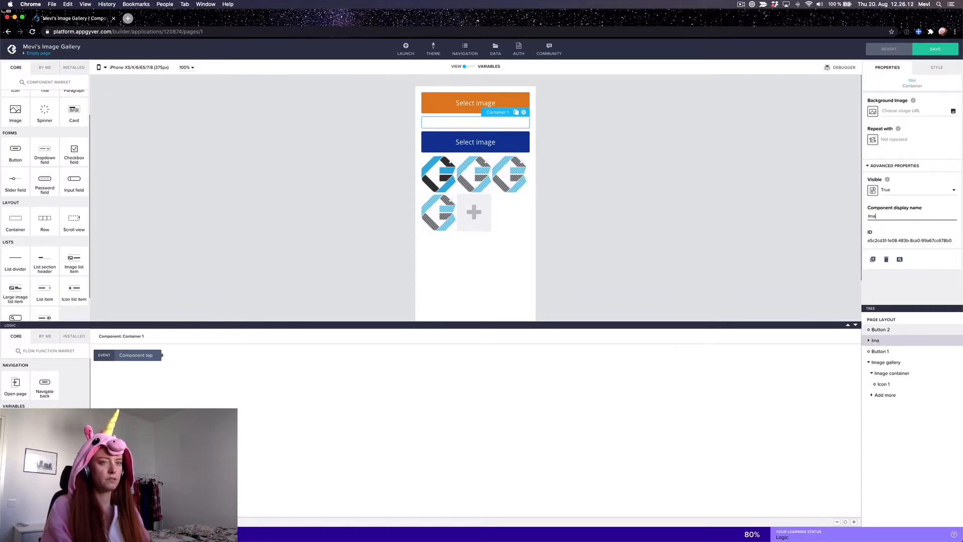
type("Image G")
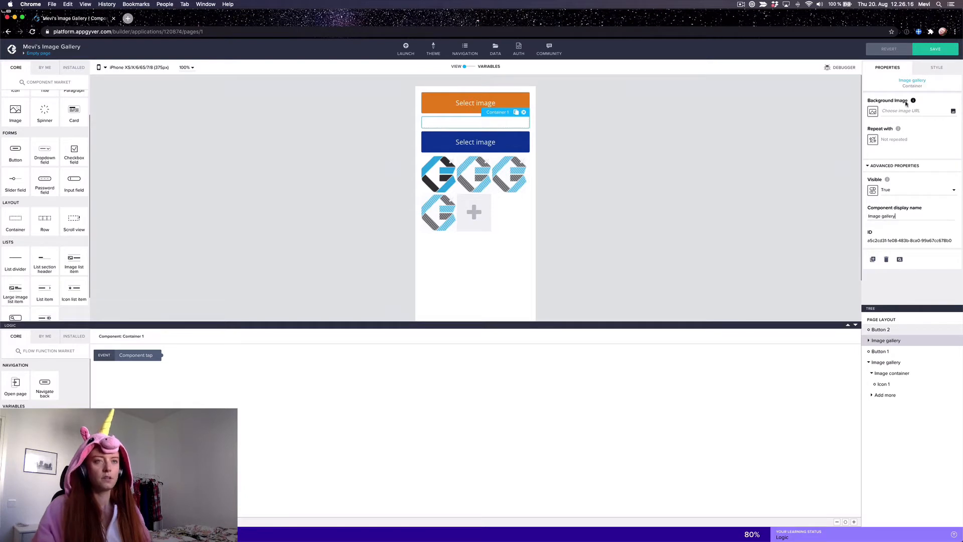
left_click(936, 67)
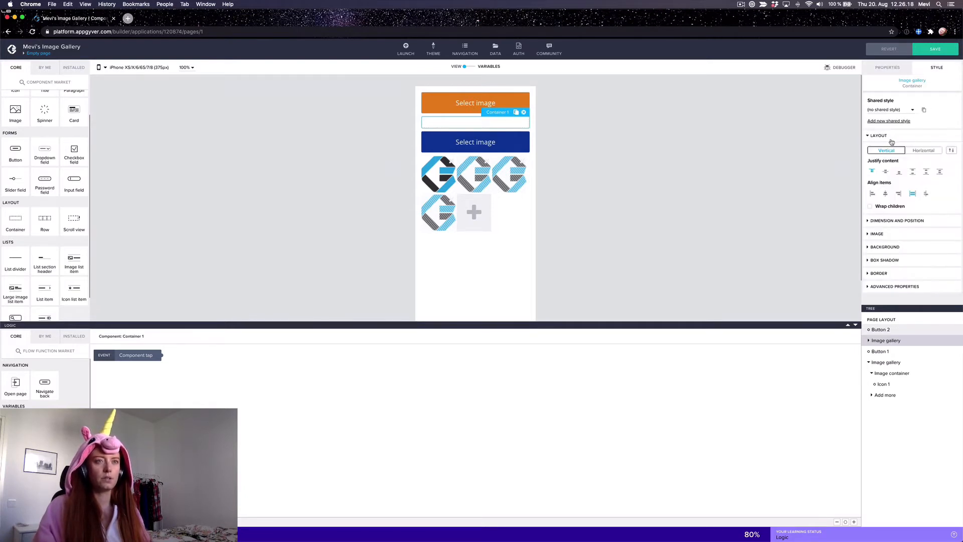
left_click(924, 150)
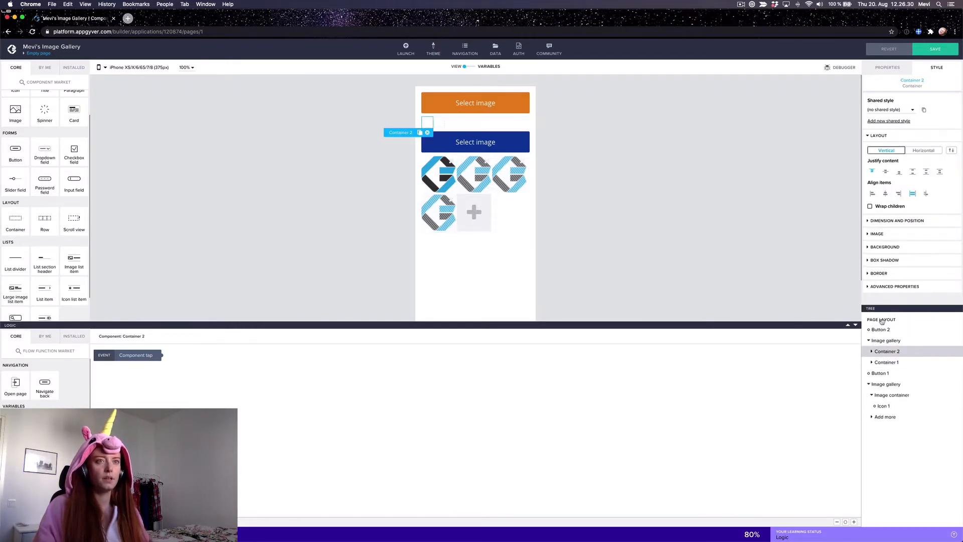
Set the nested containers' display names to 'Image container' and 'Add more', then select Image container.
left_click(887, 67)
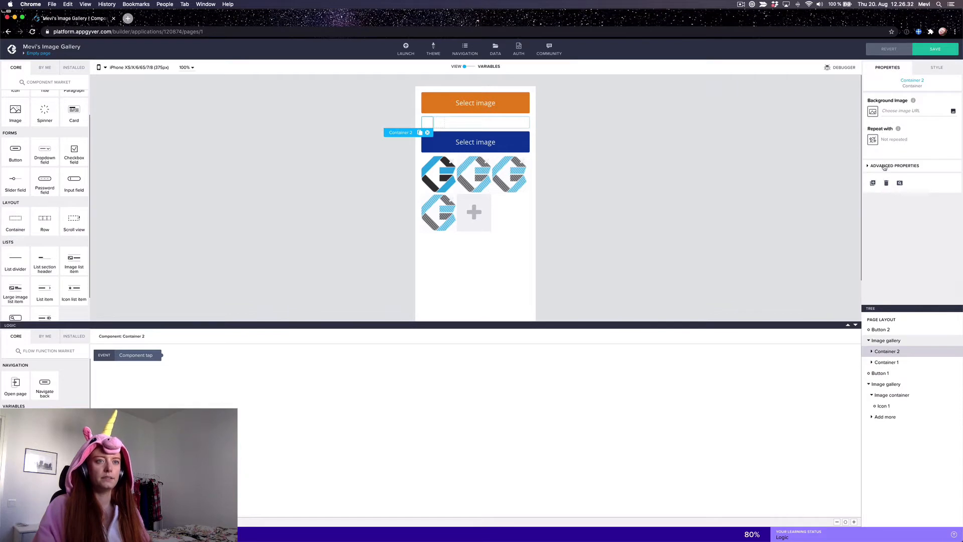
type("Ima")
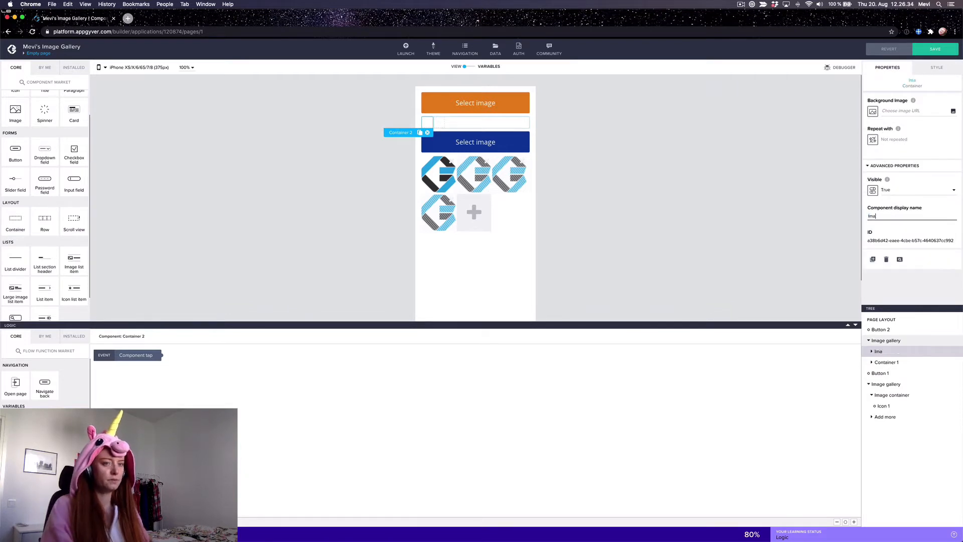
type("Image container")
type("Add more")
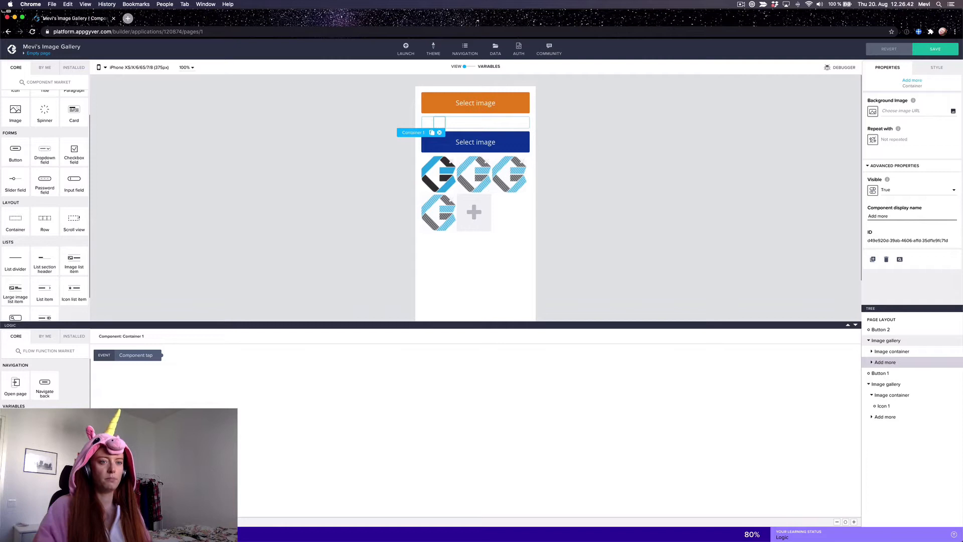
left_click(891, 351)
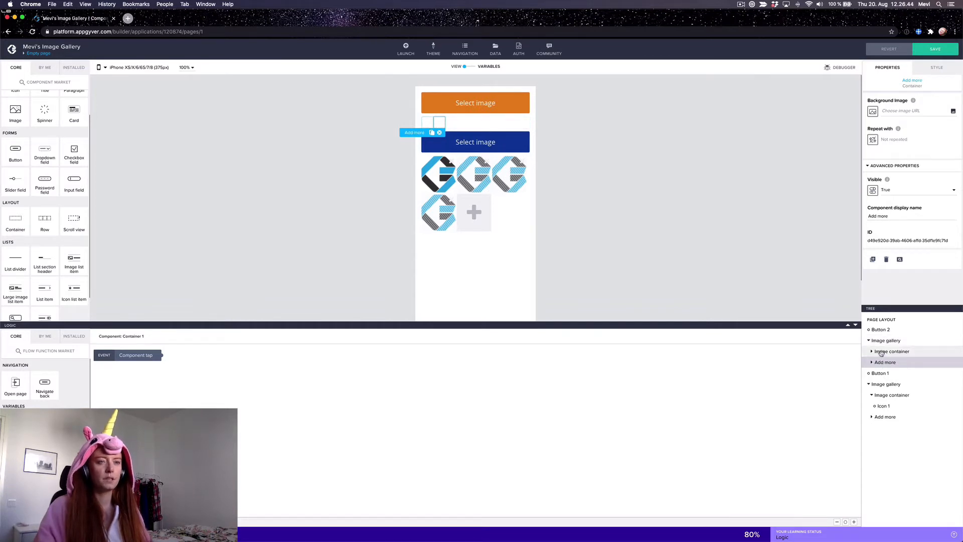
left_click(891, 351)
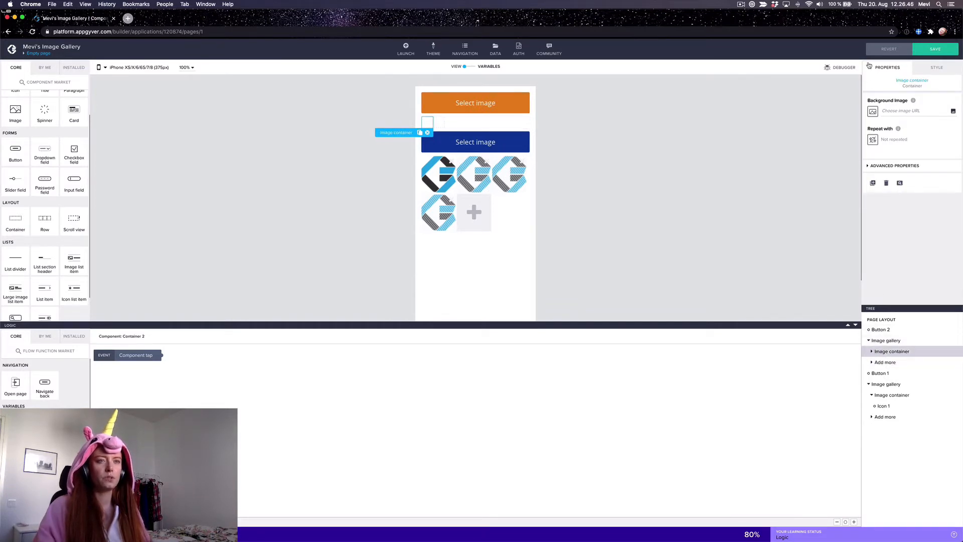
left_click(937, 68)
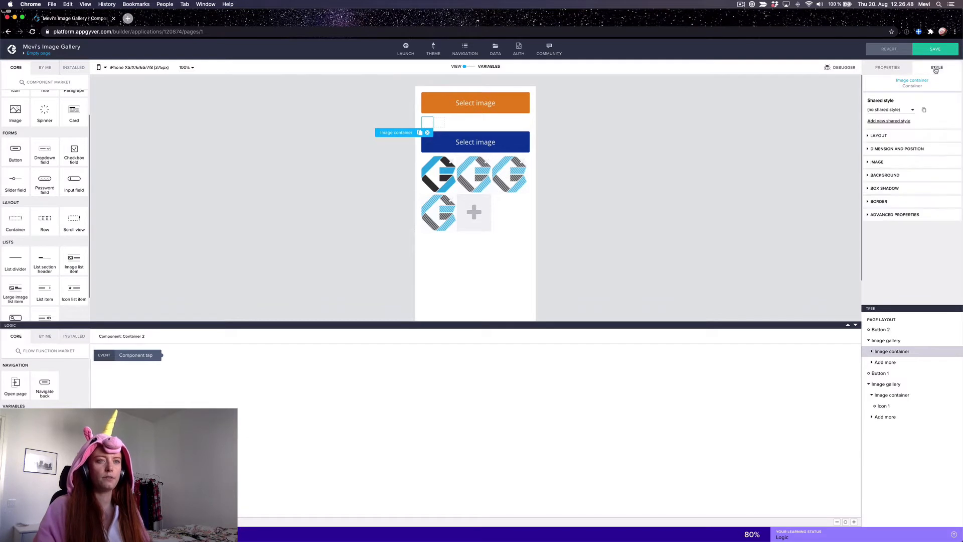
left_click(880, 135)
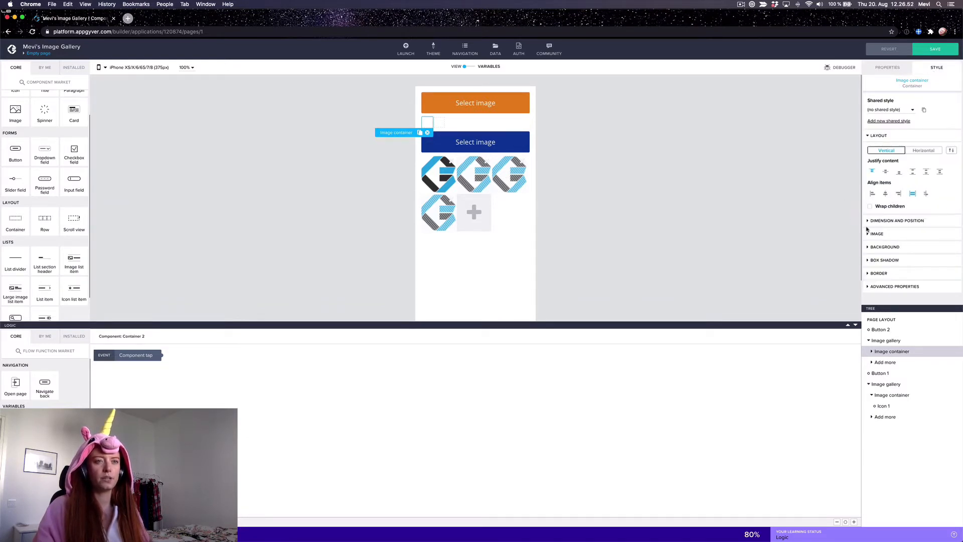
Size both containers at 32% width, 100 px height with 2 px right and bottom margins.
left_click(897, 221)
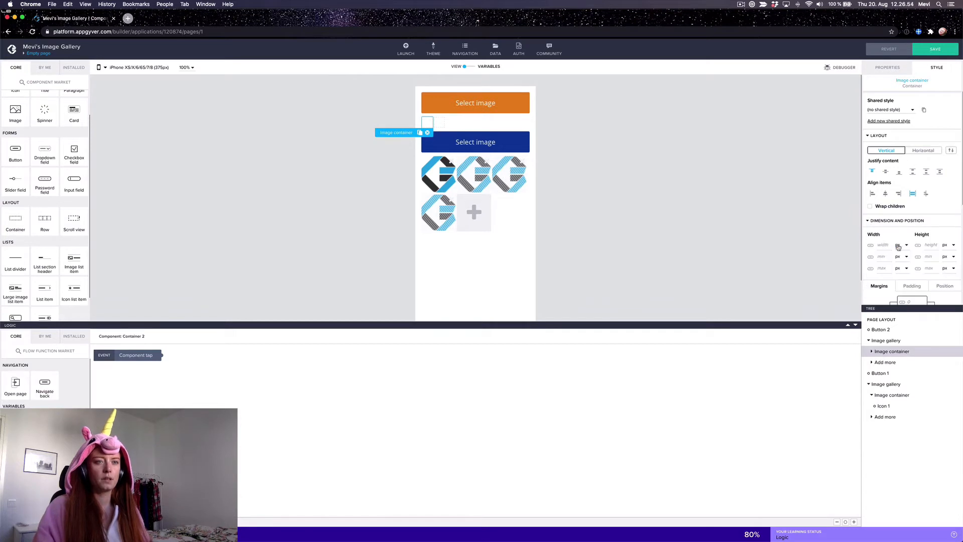
left_click(899, 245)
type("32")
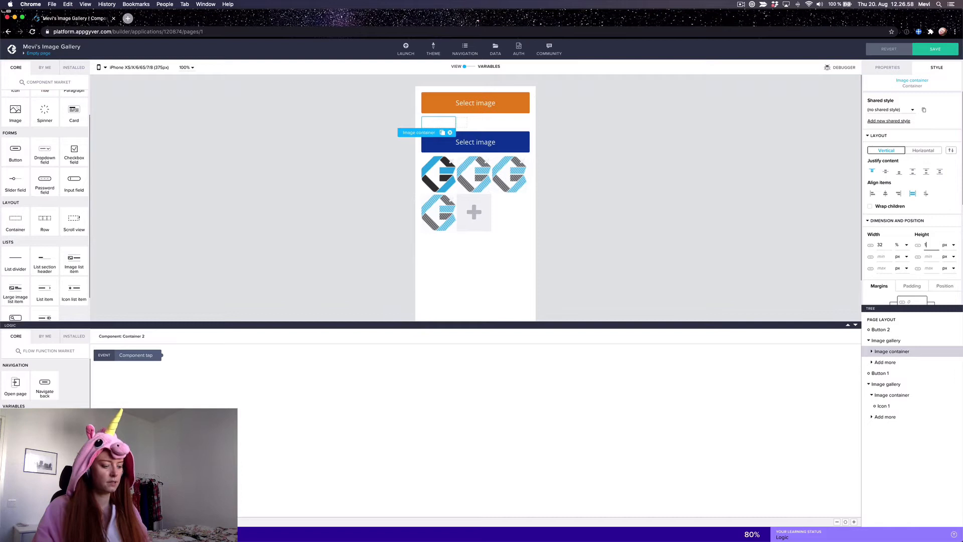
type("100")
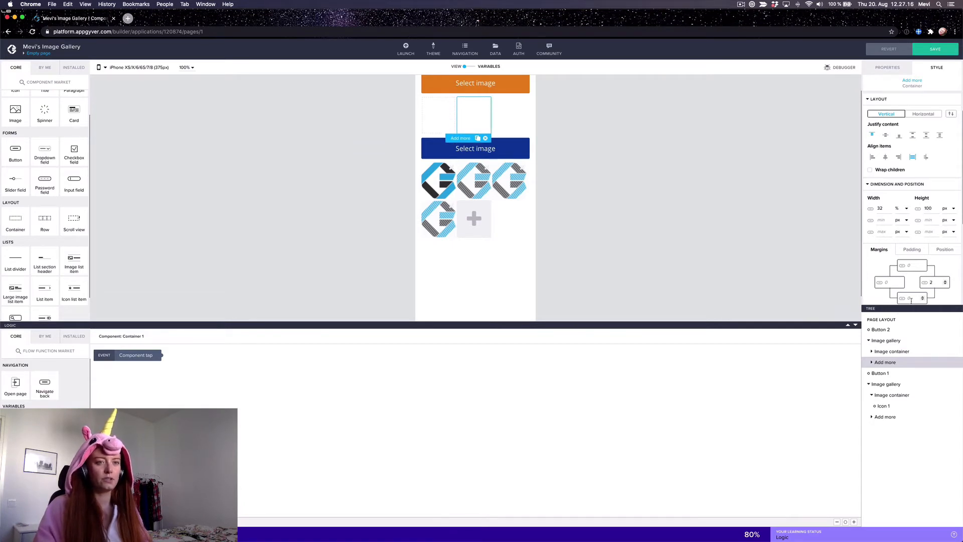
left_click(438, 116)
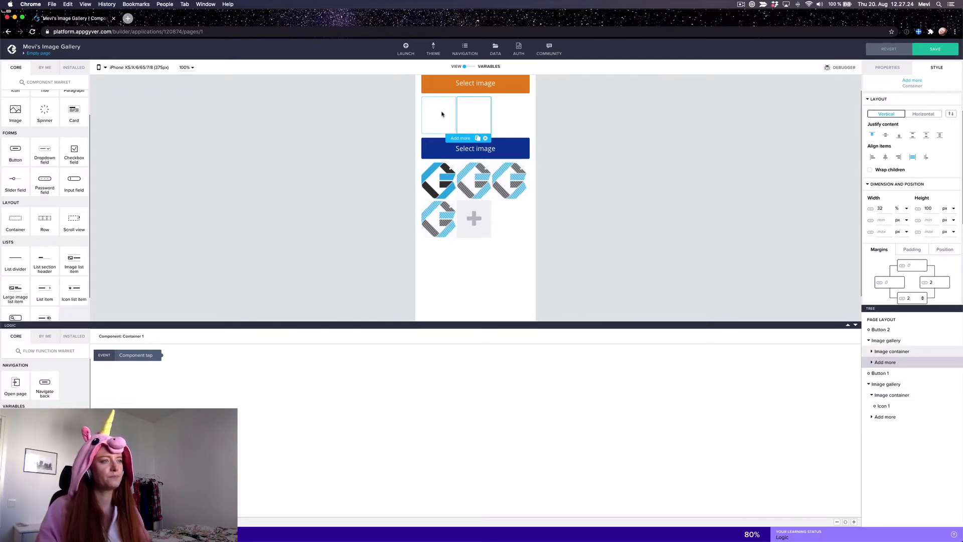
left_click(438, 115)
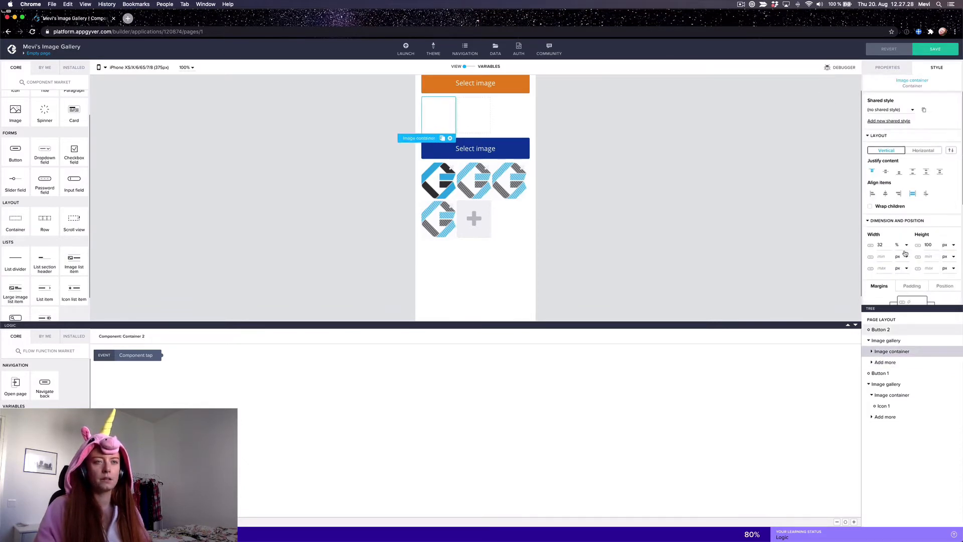
Bind the Image container's Repeat with to the picked_images page variable.
left_click(887, 67)
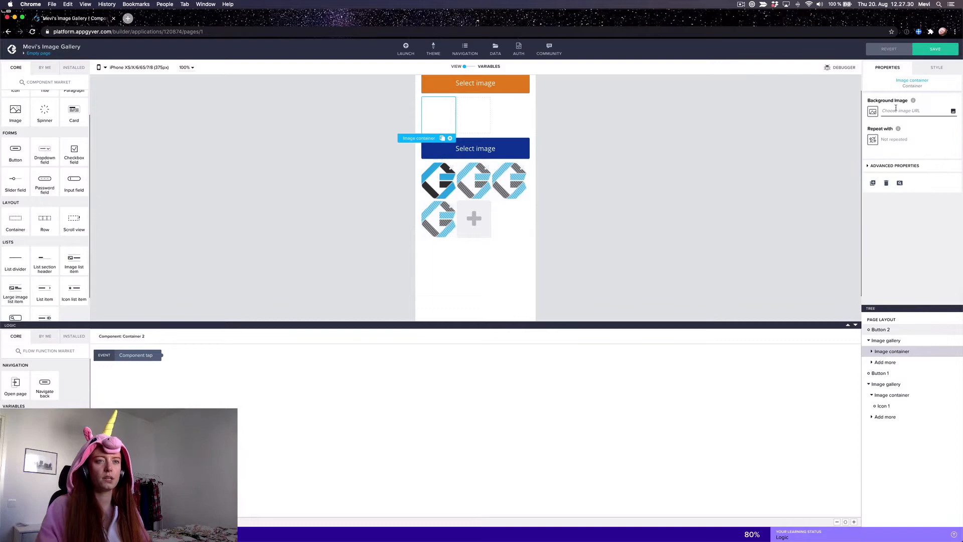
left_click(894, 166)
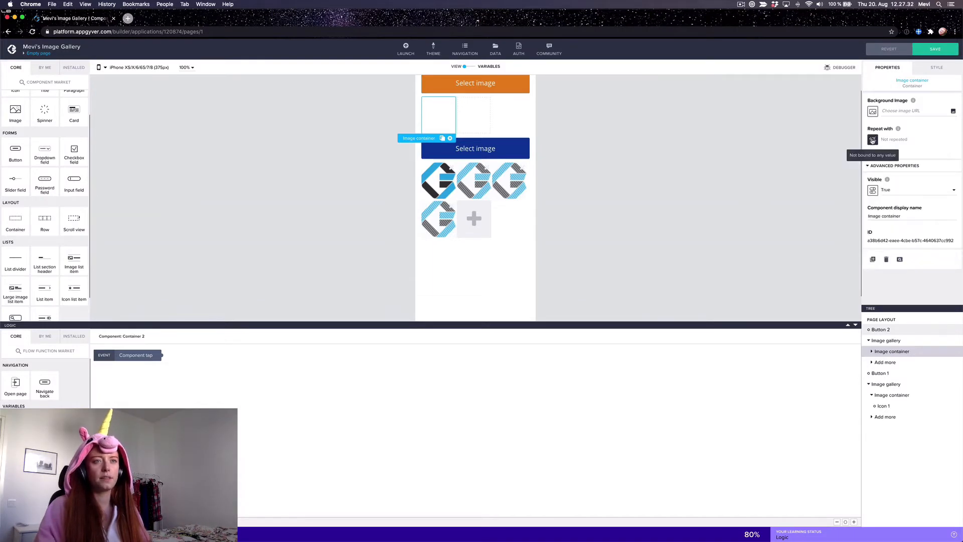
left_click(894, 138)
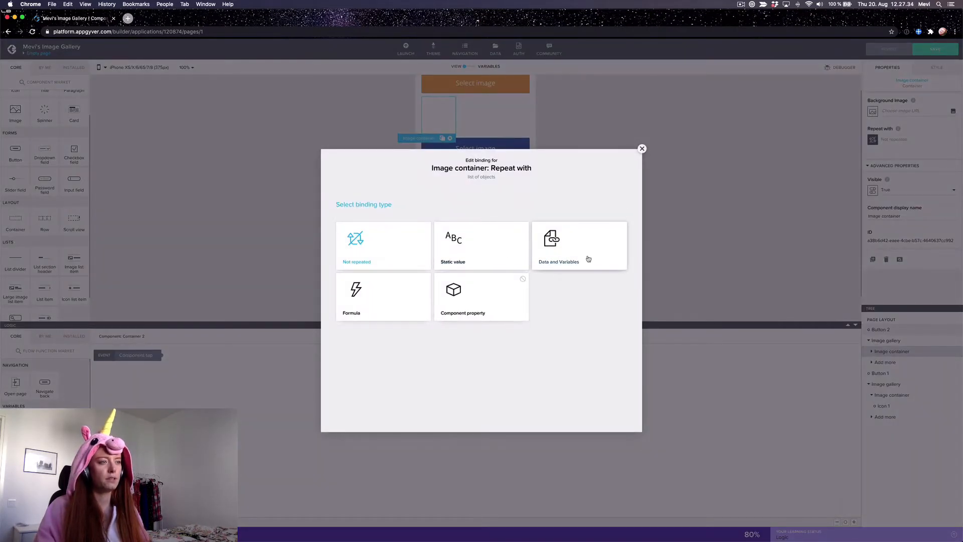
left_click(559, 246)
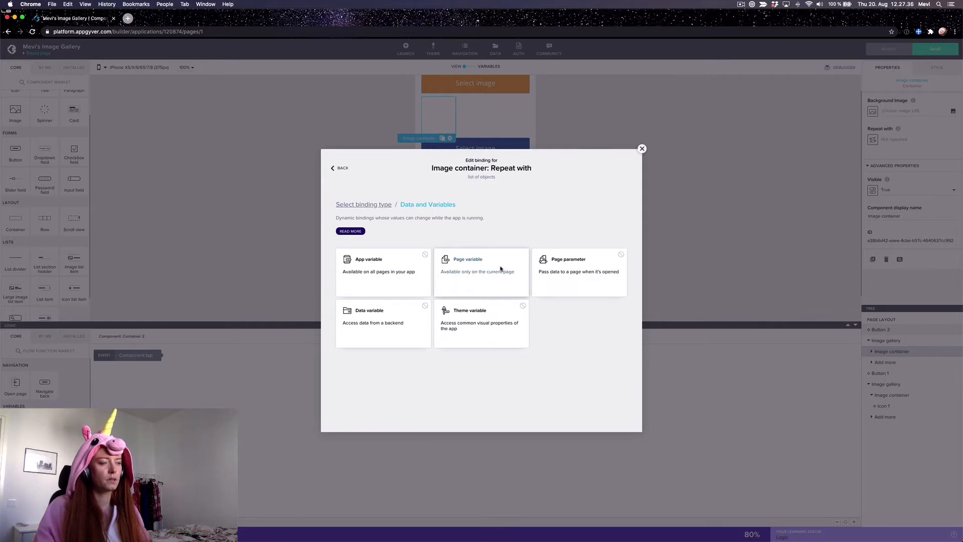
left_click(481, 259)
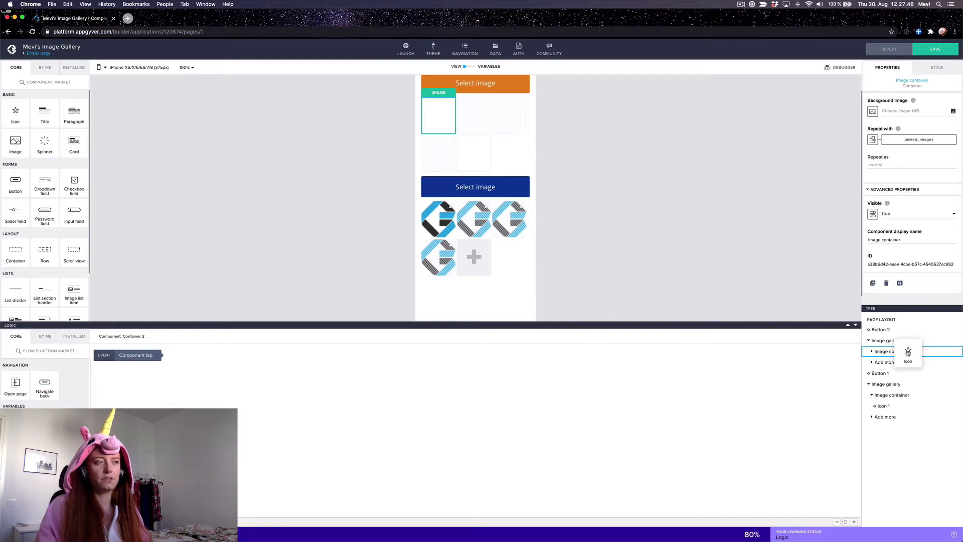
Add a 'times' close icon inside the Image container and align items to the right edge.
left_click(883, 351)
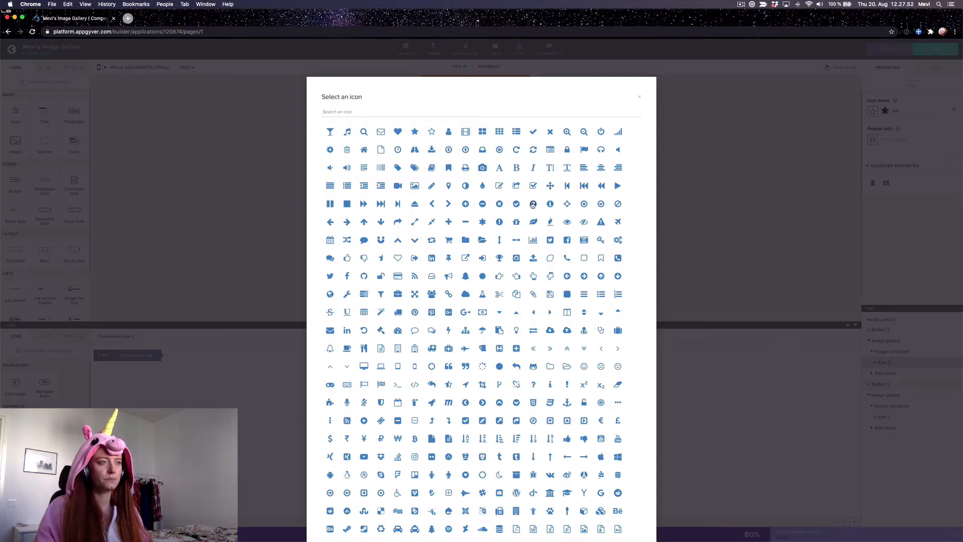
left_click(550, 131)
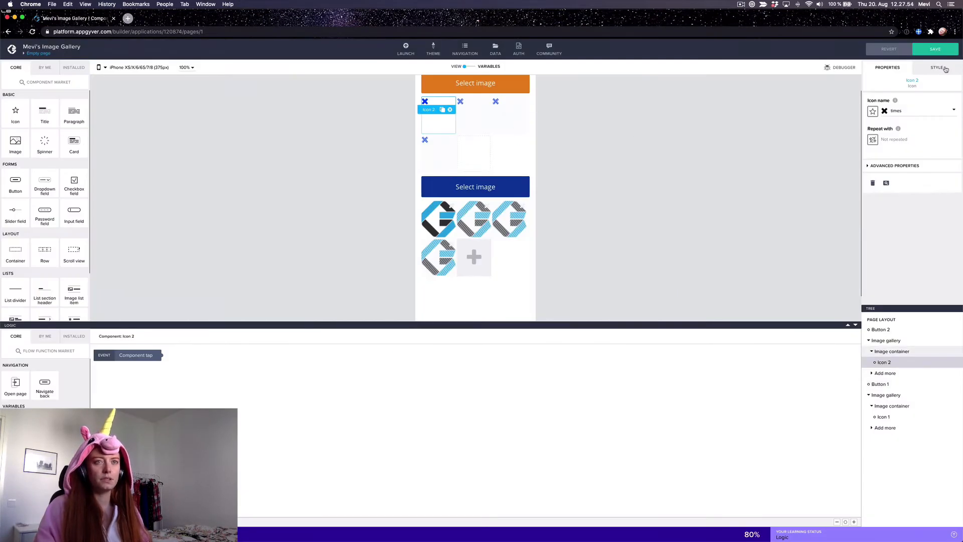
left_click(938, 67)
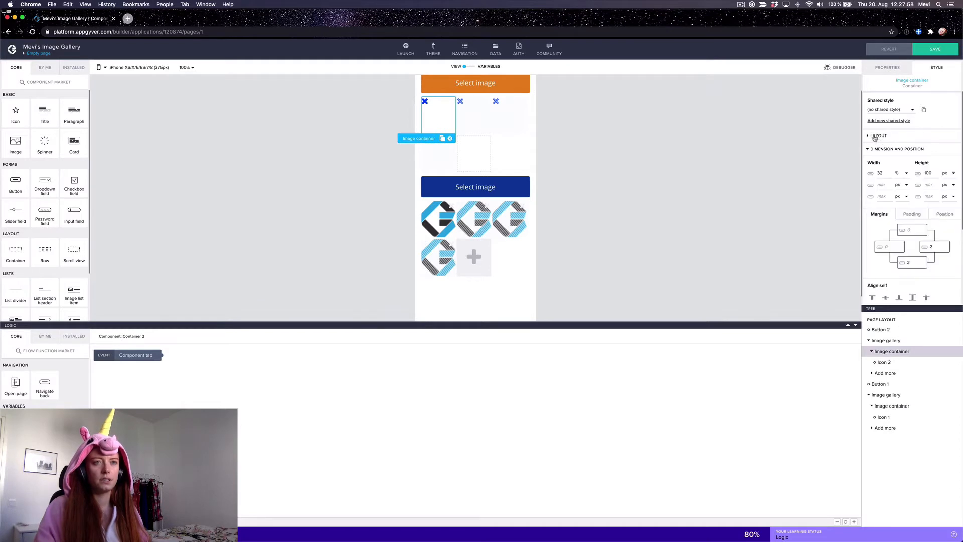
left_click(879, 136)
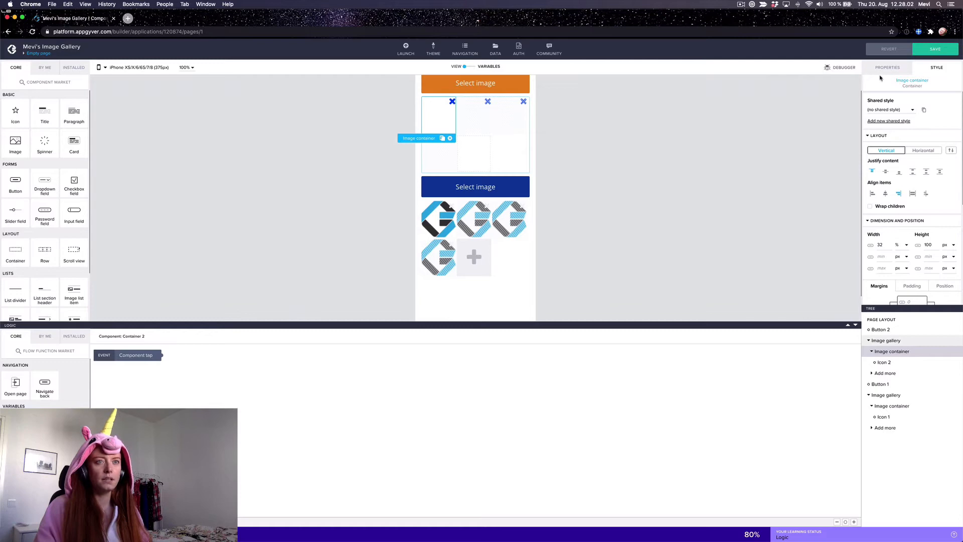
Bind the container's background image to formula current.path with logo.jpg as preview value, and save.
left_click(887, 67)
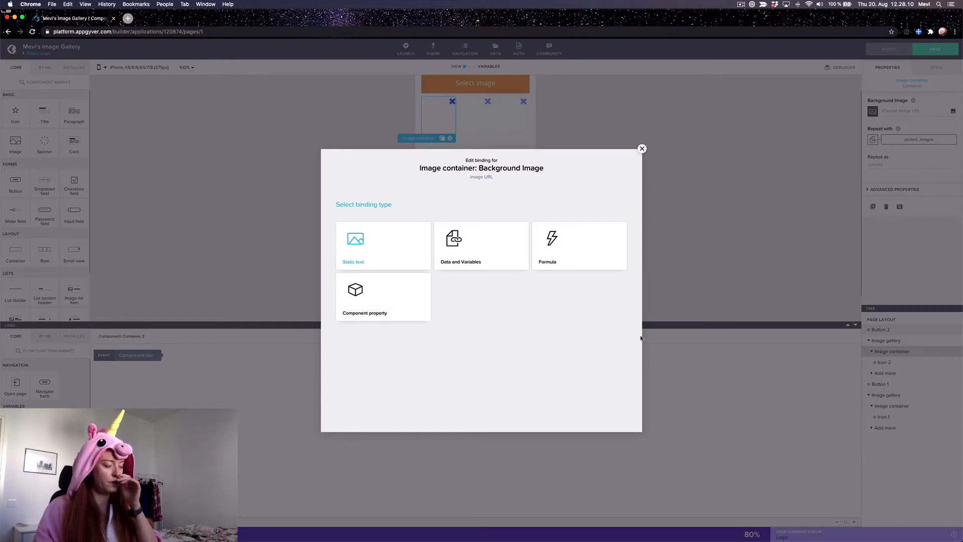
mouse_move(513, 290)
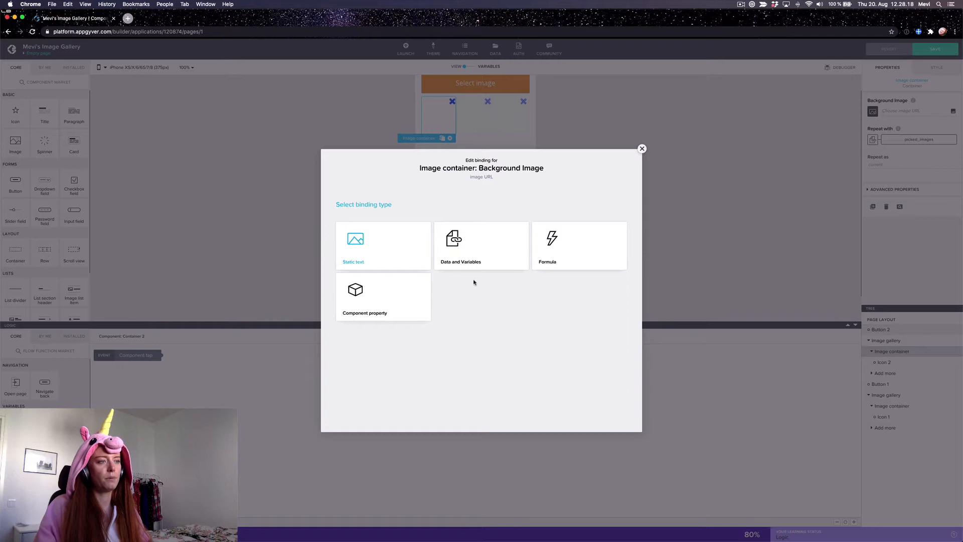
mouse_move(456, 318)
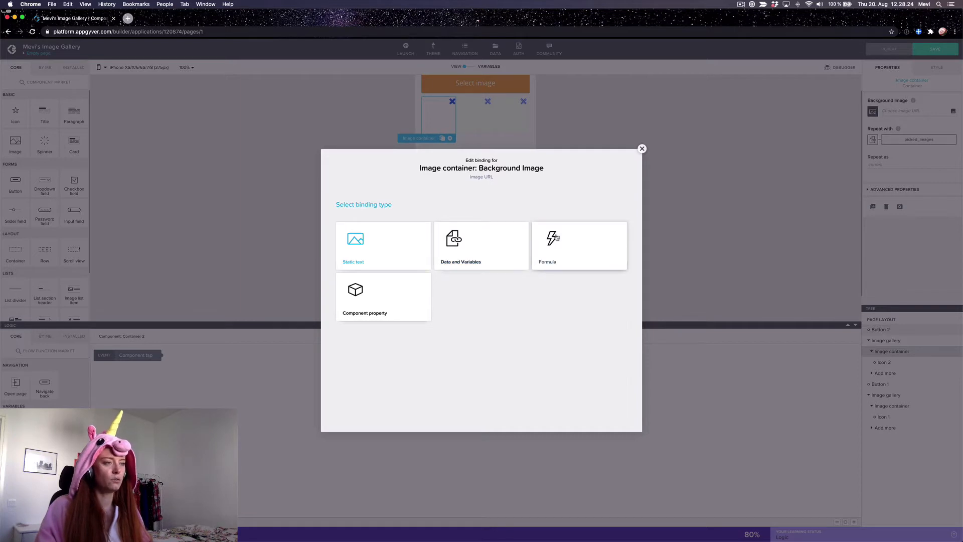
left_click(578, 246)
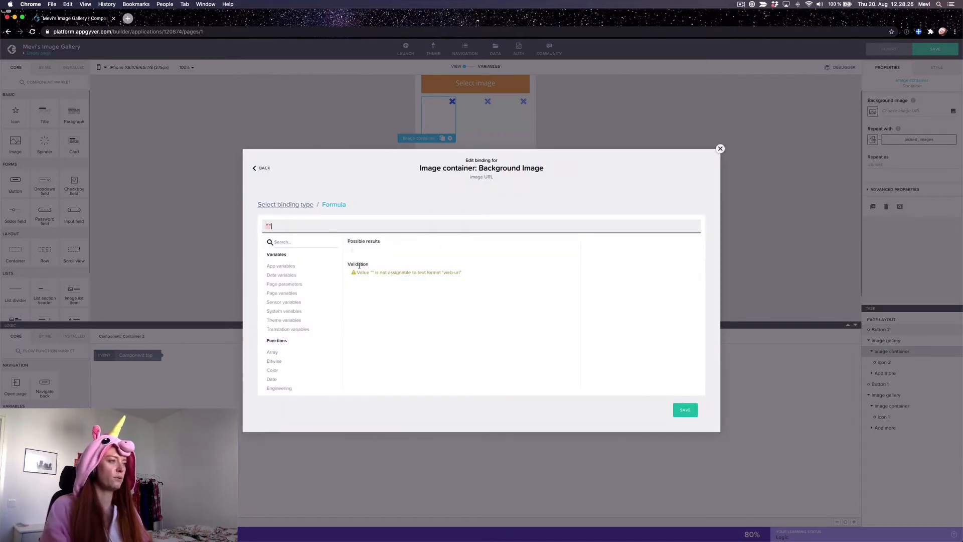
type("current.path")
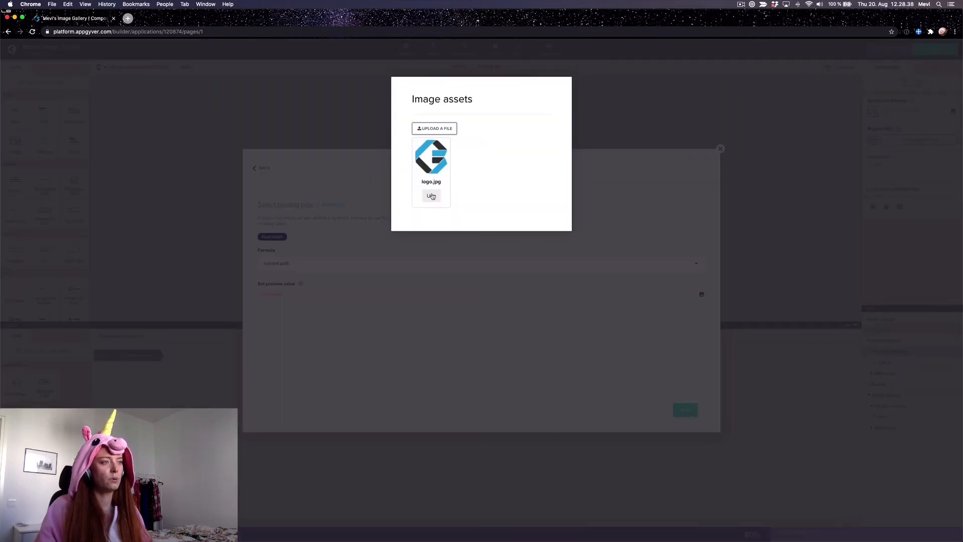
left_click(432, 196)
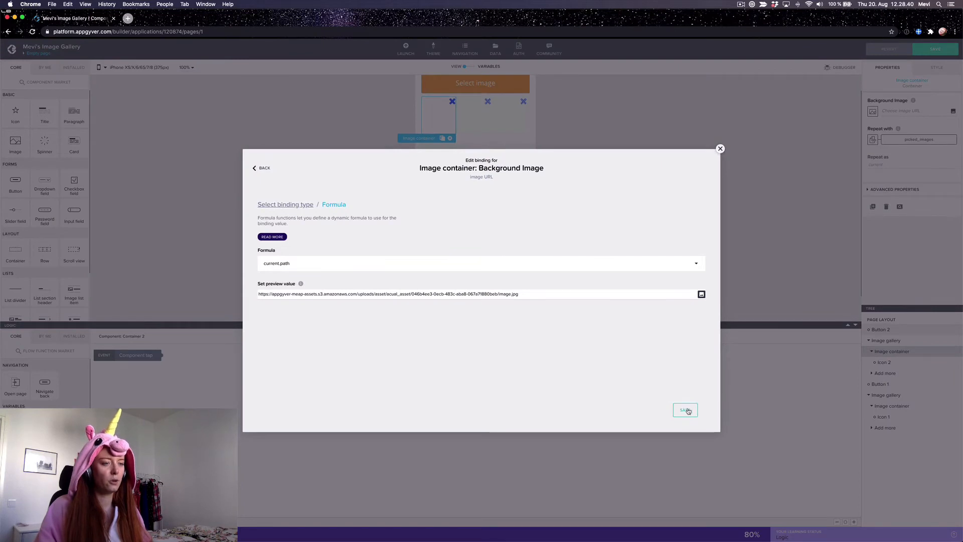
left_click(685, 410)
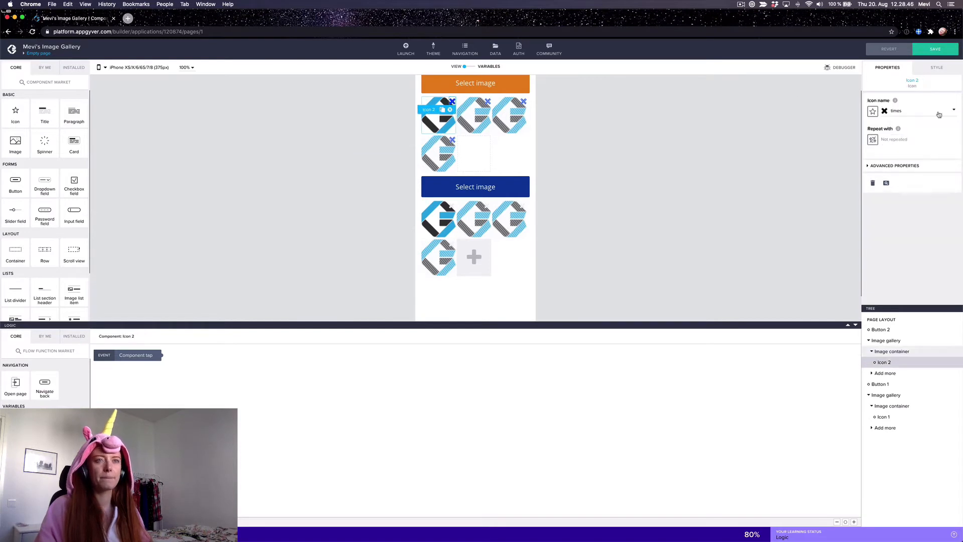
Change the delete icon's font size under Typography in its Style settings.
left_click(937, 67)
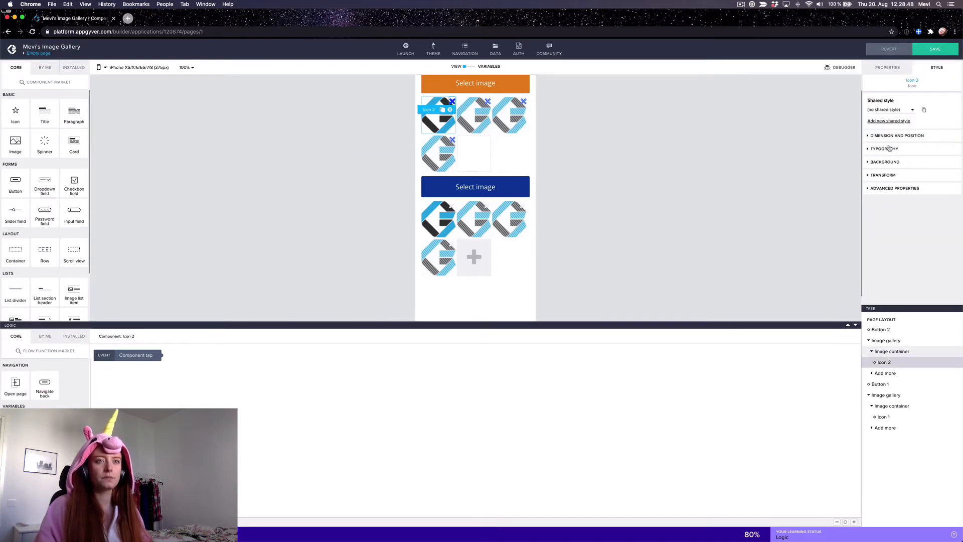
left_click(896, 135)
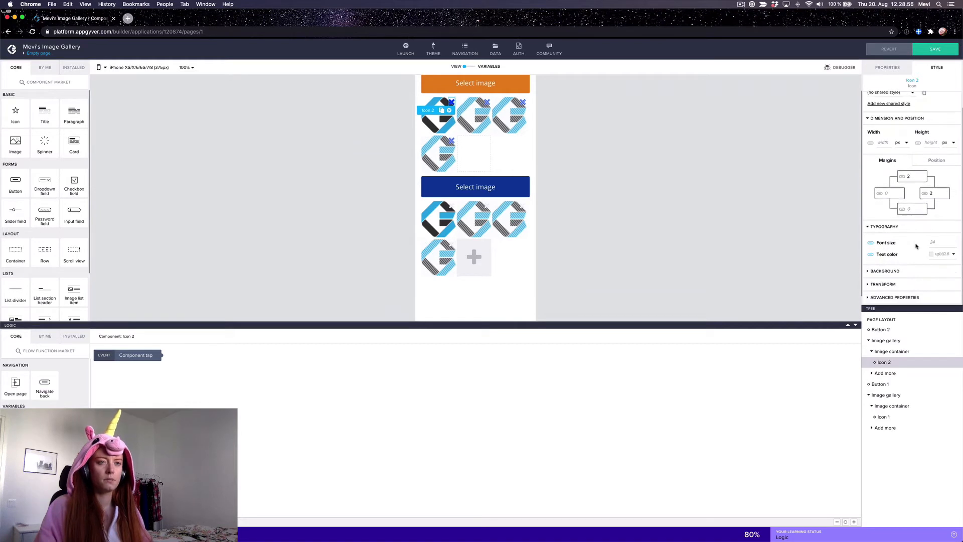
left_click(935, 242)
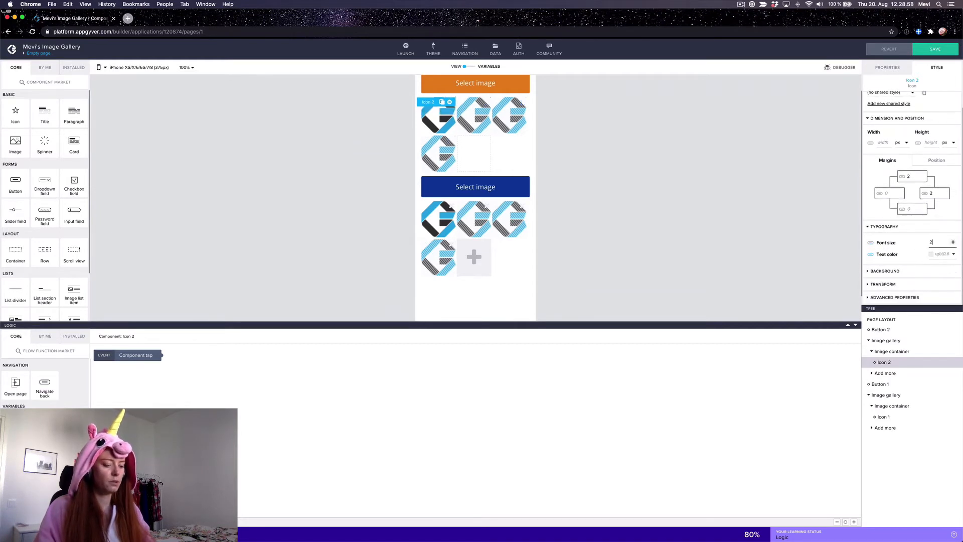
left_click(953, 254)
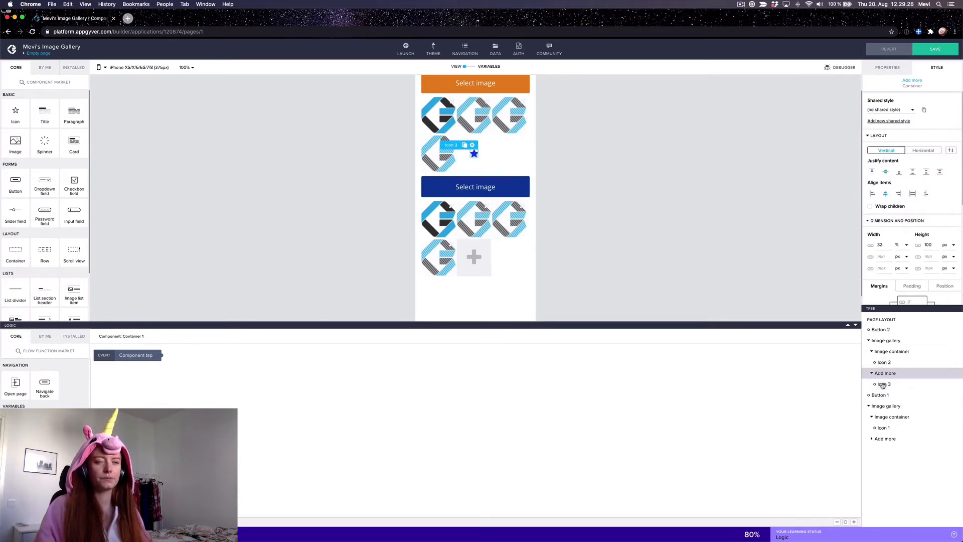
Give the Add more tile a plus icon and a grey background colour.
left_click(883, 384)
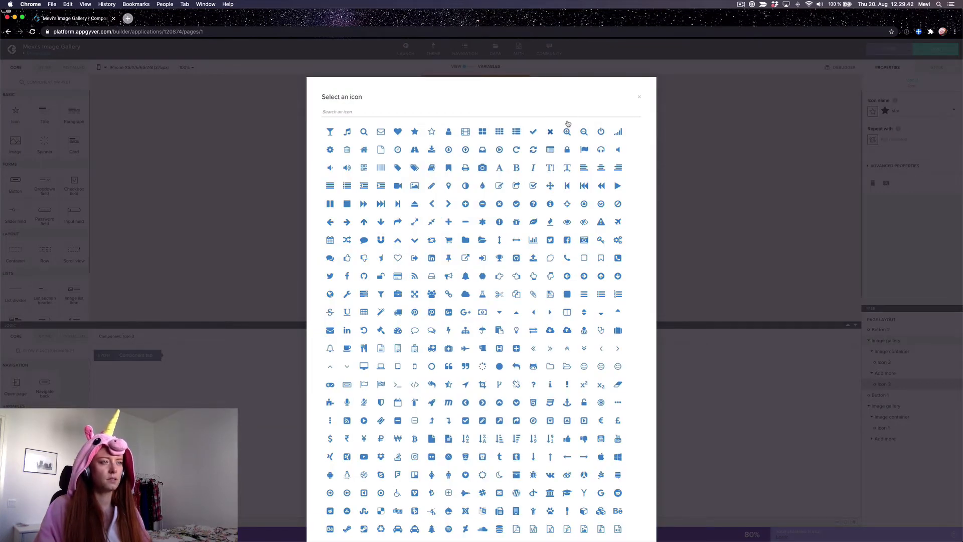
mouse_move(449, 223)
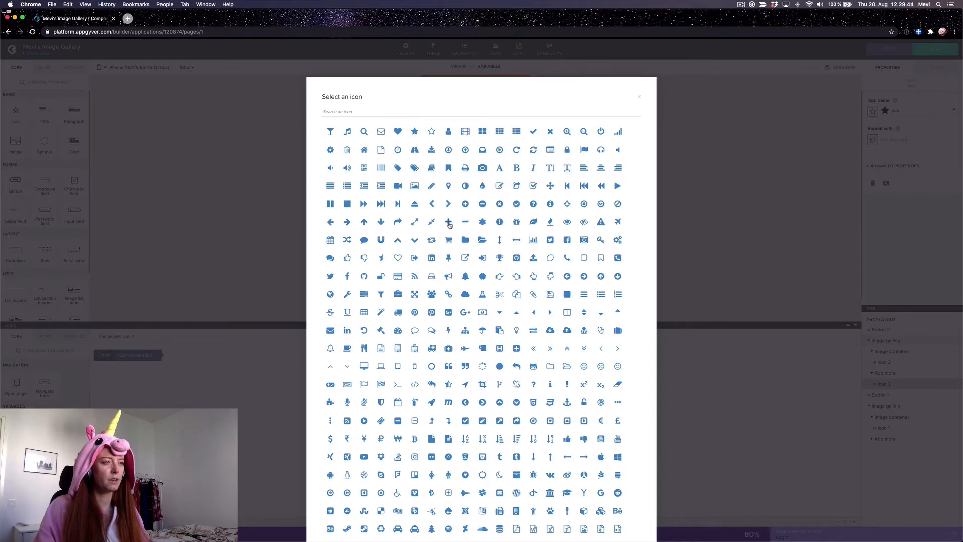
left_click(449, 222)
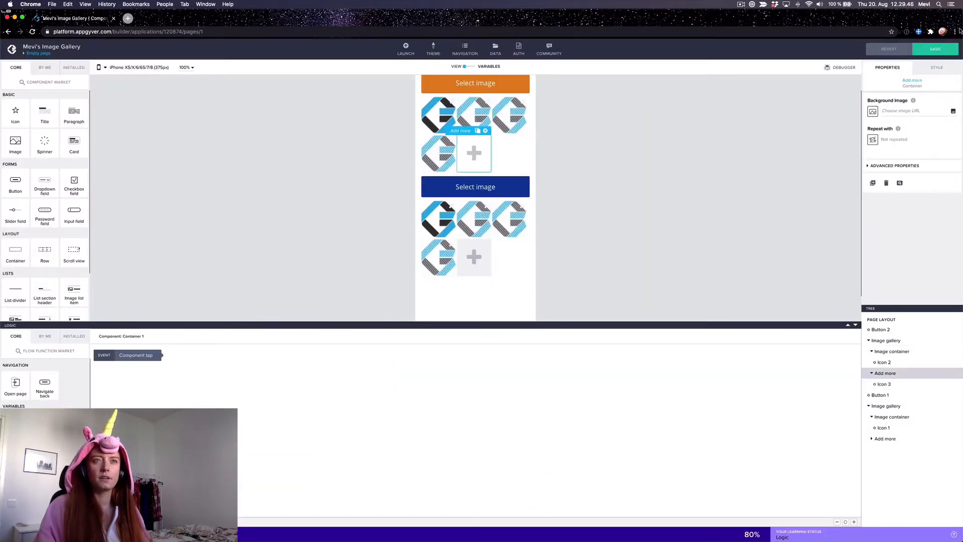
left_click(937, 67)
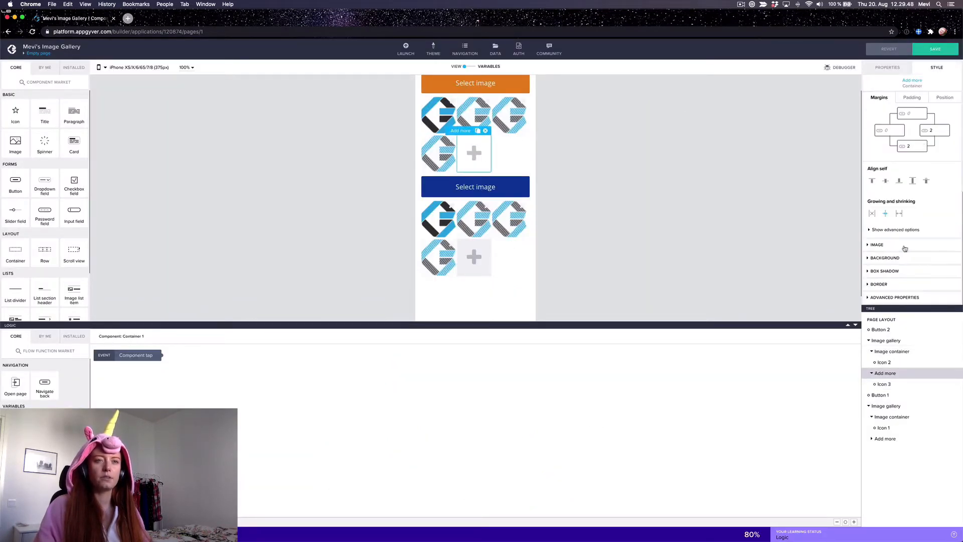
left_click(885, 257)
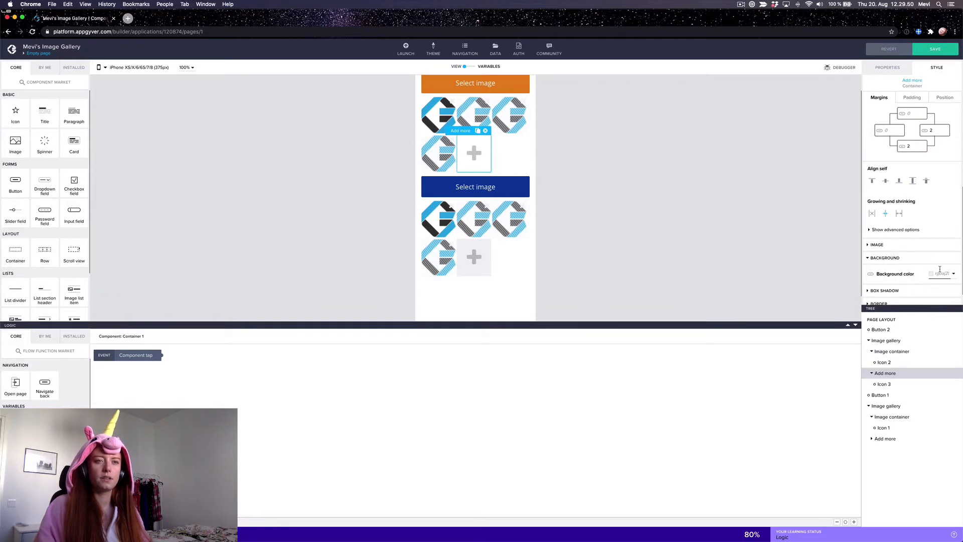
left_click(940, 273)
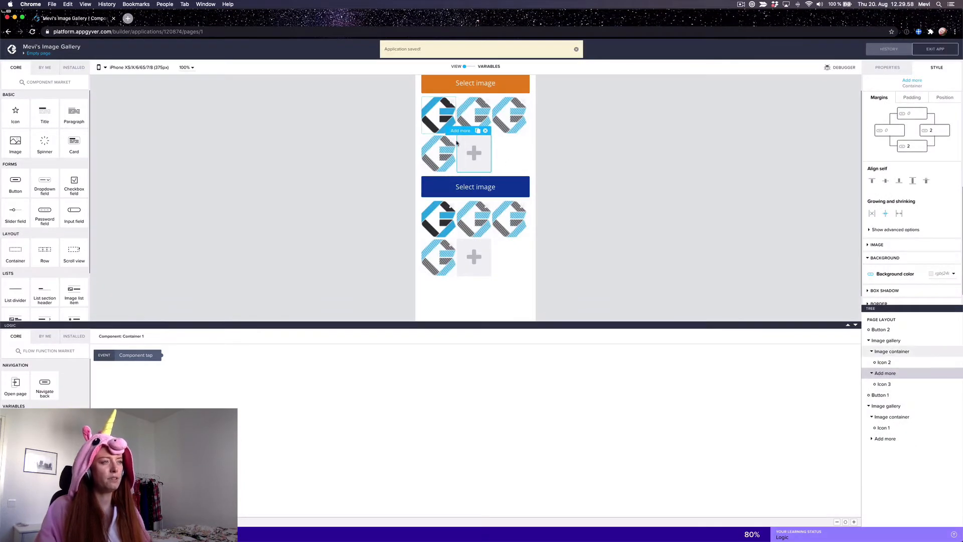
mouse_move(566, 181)
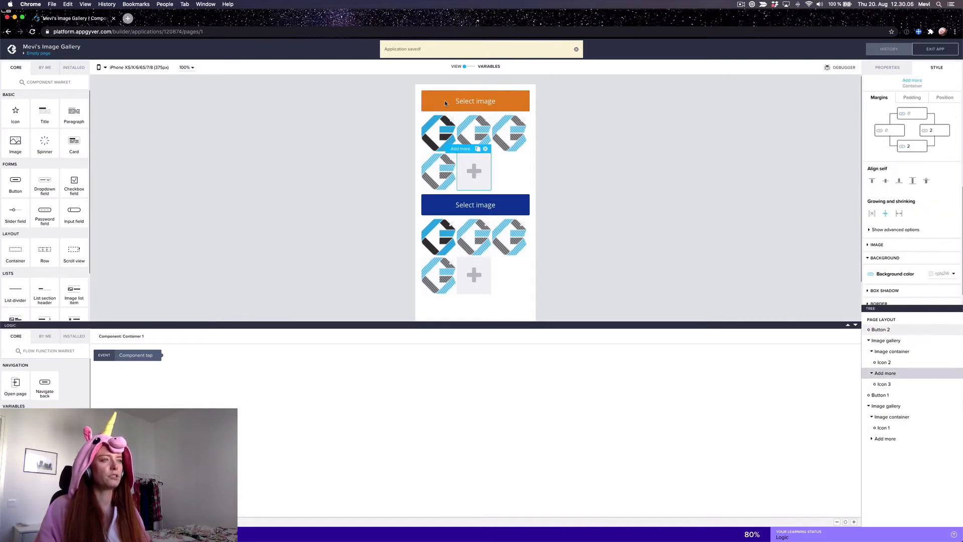
Select the orange Select image button and show the installed logic functions for its tap event.
left_click(475, 101)
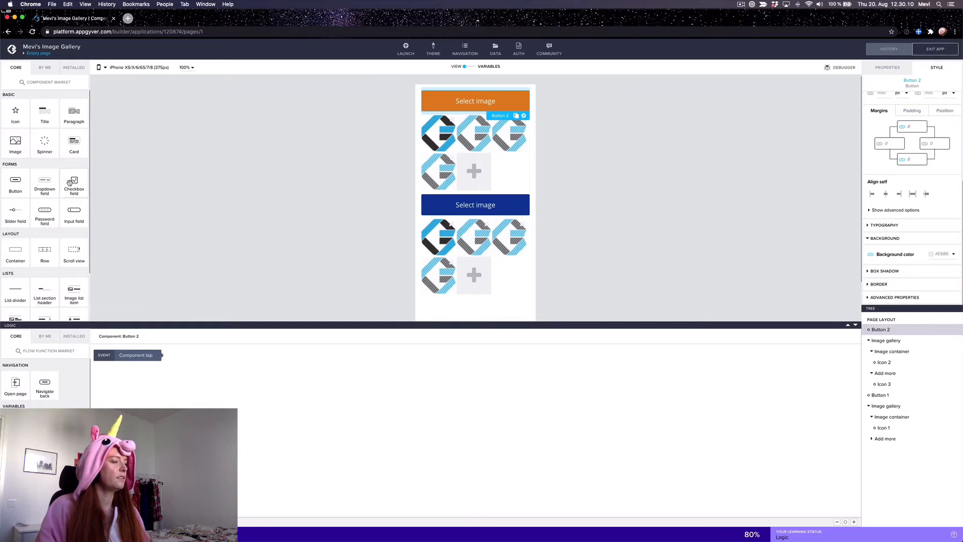
left_click(73, 336)
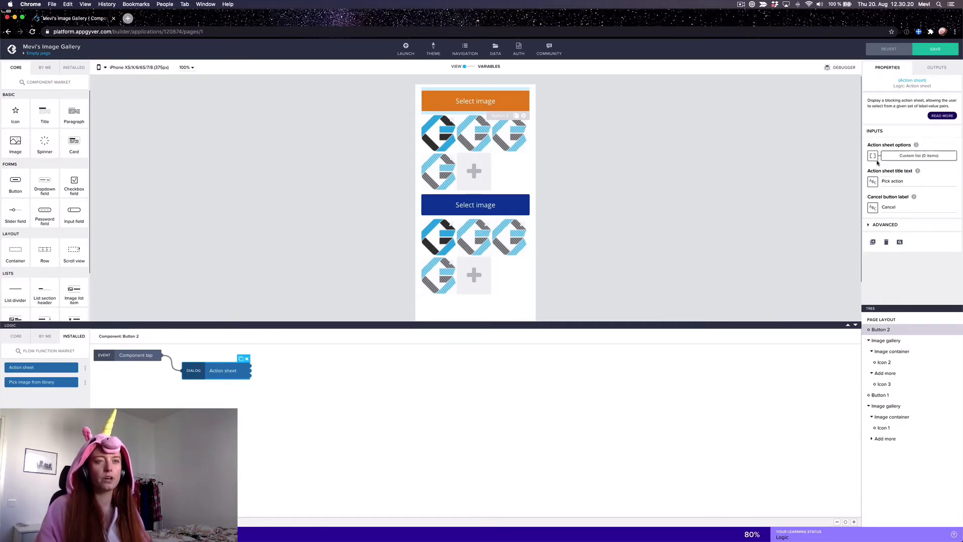
Bind the Action sheet options to a list: Open Camera / camera and Image Gallery / gallery.
left_click(920, 156)
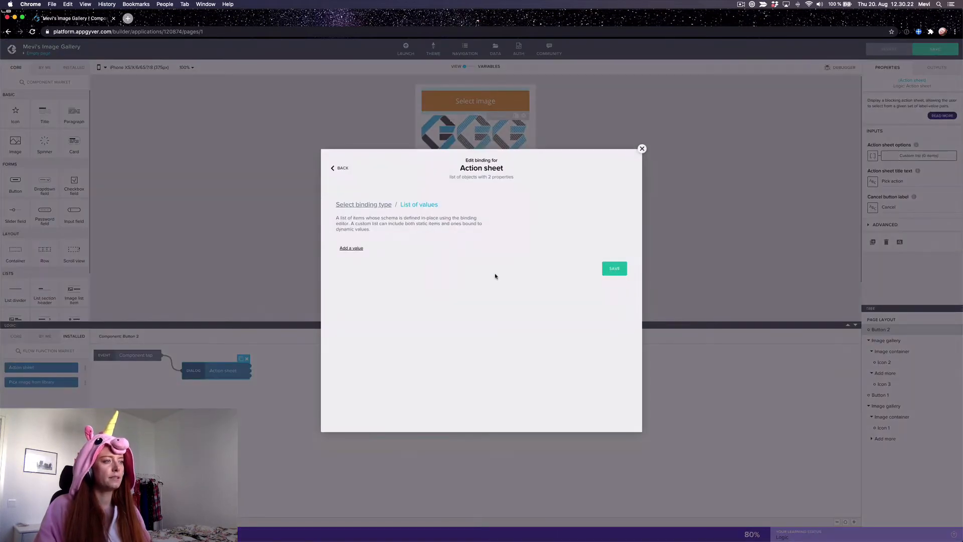
left_click(351, 248)
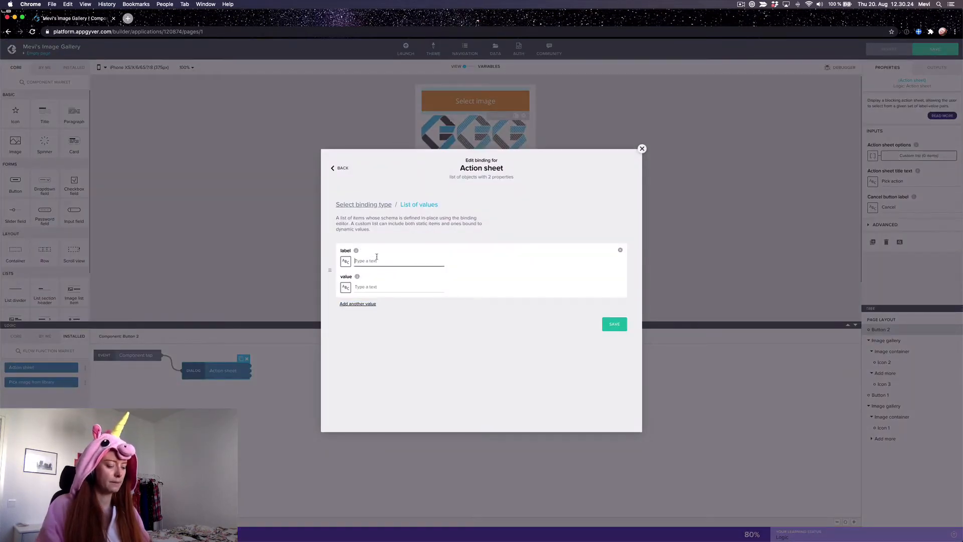
type("Open c")
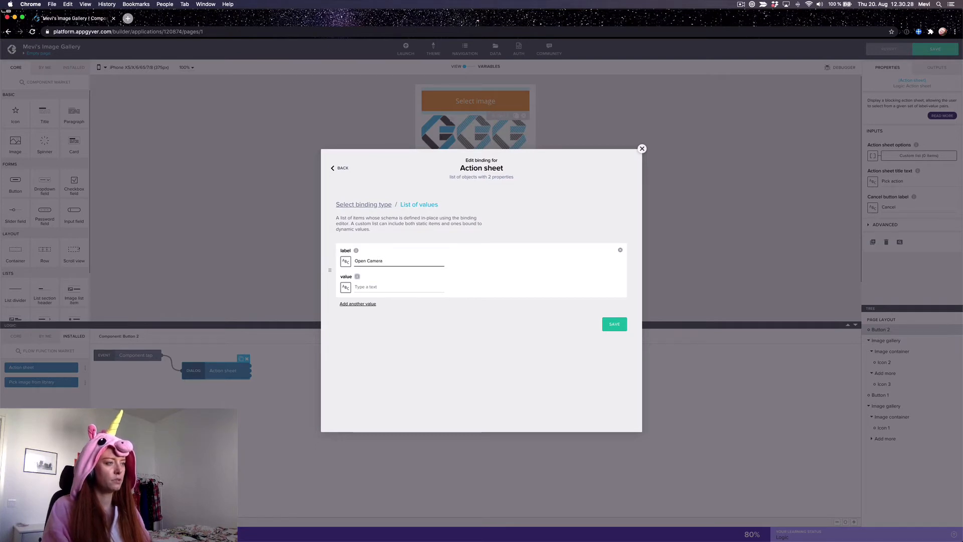
type("cam")
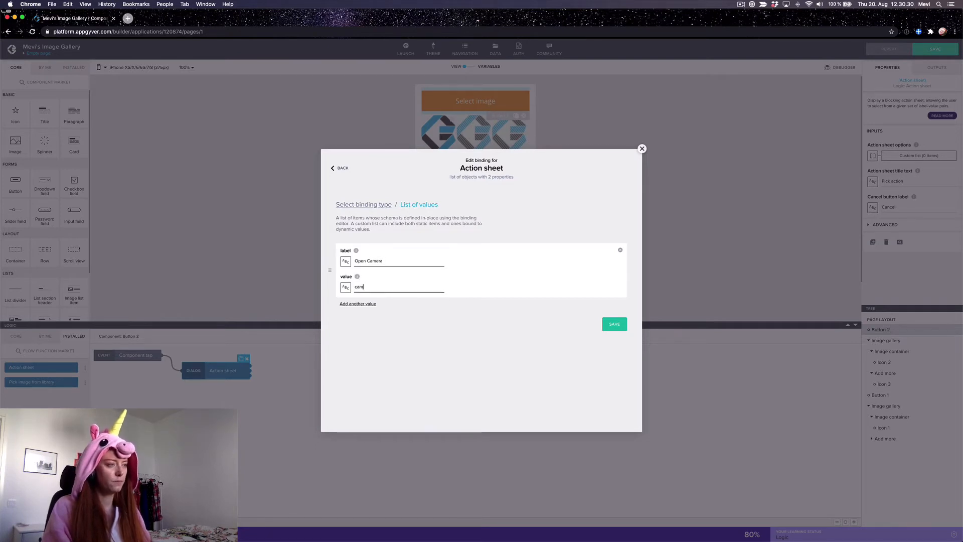
left_click(358, 303)
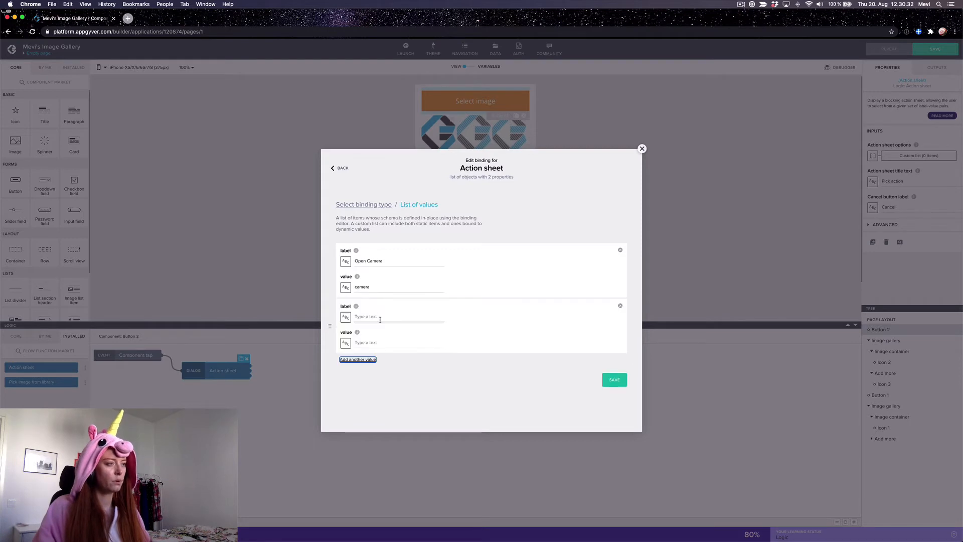
type("Image Gallery")
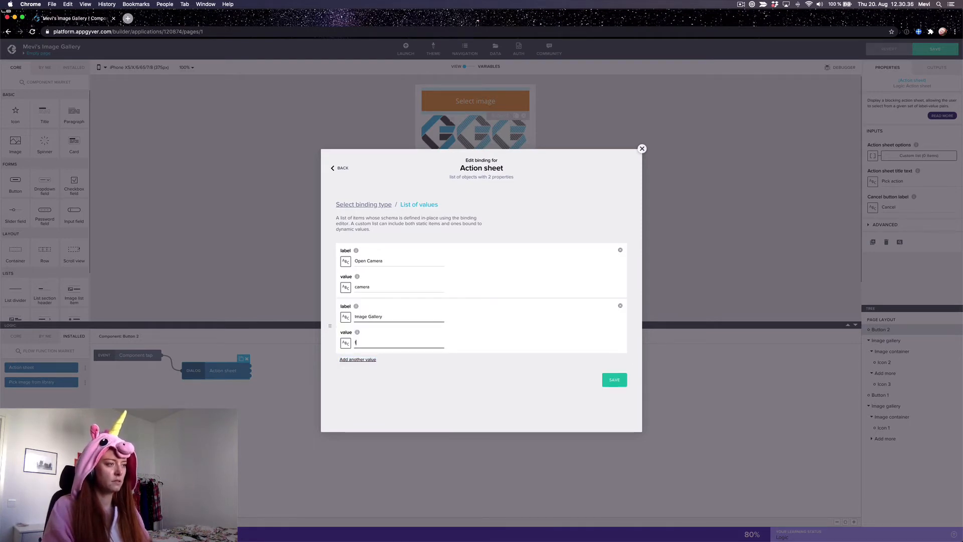
type("gallery")
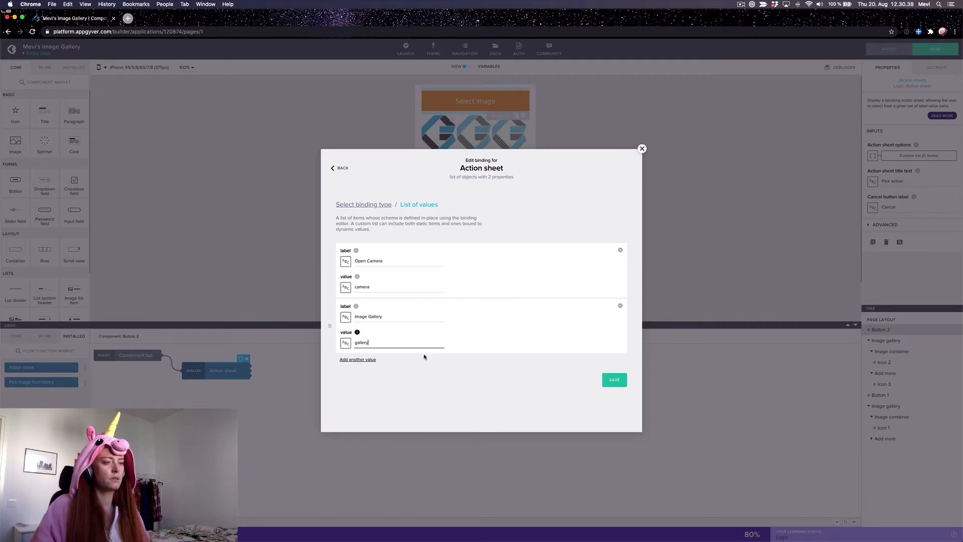
left_click(614, 379)
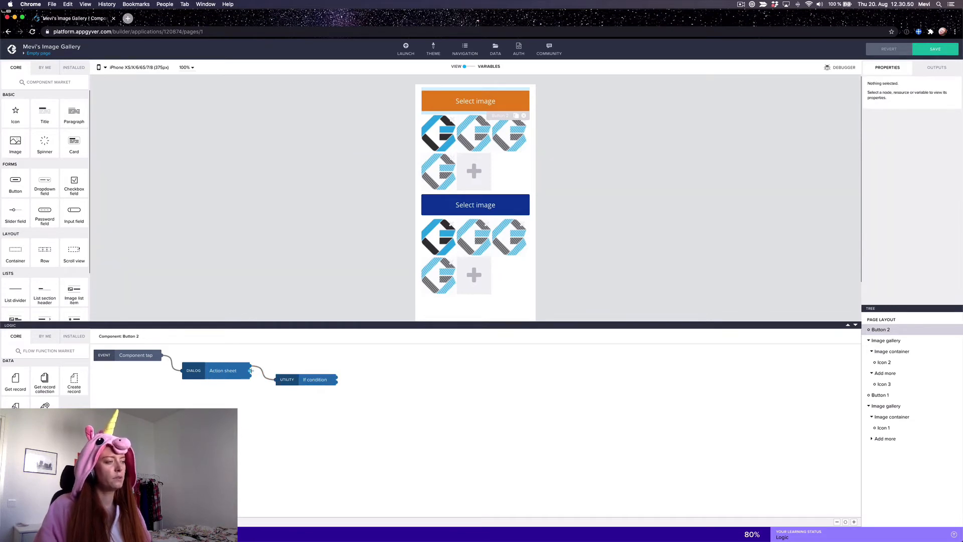
Select the If condition node and bring up binding choices for its Condition.
left_click(315, 379)
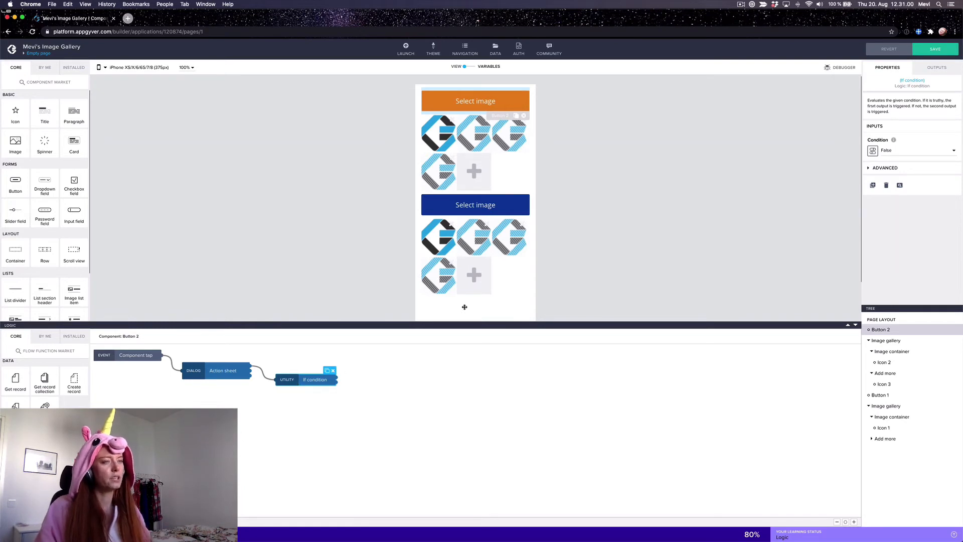
left_click(916, 149)
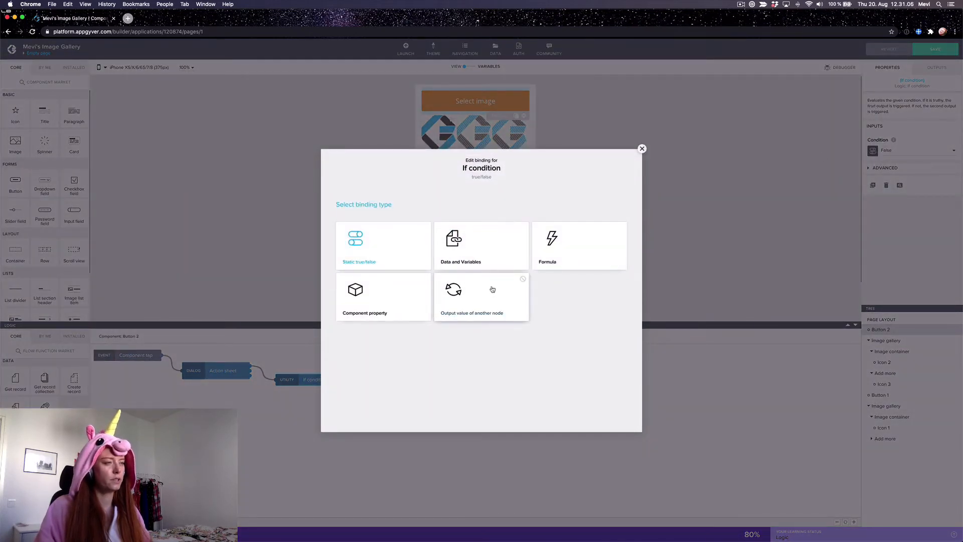
Bind the condition to formula outputs["Action sheet"].pickedAction.value == "camera".
left_click(551, 246)
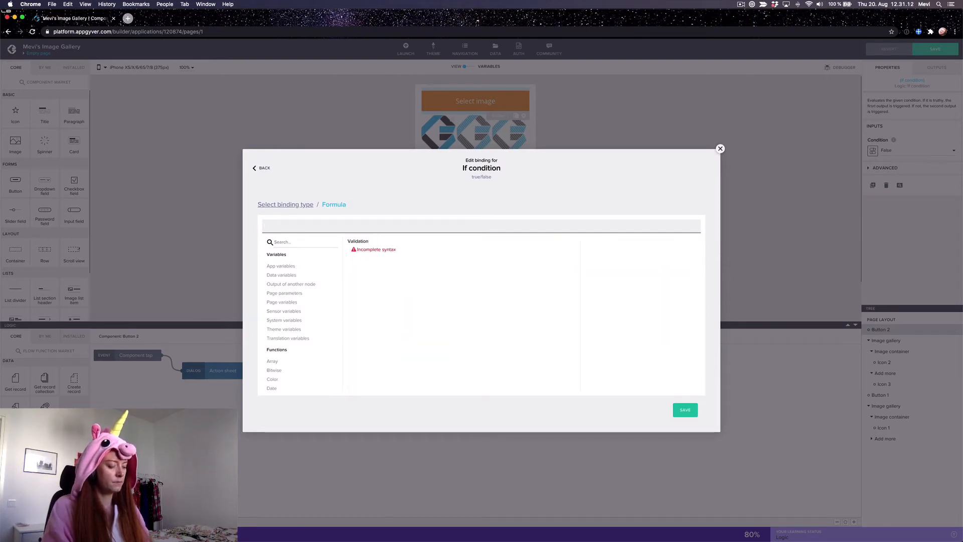
type("output")
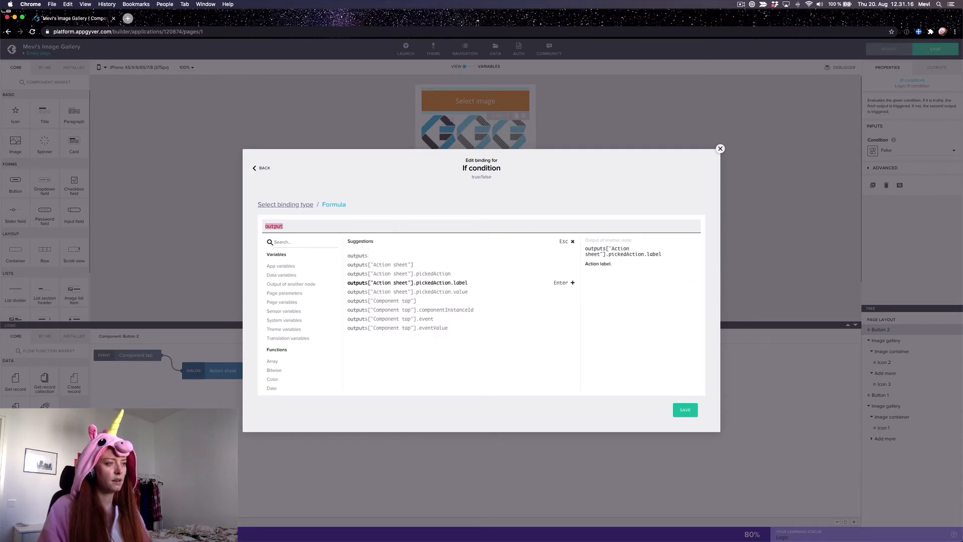
left_click(408, 291)
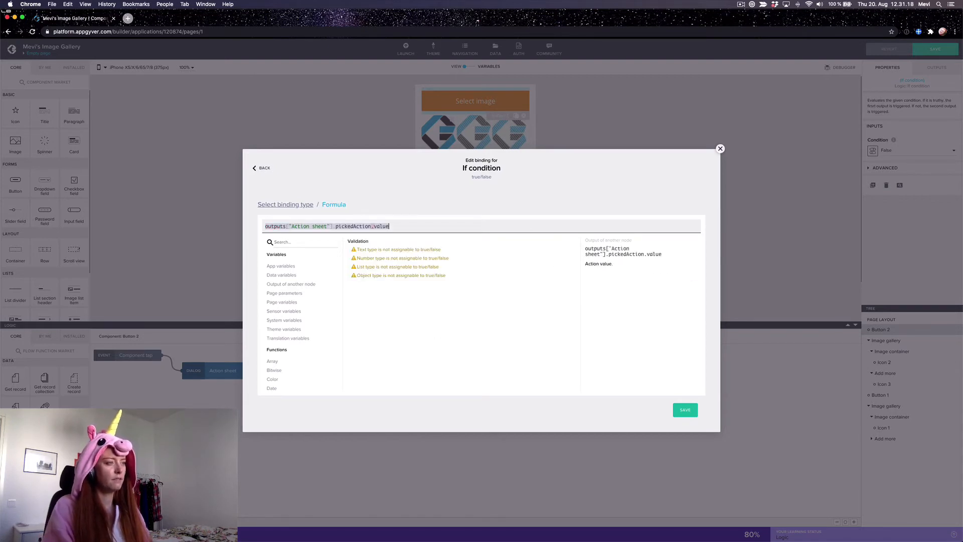
type("==\"camera")
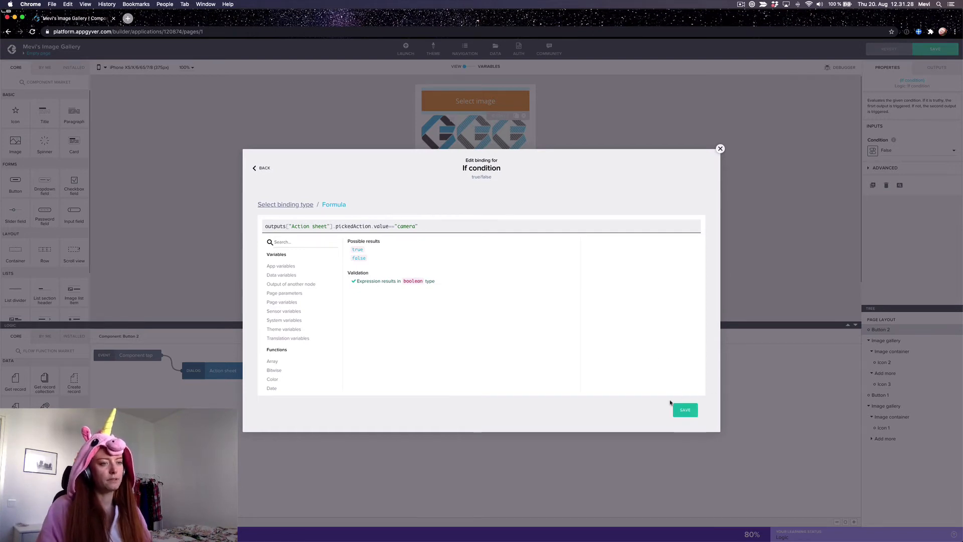
left_click(685, 410)
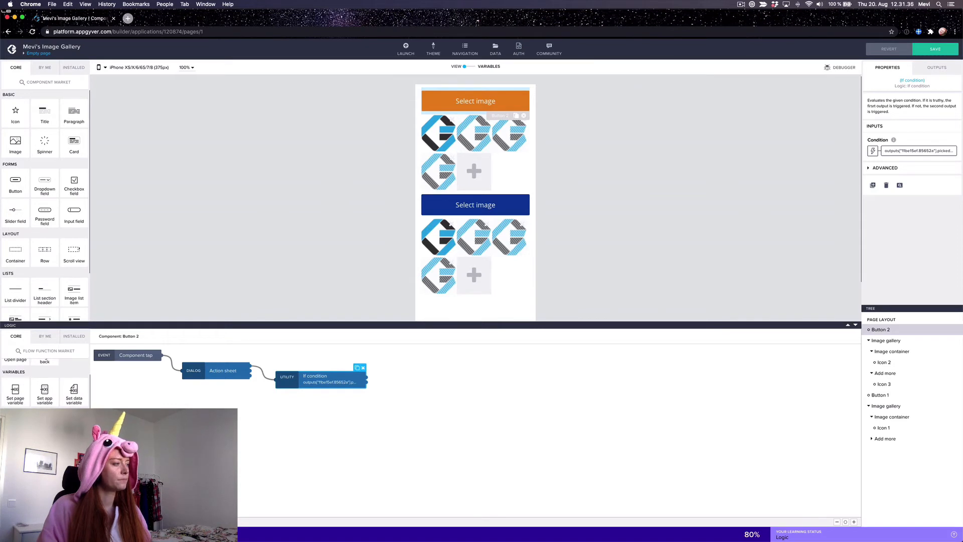
Add Take photo and Pick image from library branches, each followed by a Set page variable node.
scroll("down", 3)
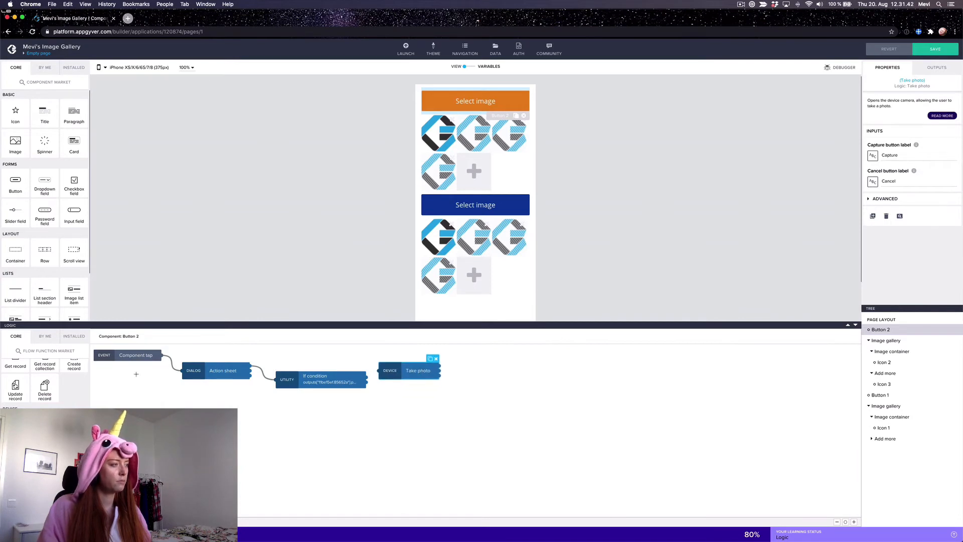
left_click(74, 336)
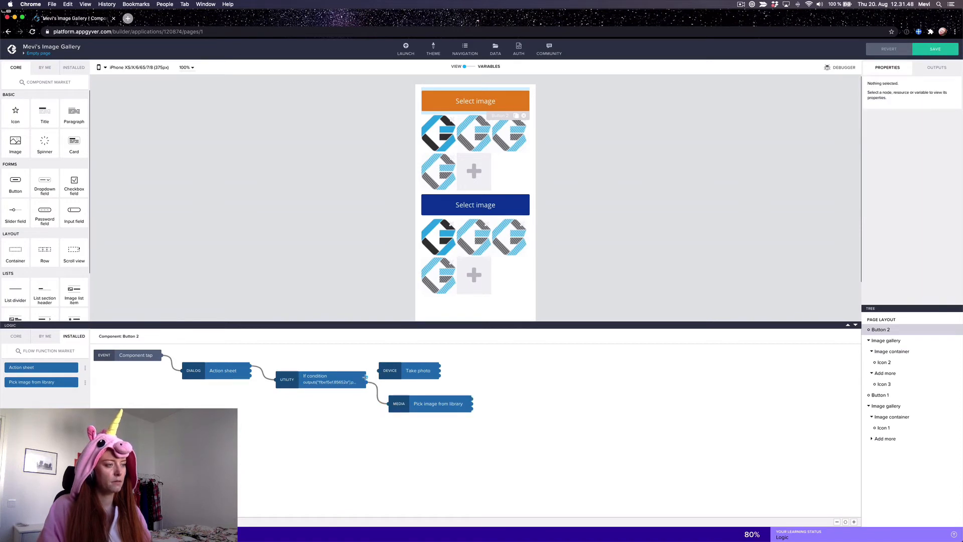
left_click(418, 370)
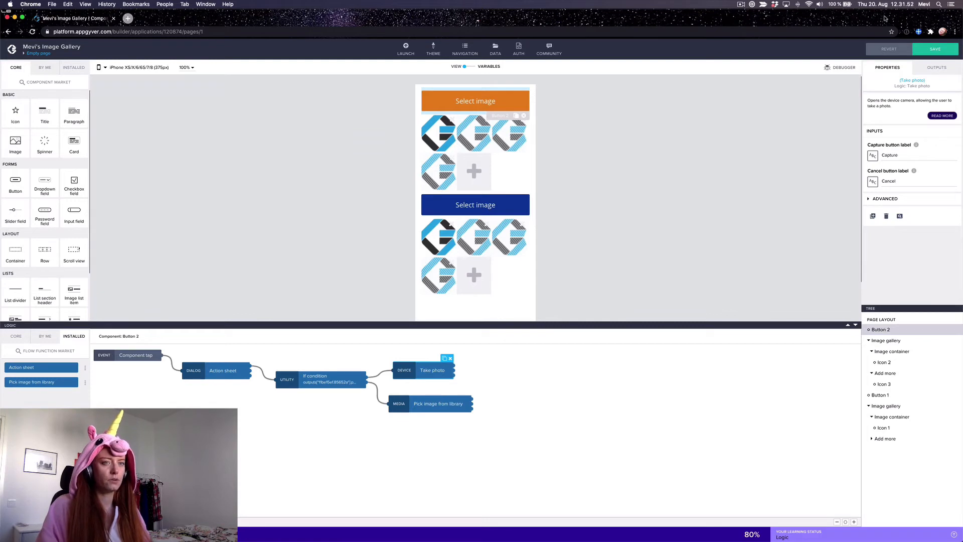
left_click(439, 404)
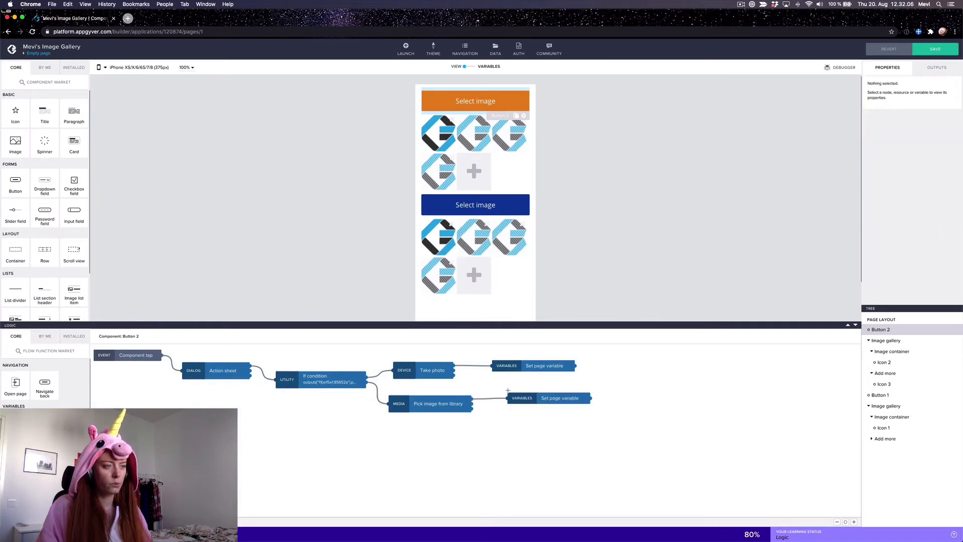
left_click(544, 365)
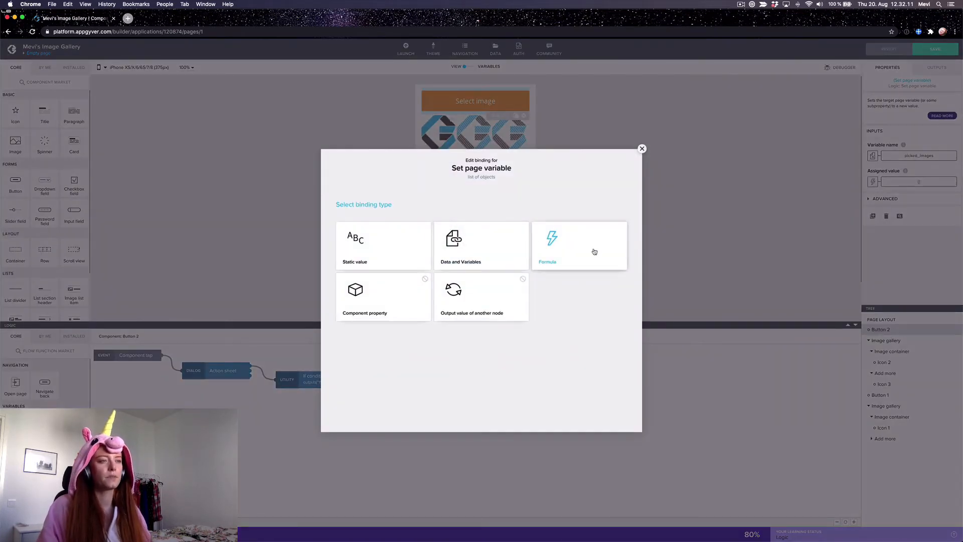
Set the photo branch's value to WITH_ITEM(pageVars.picked_images, Take photo photoFile).
left_click(578, 246)
type("WITH_ITEM(pag, item)")
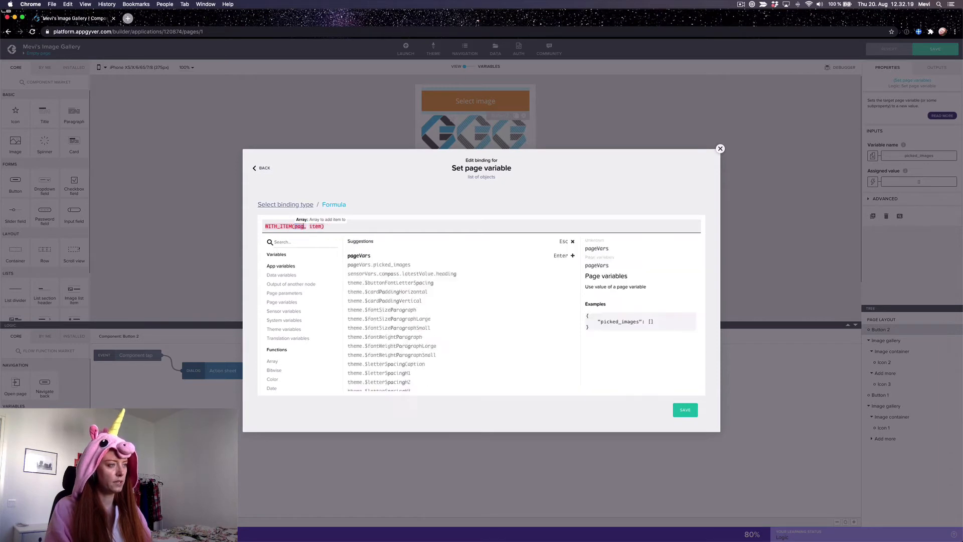
left_click(379, 264)
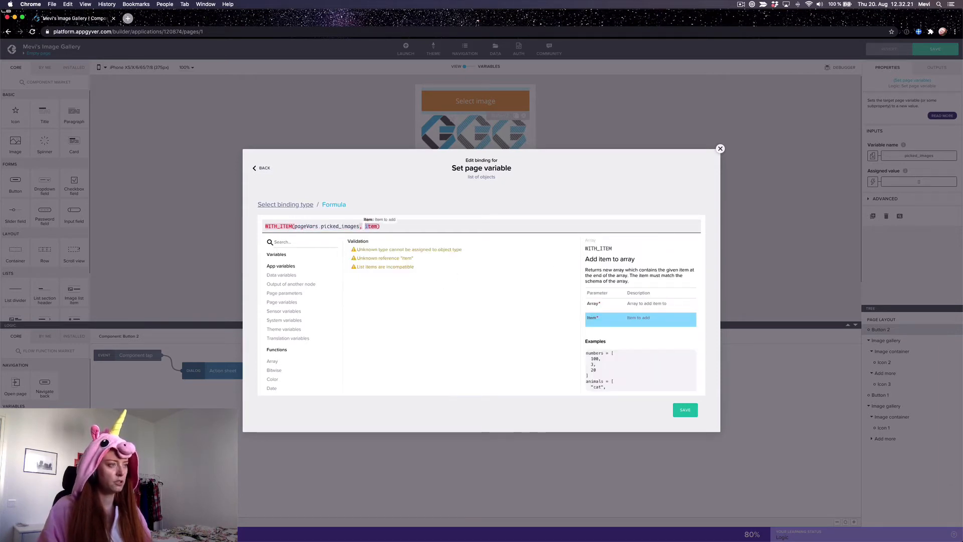
type("output")
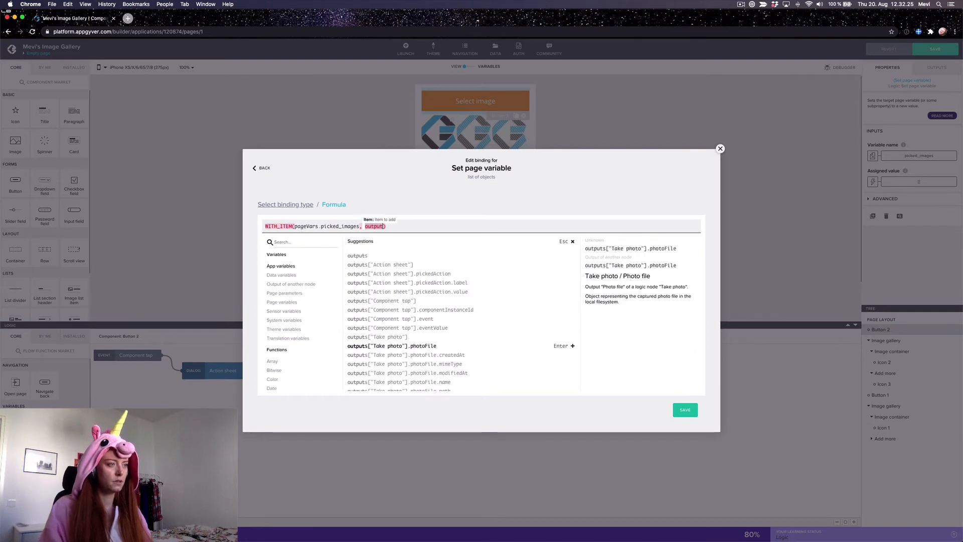
left_click(391, 346)
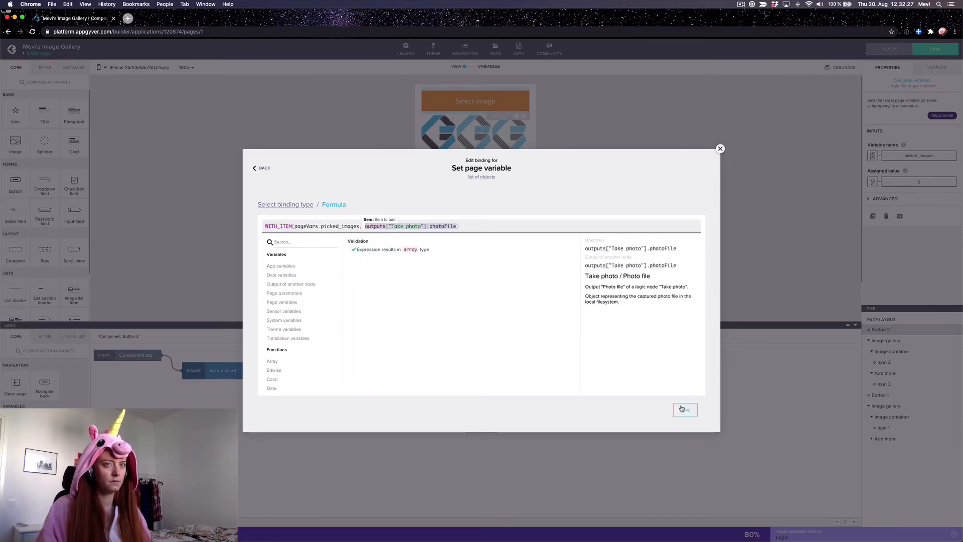
left_click(686, 409)
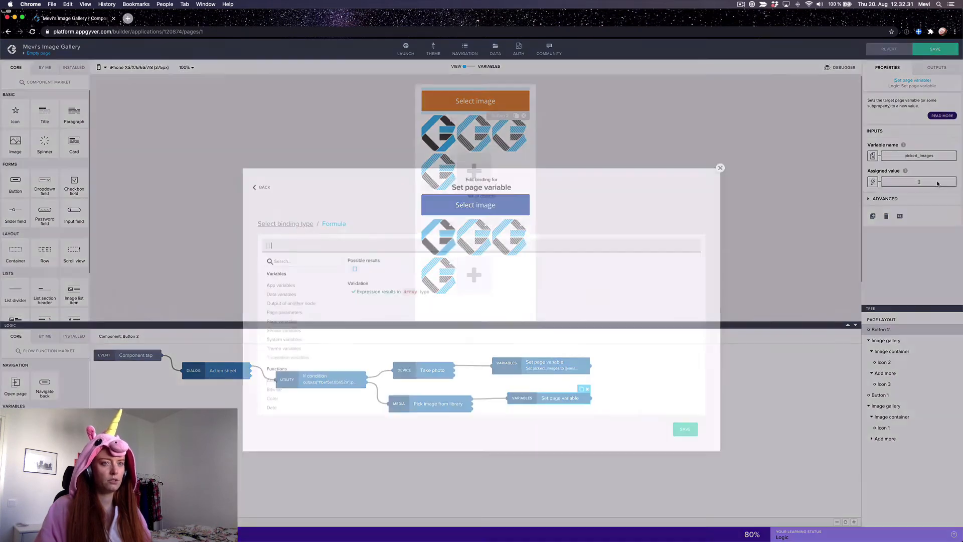
Set the library branch's value to WITH_ITEM(pageVars.picked_images, picked imageFile).
type("WEI")
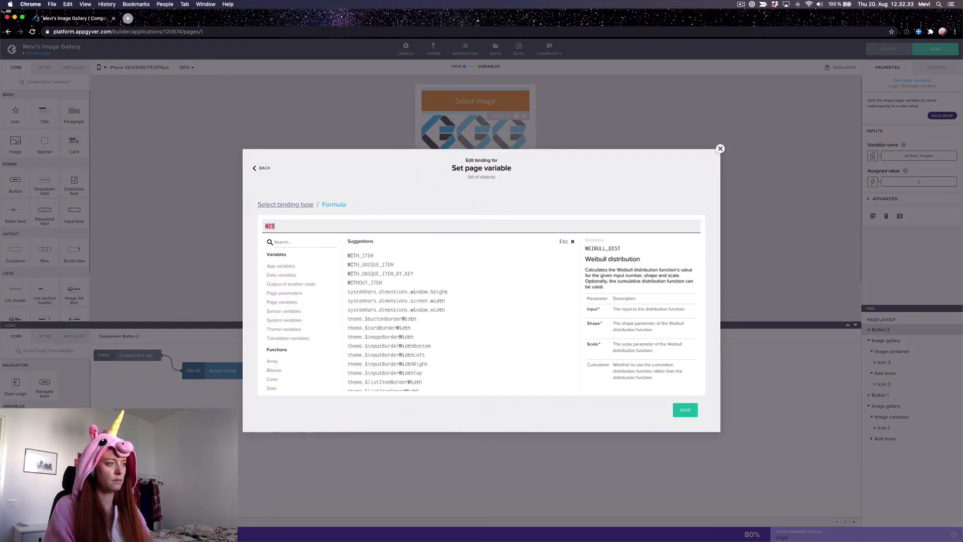
left_click(360, 255)
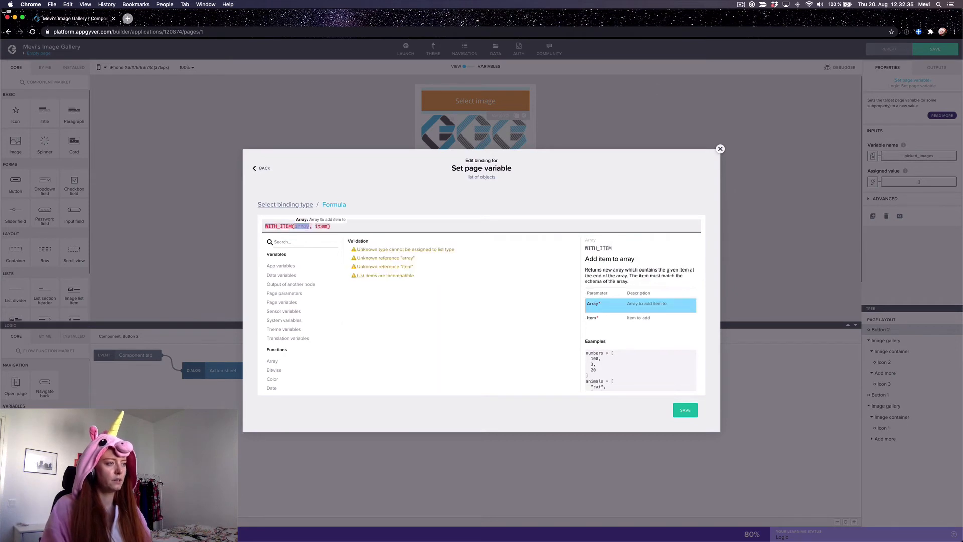
type("pi")
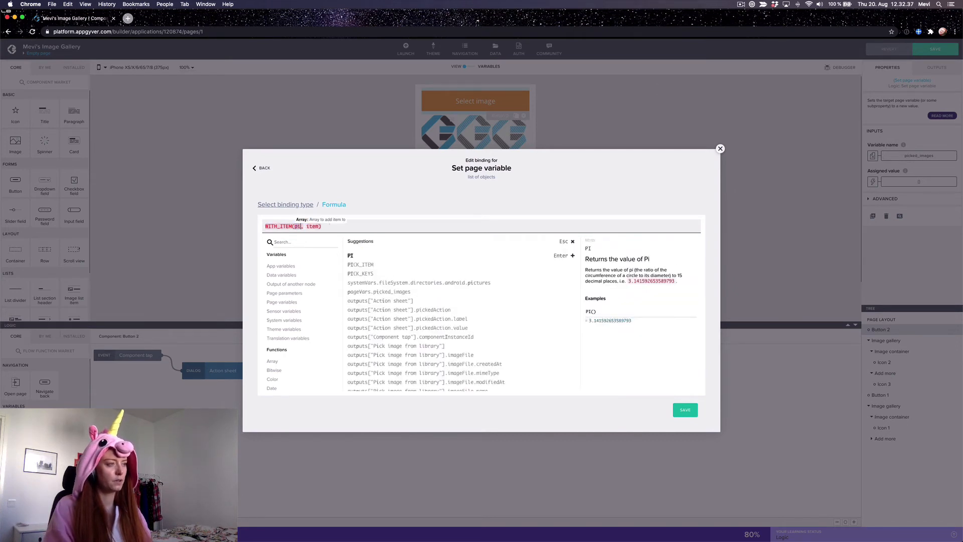
left_click(398, 291)
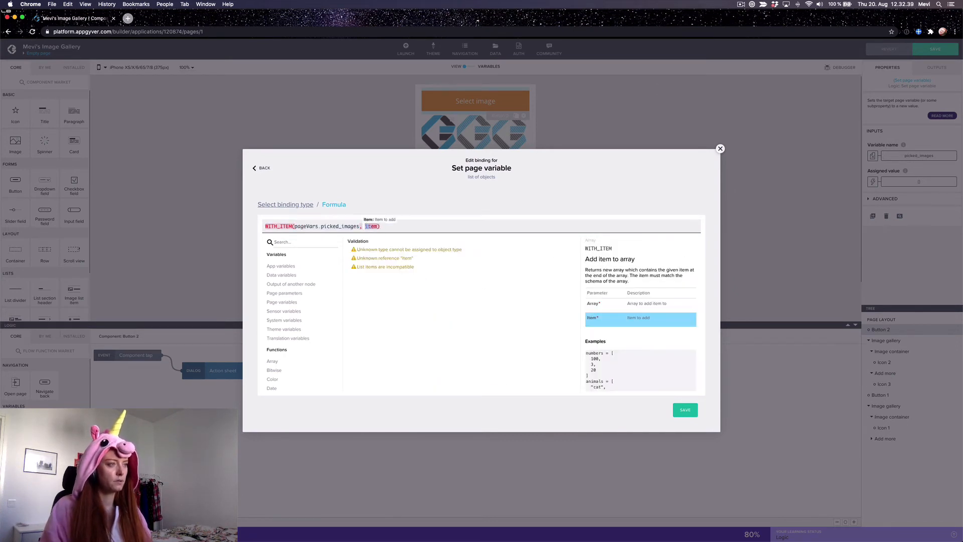
type("output")
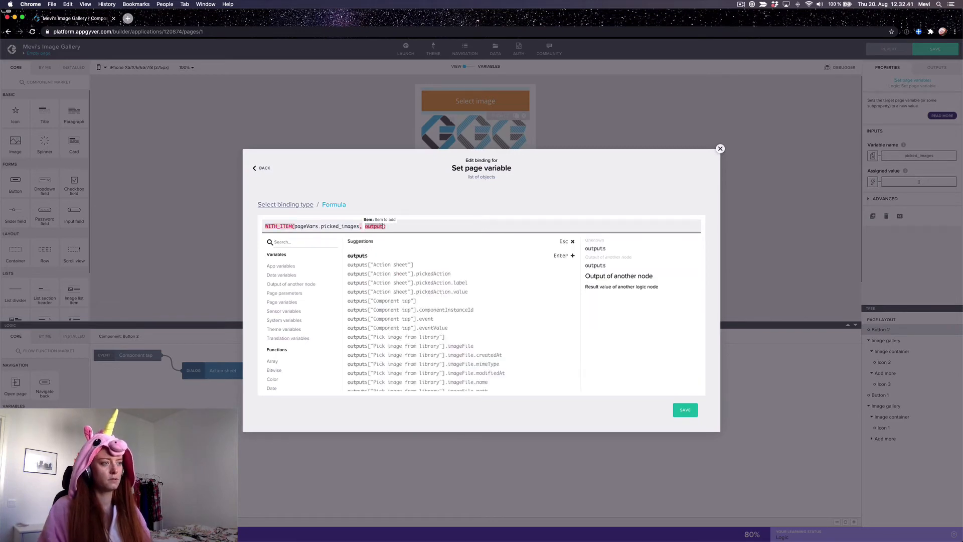
left_click(418, 345)
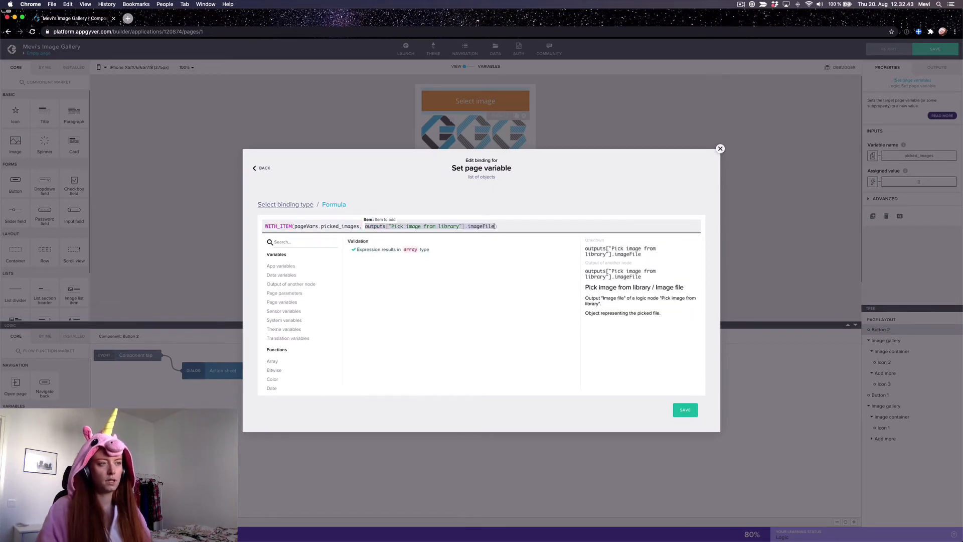
left_click(684, 409)
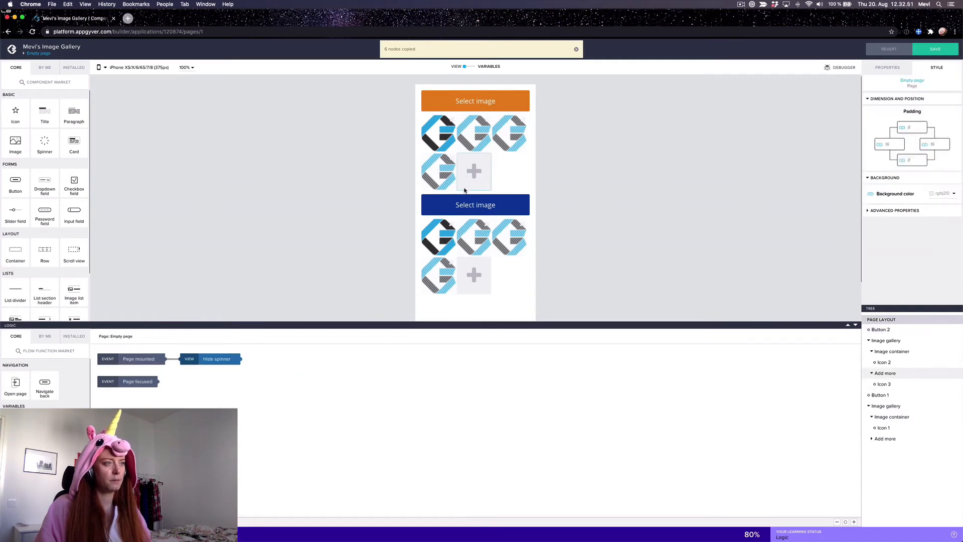
On the Add more container's pasted logic, correct the If condition formula to its own Action sheet node.
left_click(474, 171)
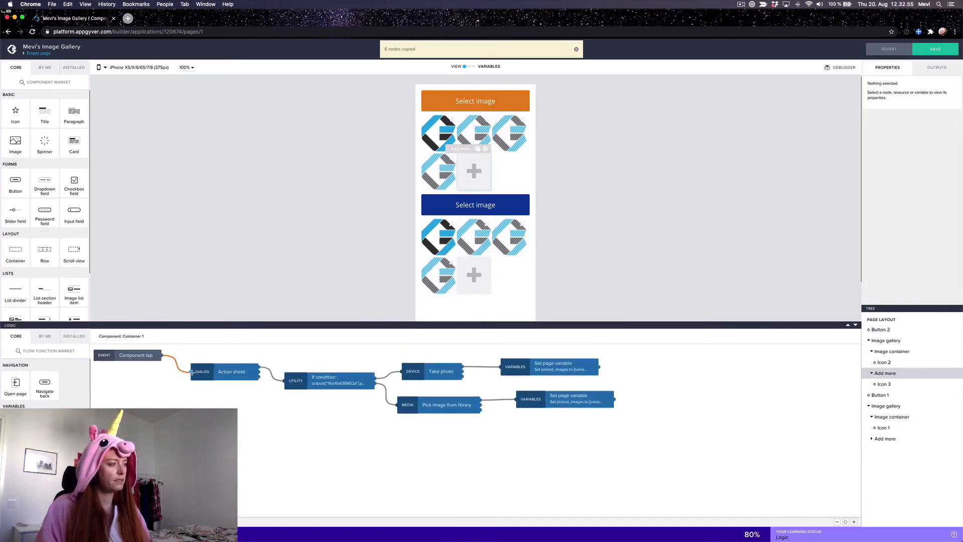
left_click(329, 379)
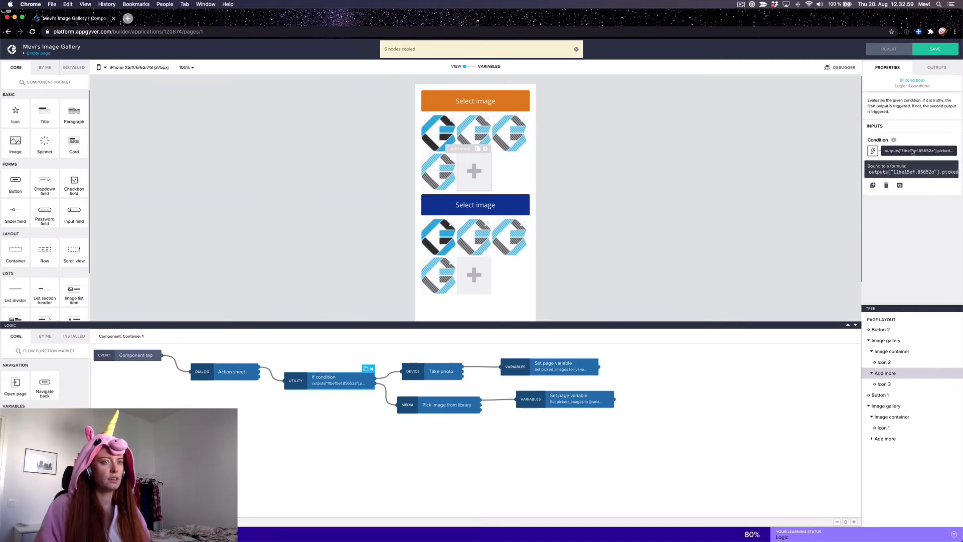
left_click(915, 150)
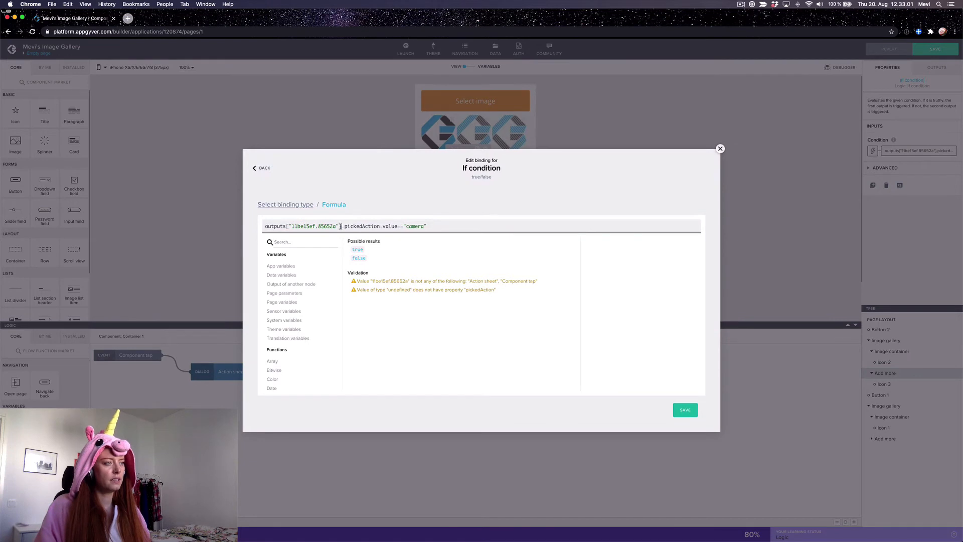
double_click(313, 226)
type("Action sheet")
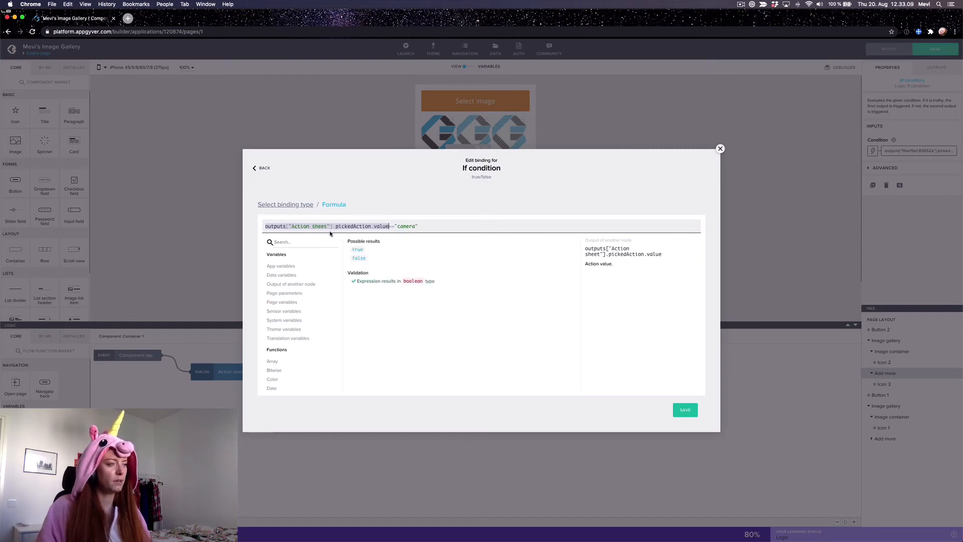
left_click(684, 410)
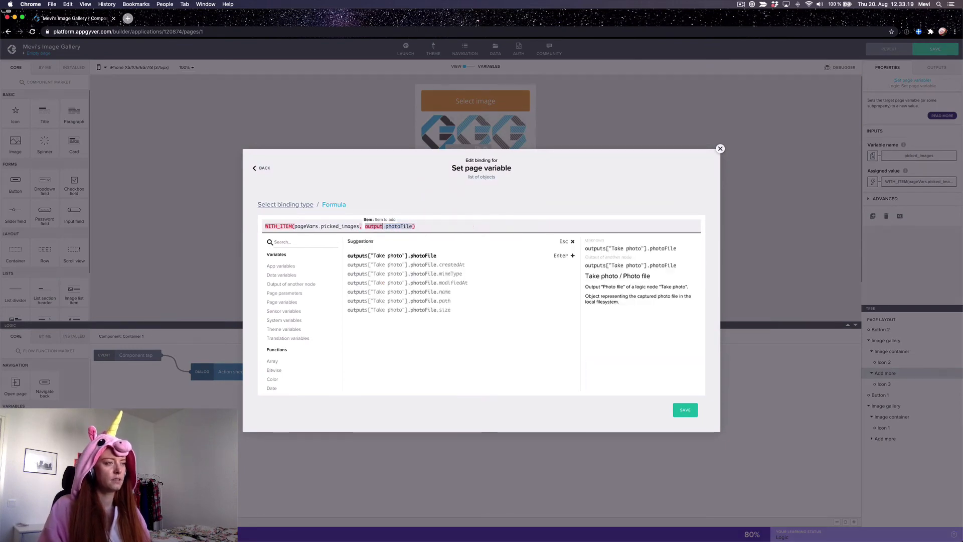
Repoint the pasted photo formula to its own Take photo photoFile and save the logic.
left_click(392, 254)
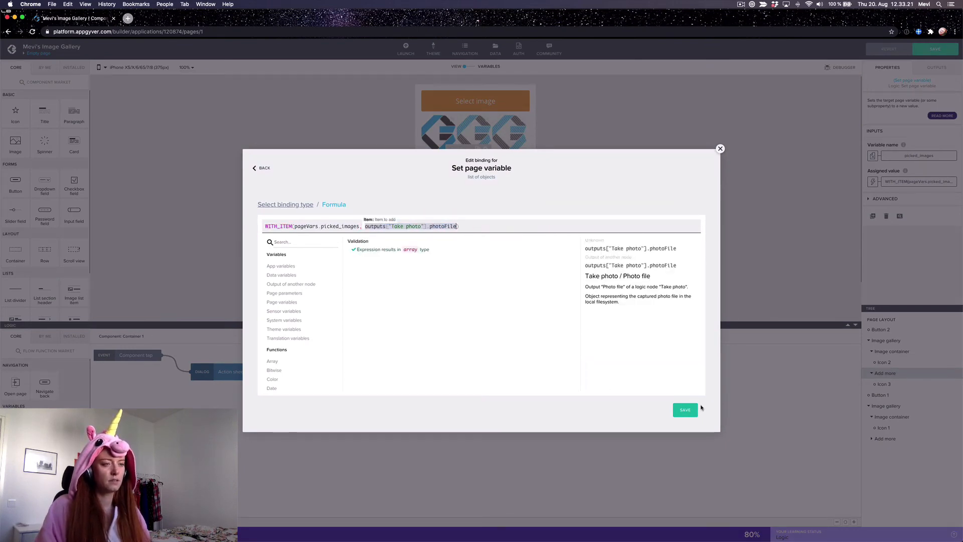
left_click(685, 409)
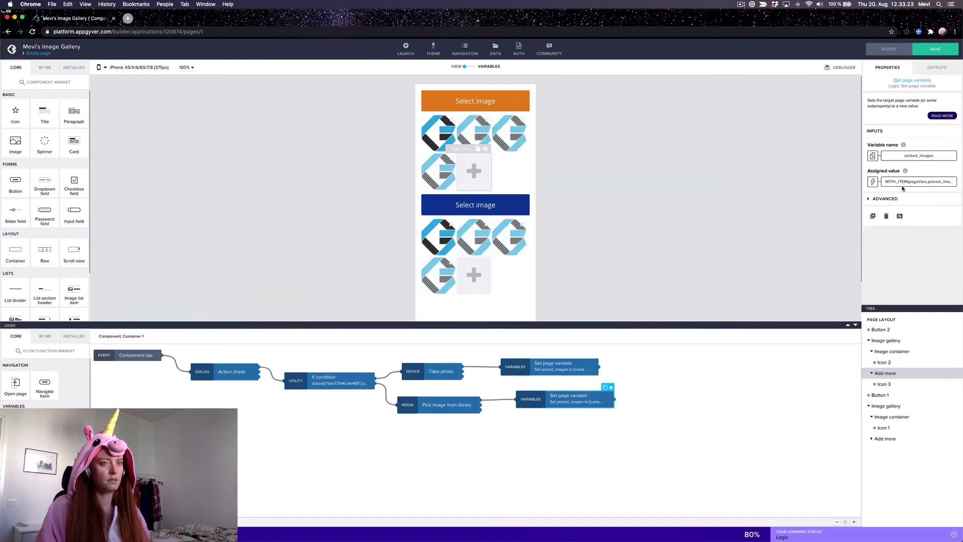
left_click(918, 182)
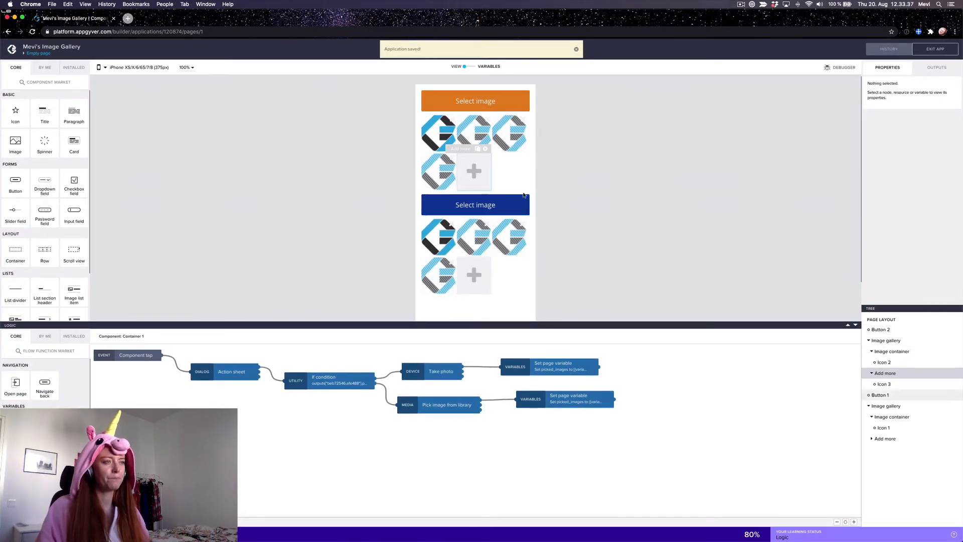
Give the image's delete icon a Confirm 'Remove picked image?' followed by a Set page variable node.
left_click(438, 134)
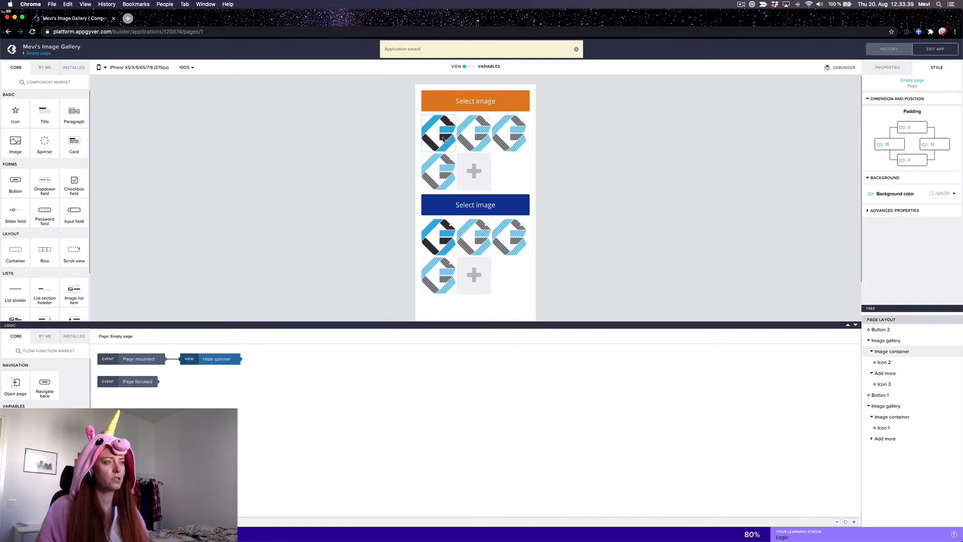
left_click(439, 133)
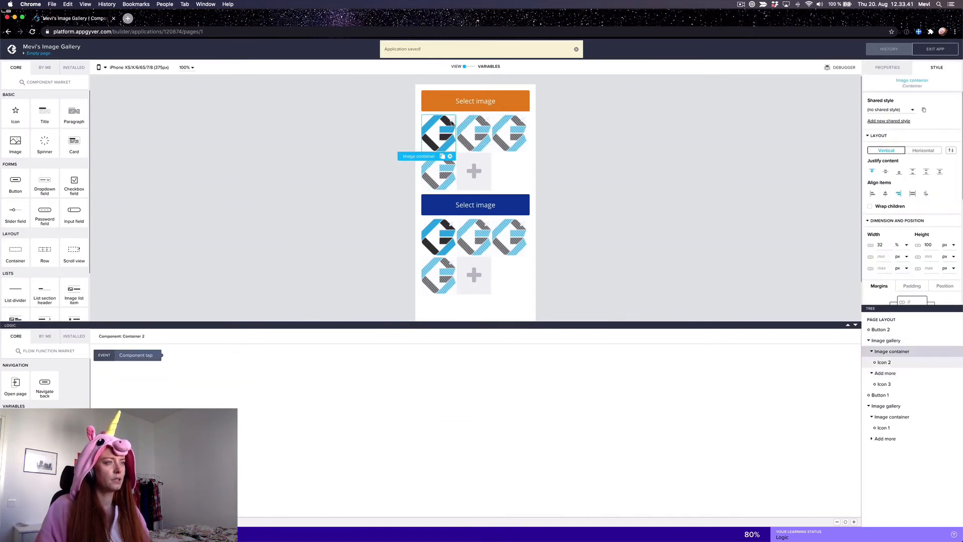
left_click(439, 134)
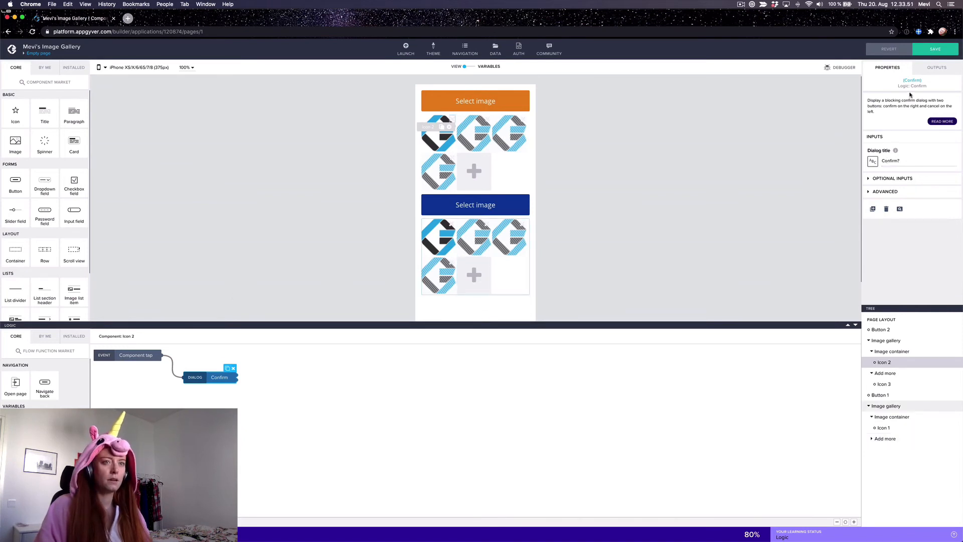
type("Re")
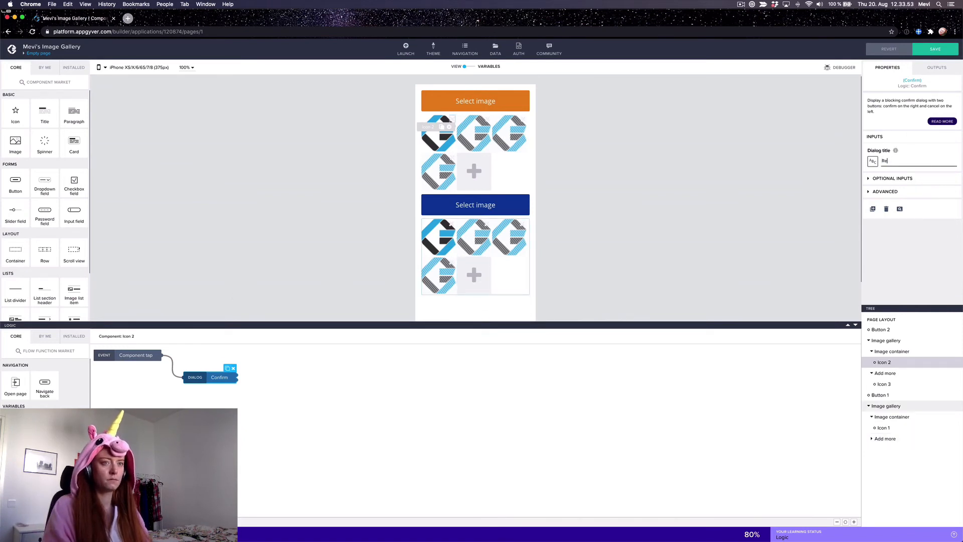
type("Remove picked image?")
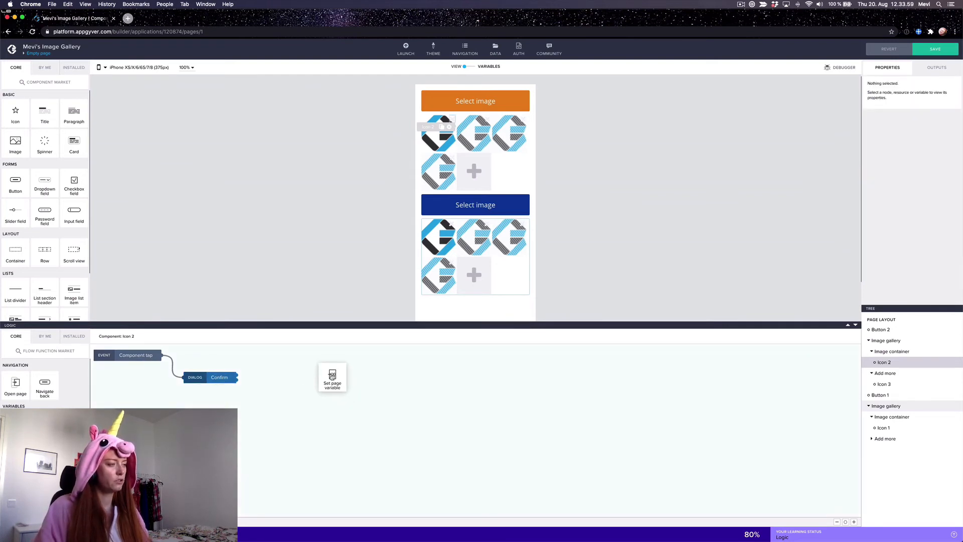
left_click(333, 377)
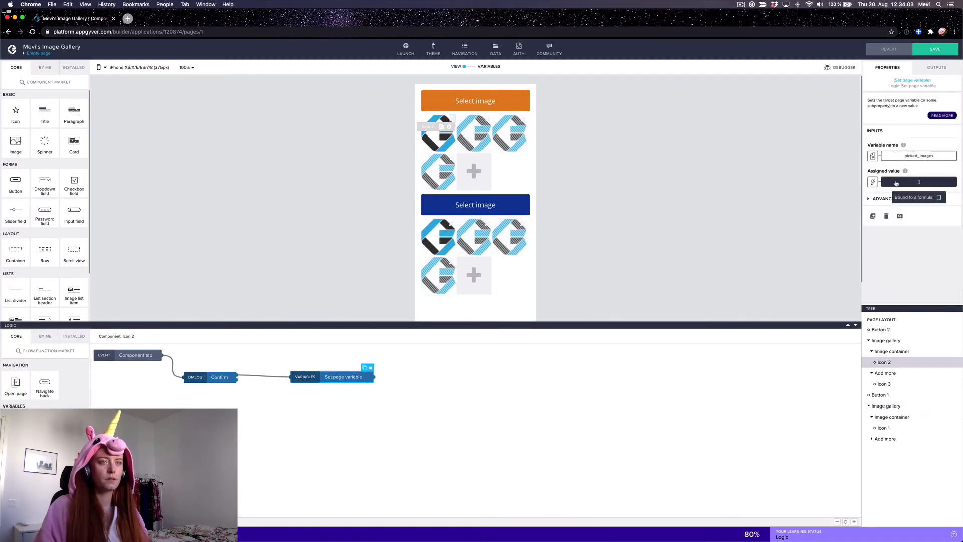
Bind its value to WITHOUT_ITEM(pageVars.picked_images, current) and save the app.
left_click(918, 182)
type("WITHOUT_ITEM(picked, item)")
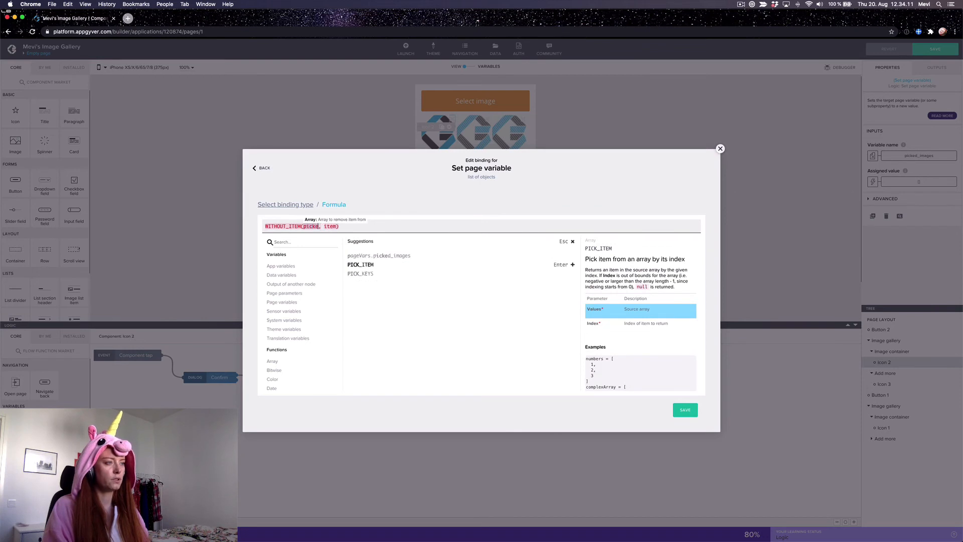
left_click(379, 255)
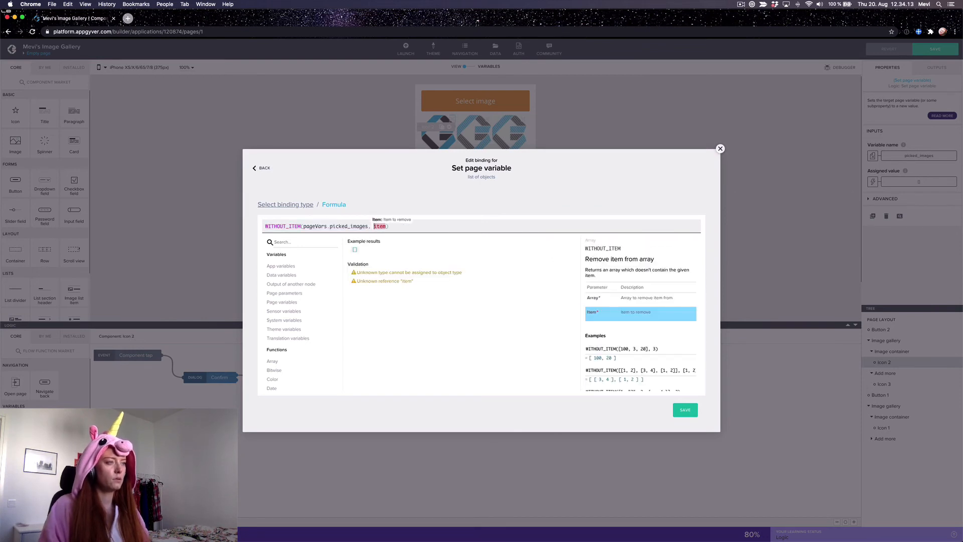
type("current")
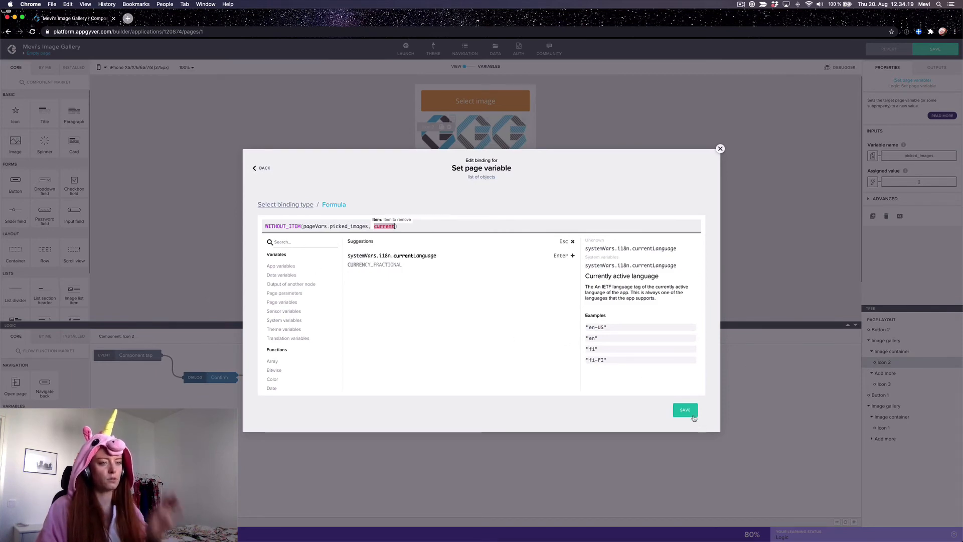
left_click(685, 409)
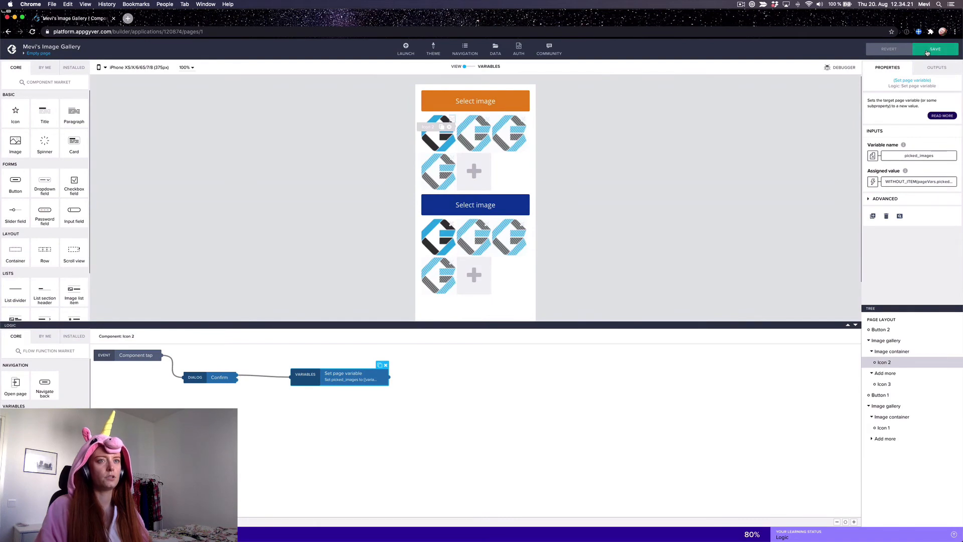
left_click(934, 49)
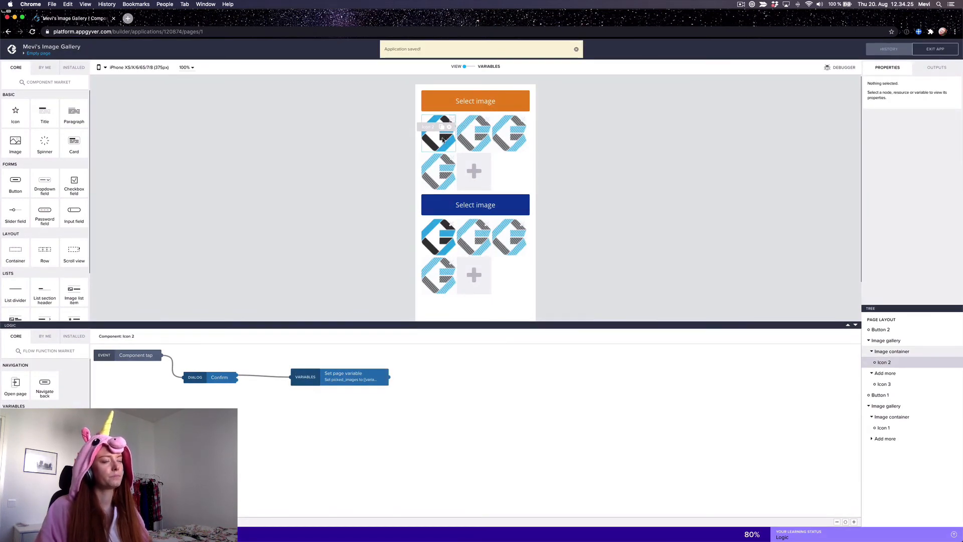
left_click(438, 134)
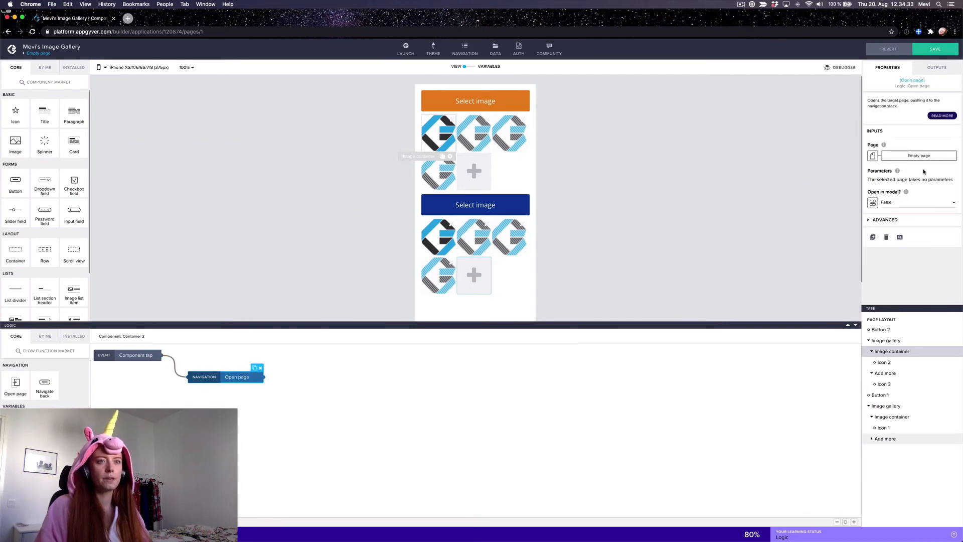
Make the image container's Open page node target Image Preview with image_path bound to current.path.
left_click(919, 156)
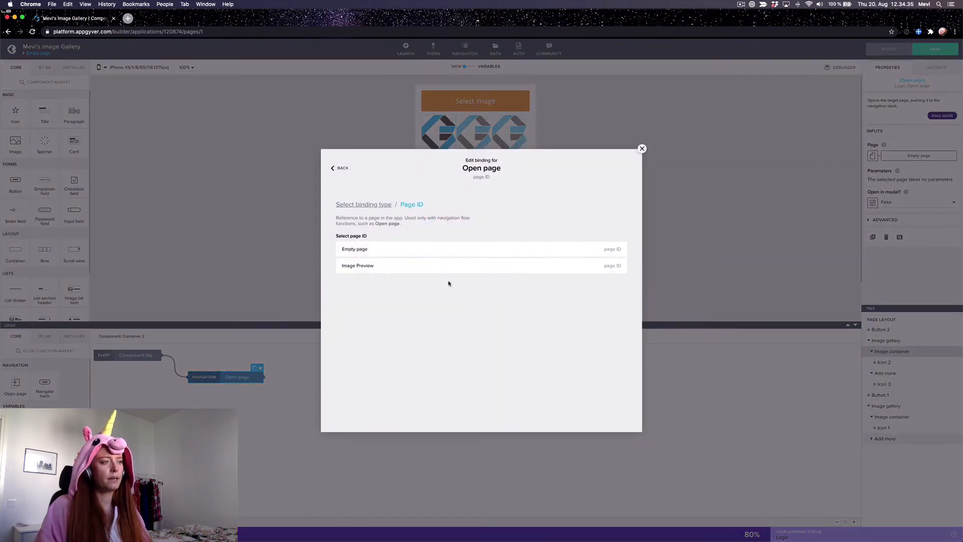
left_click(358, 265)
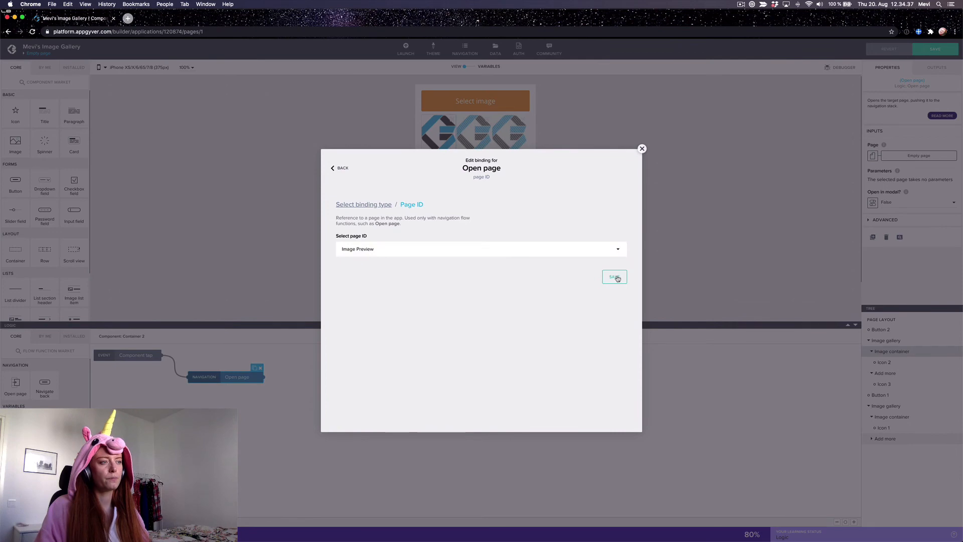
left_click(615, 277)
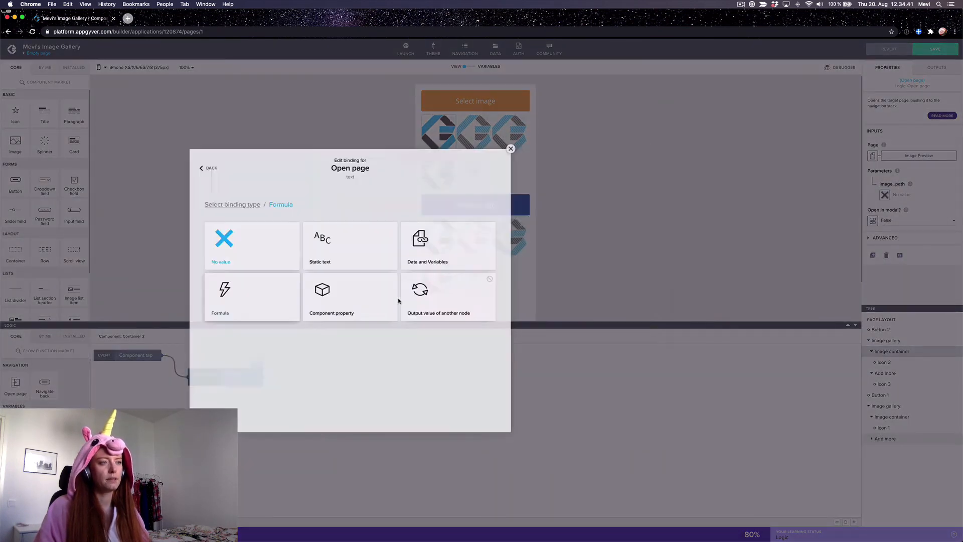
left_click(251, 297)
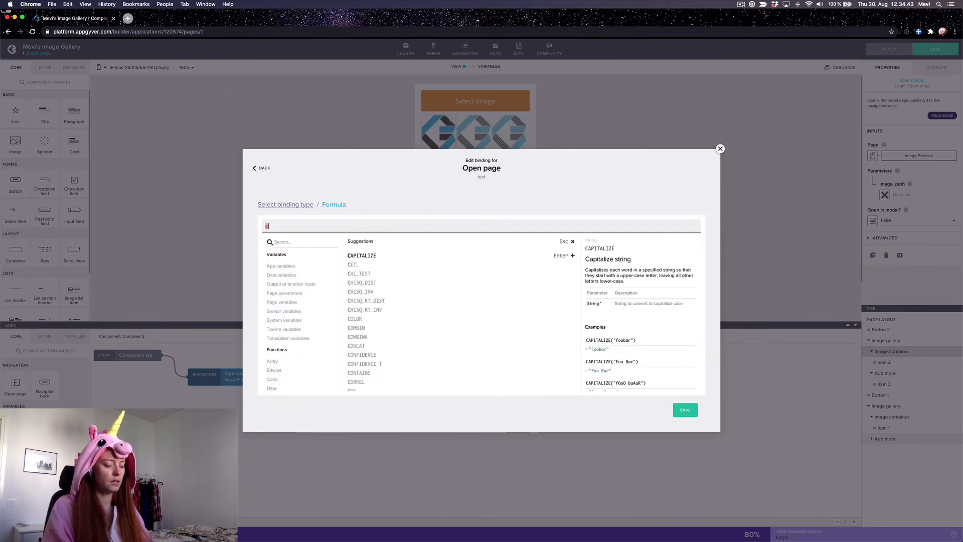
type("current.path")
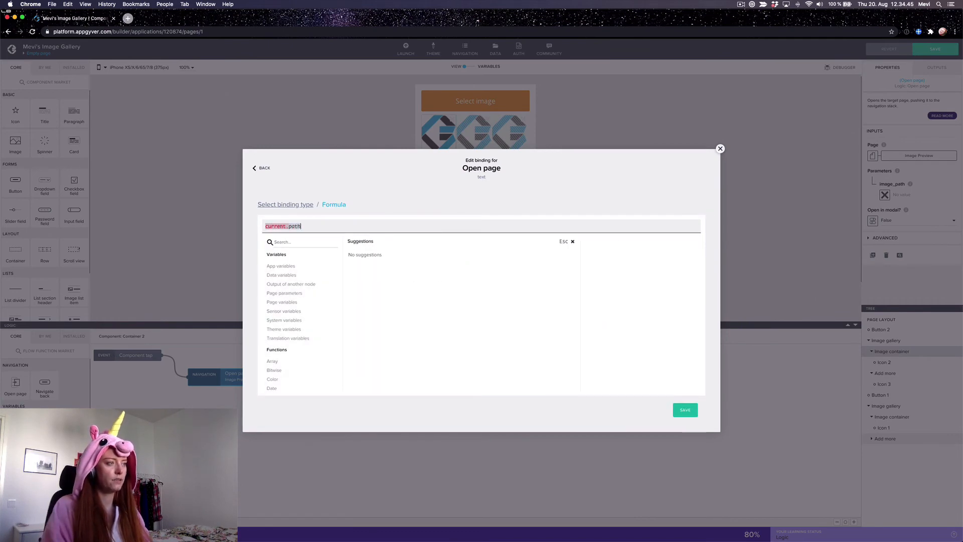
left_click(684, 409)
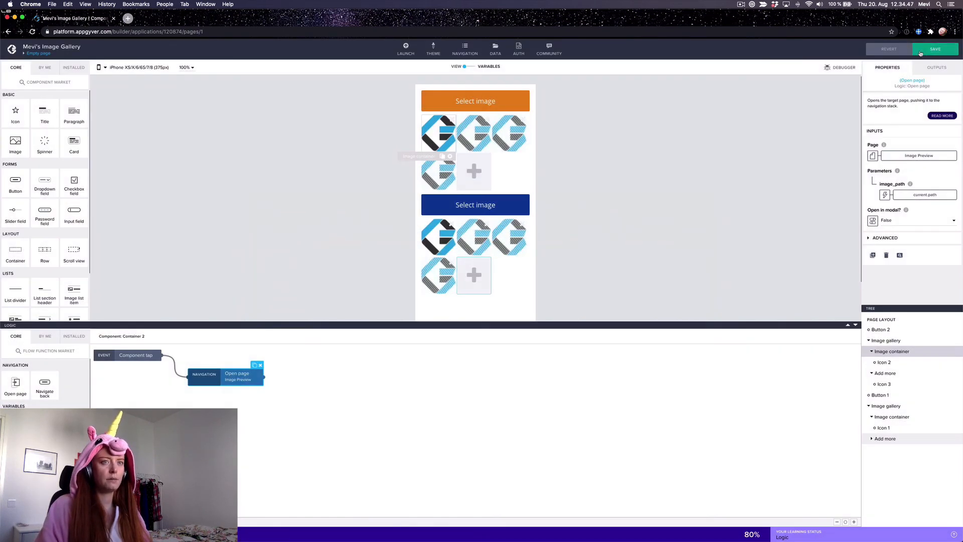
Save the app and review the open-page step against the app's page list.
left_click(936, 49)
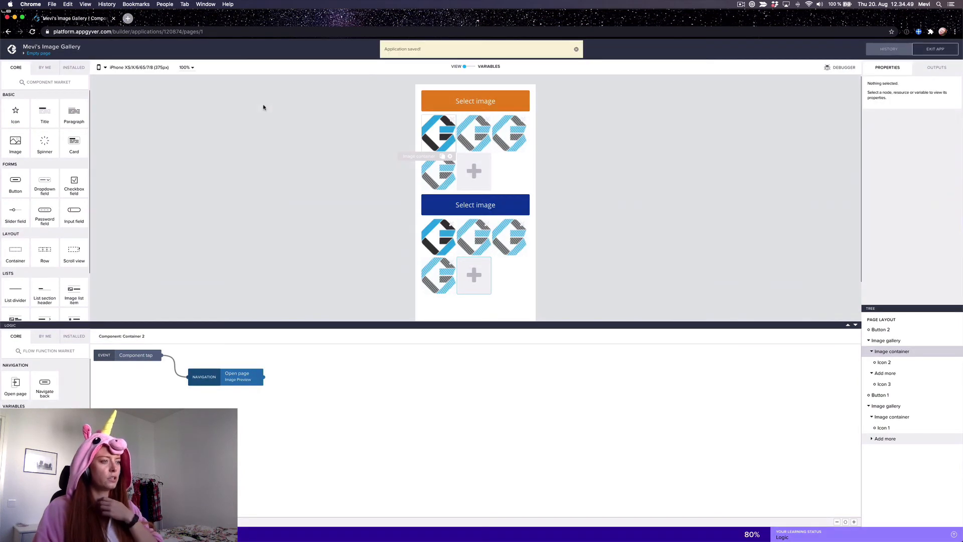
left_click(236, 376)
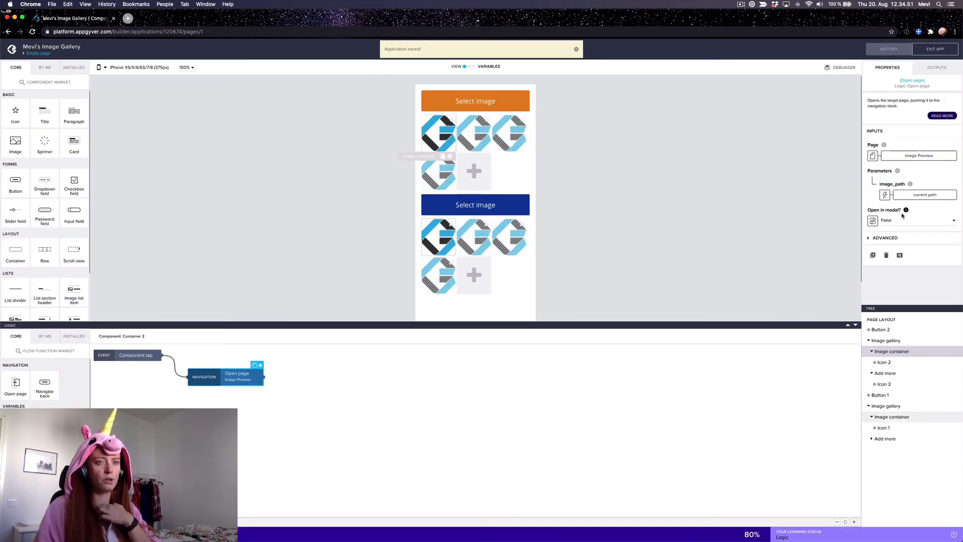
left_click(912, 220)
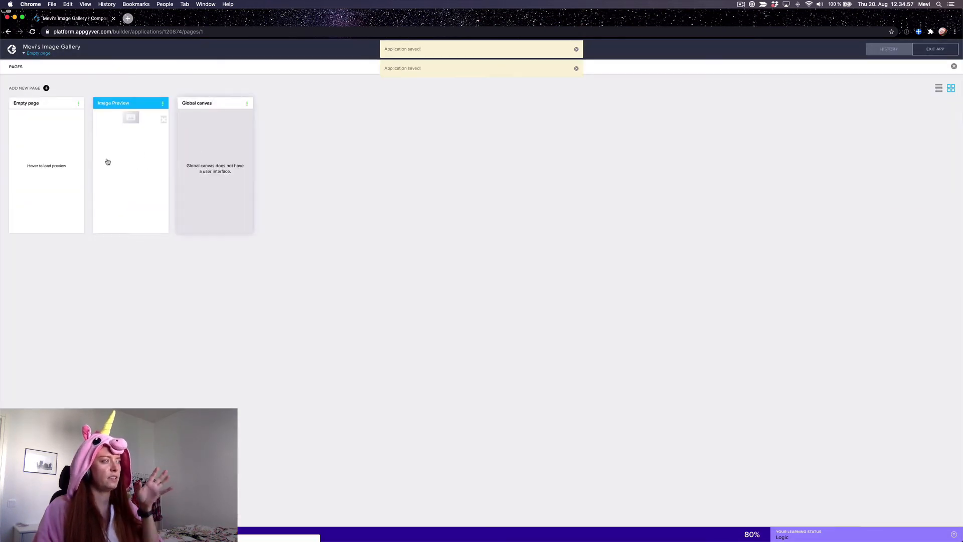
Review the Image Preview page's container and its image_path page parameter.
left_click(131, 103)
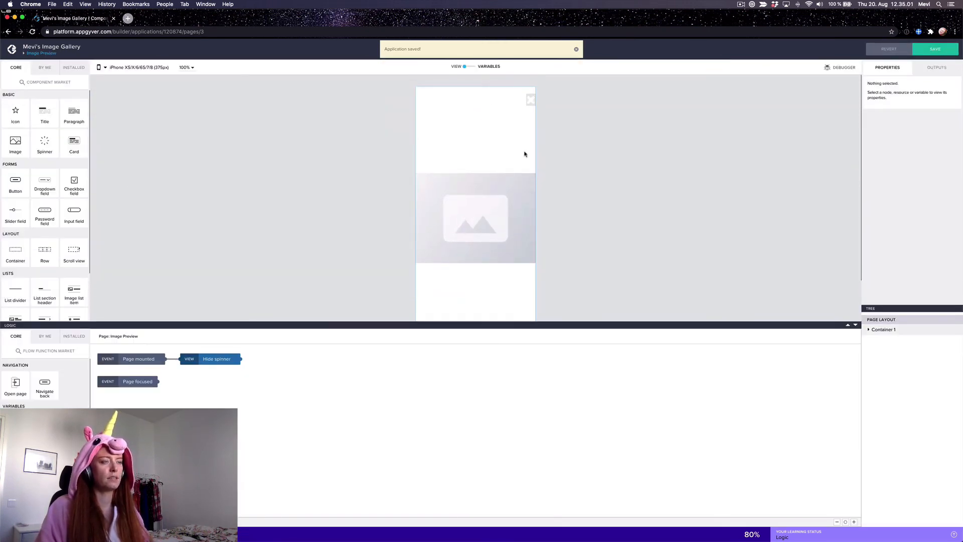
mouse_move(518, 109)
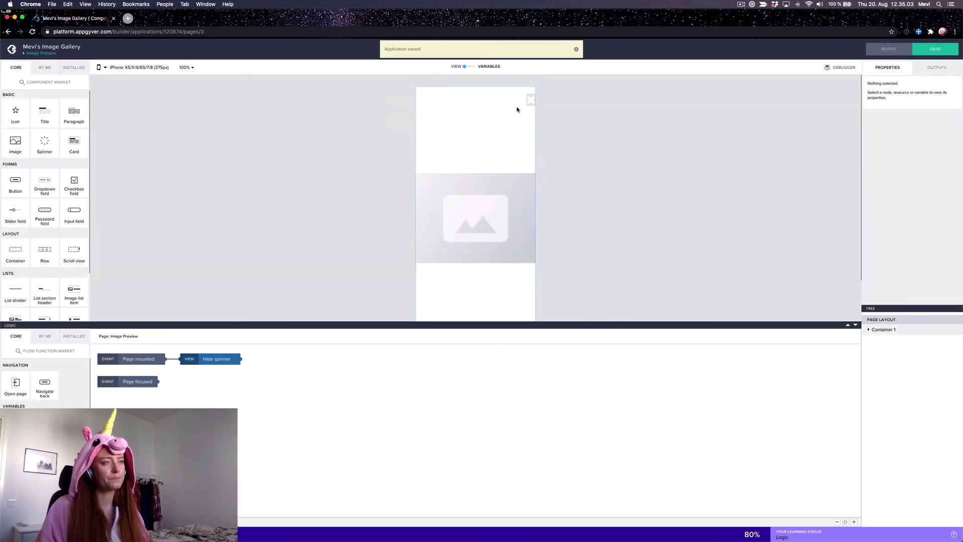
left_click(476, 217)
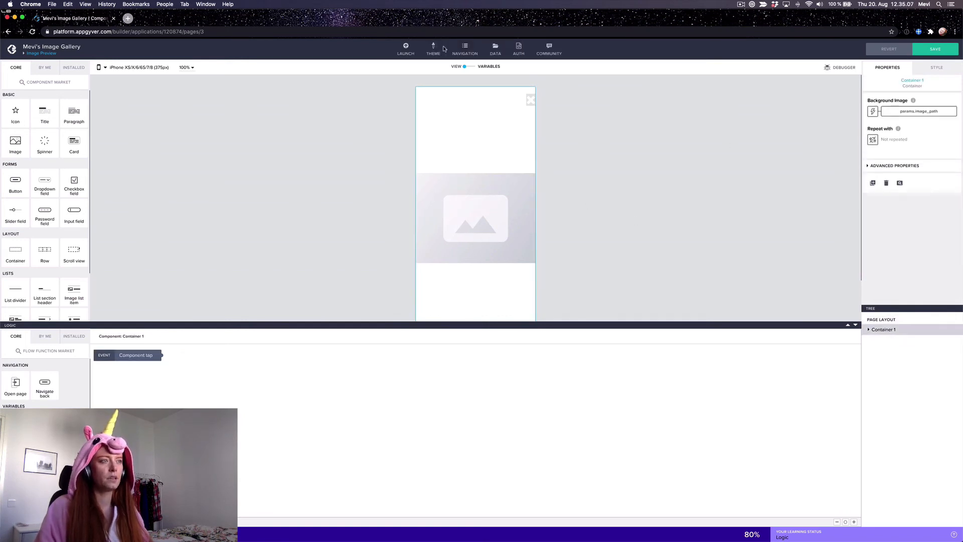
left_click(489, 67)
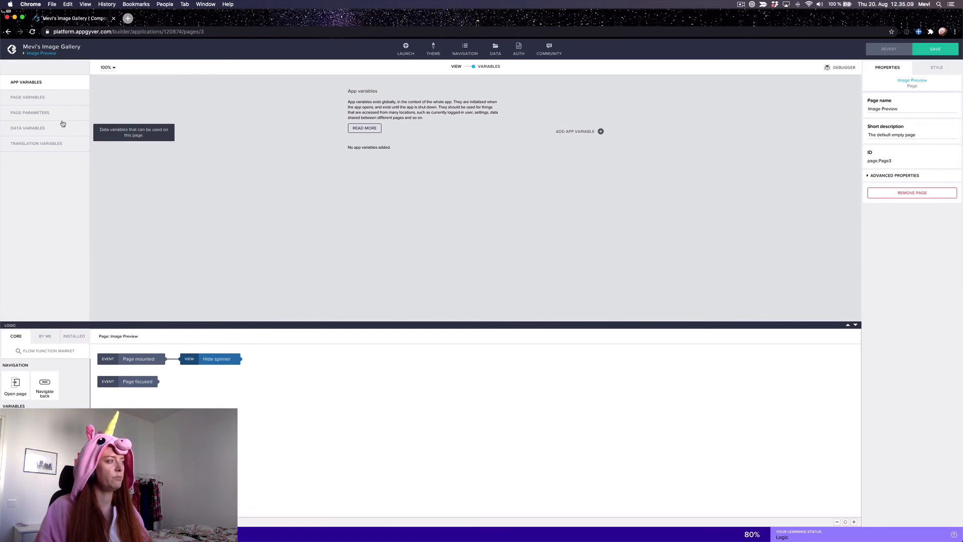
left_click(29, 112)
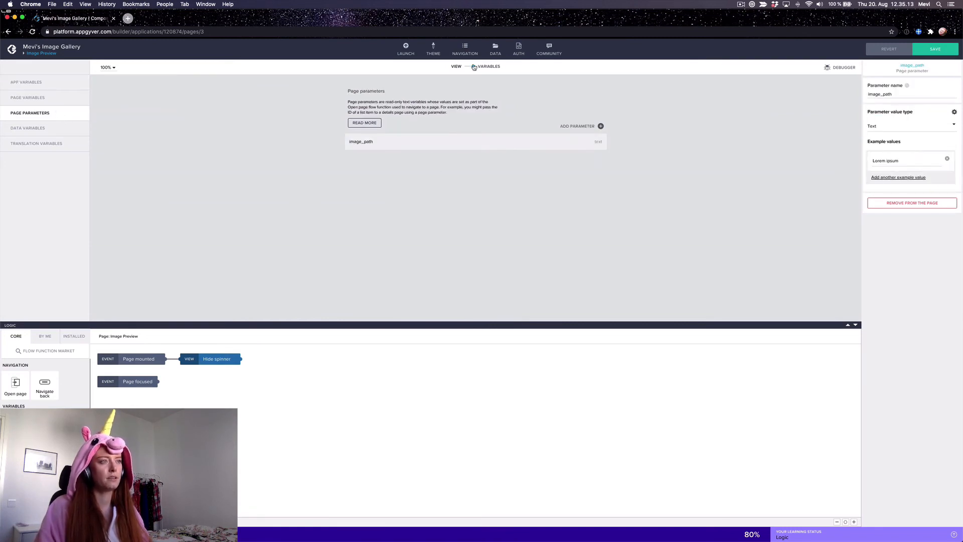
left_click(457, 67)
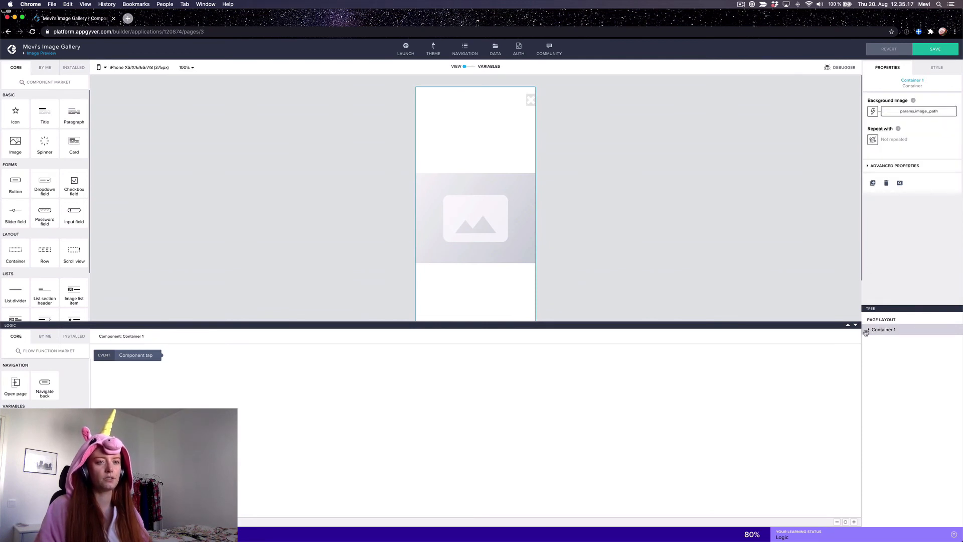
Select the close icon inside Container 1 and inspect its Navigate back logic and visibility.
left_click(868, 330)
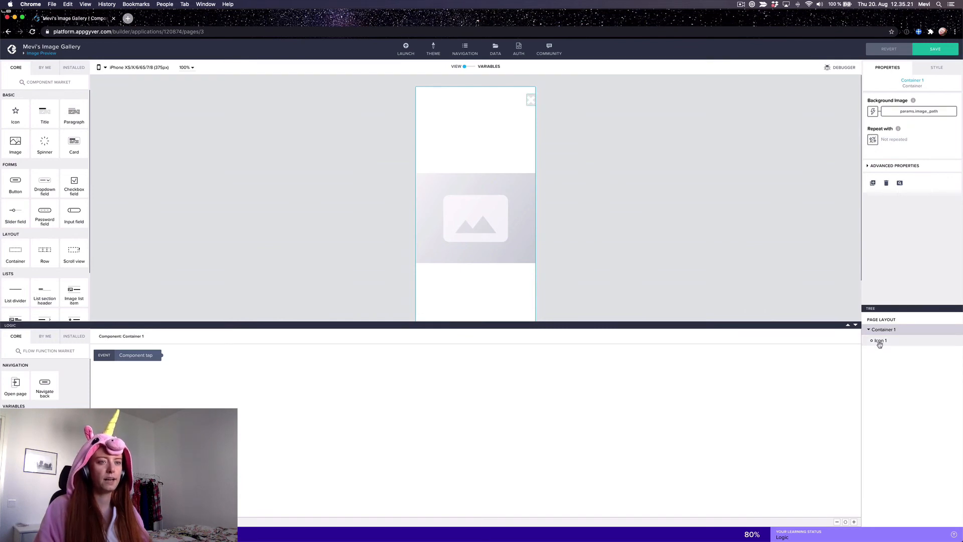
left_click(880, 340)
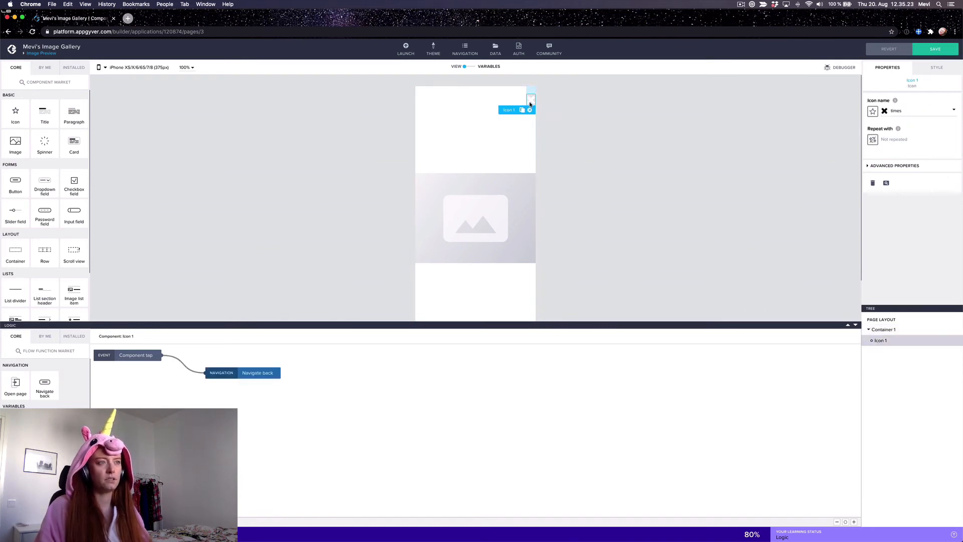
mouse_move(396, 269)
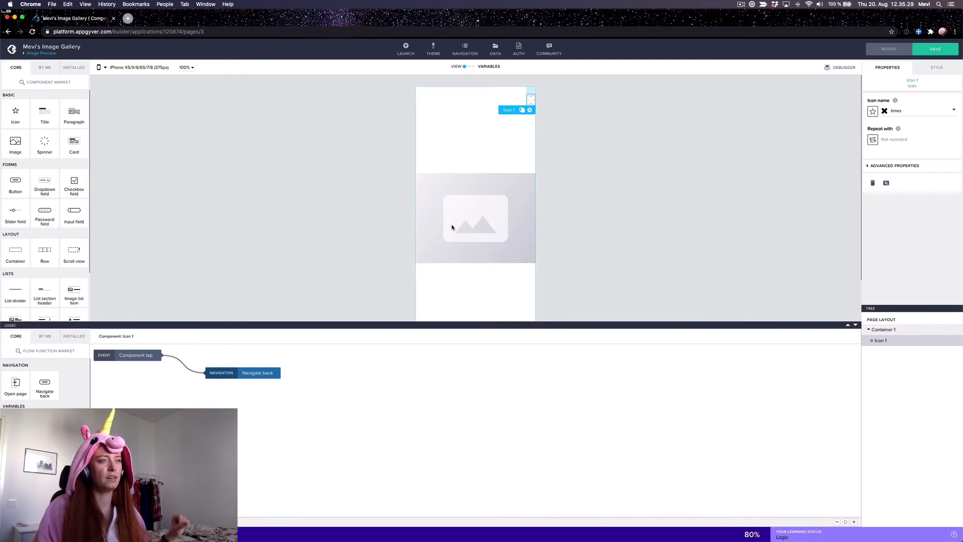
mouse_move(596, 162)
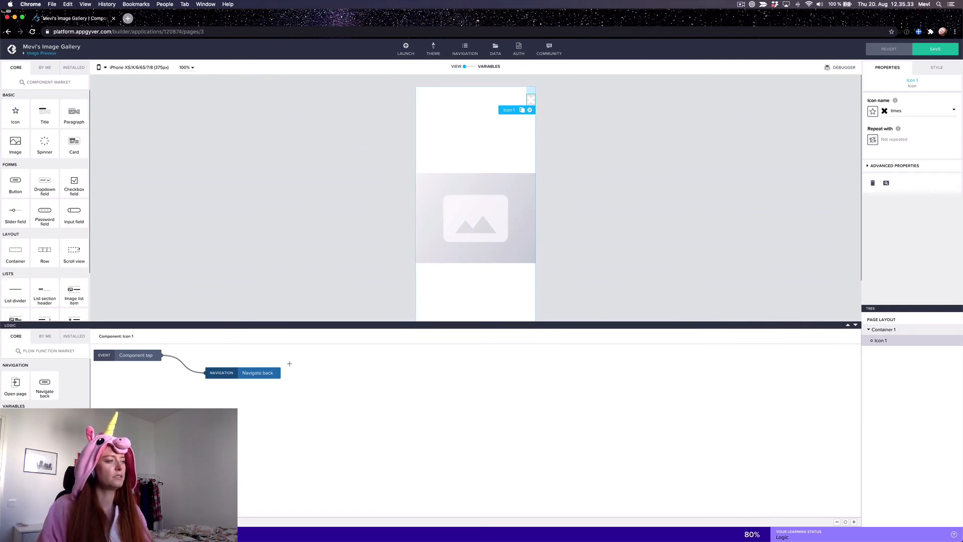
left_click(258, 372)
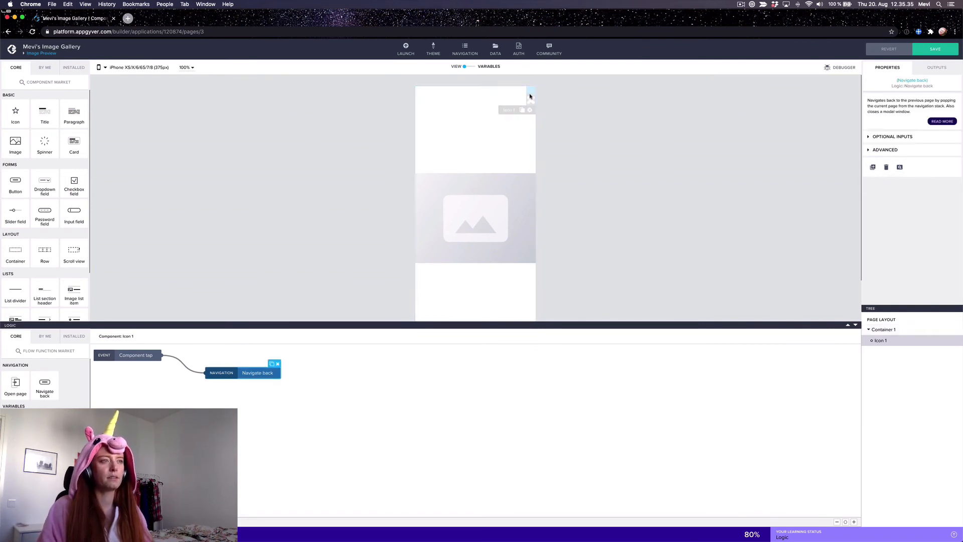
left_click(508, 109)
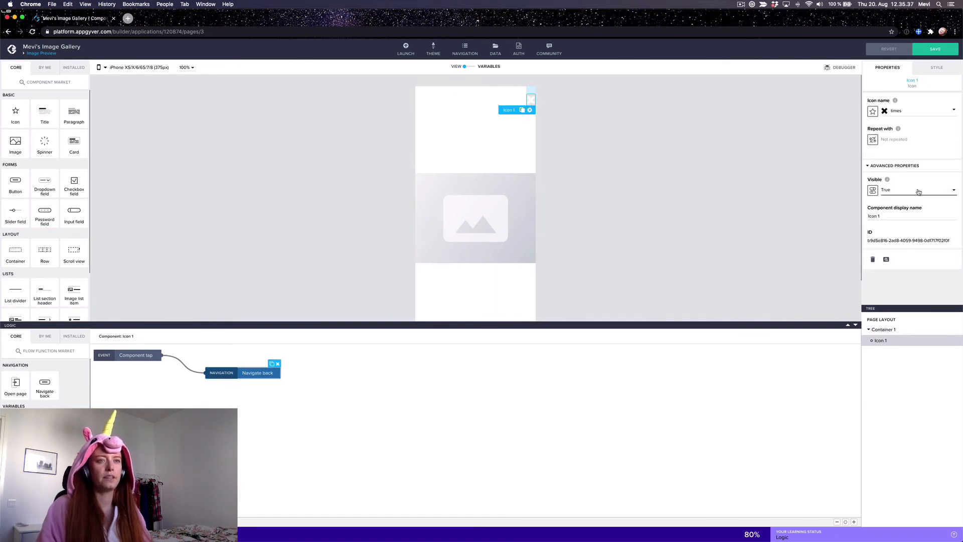
Bind the close icon's Visible property to the formula systemVars.os=="ios" and save it.
left_click(918, 190)
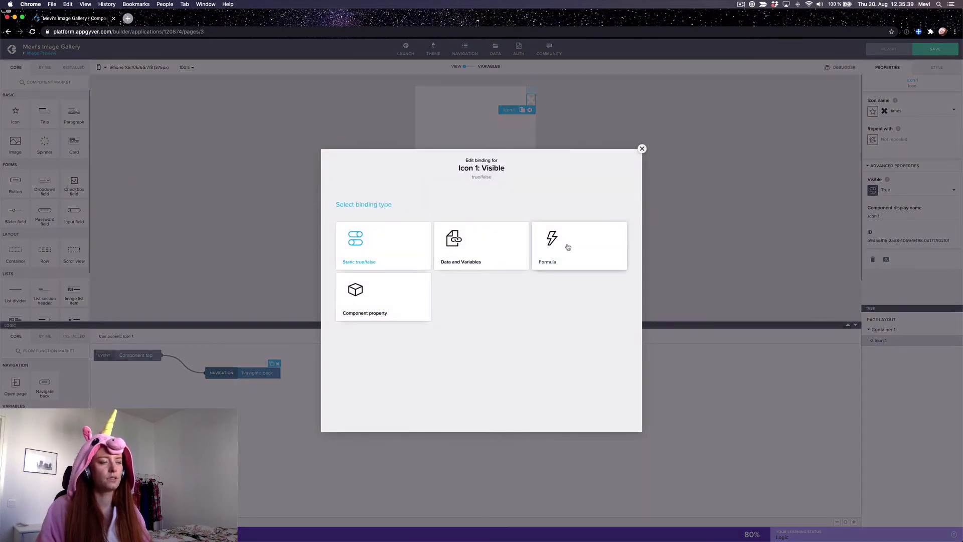
left_click(551, 246)
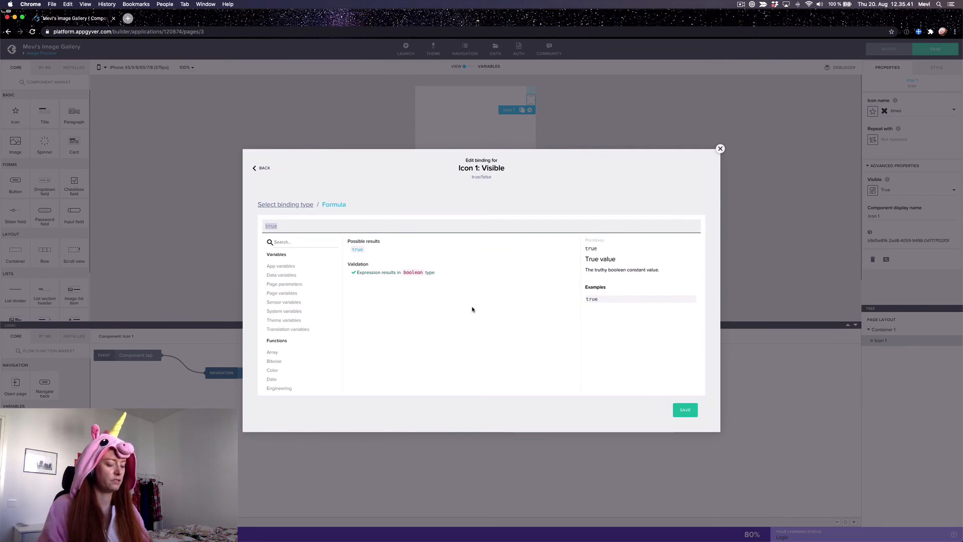
type("syst")
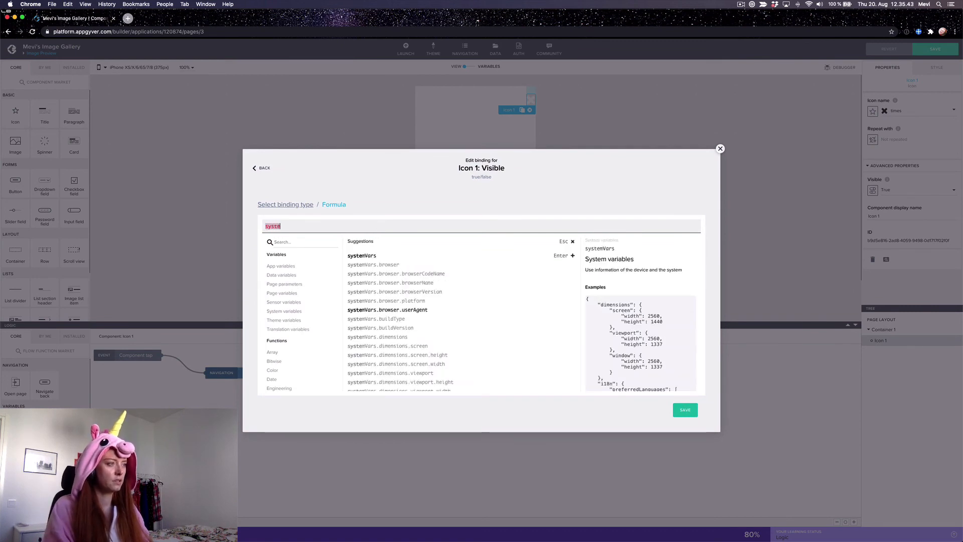
scroll("down", 3)
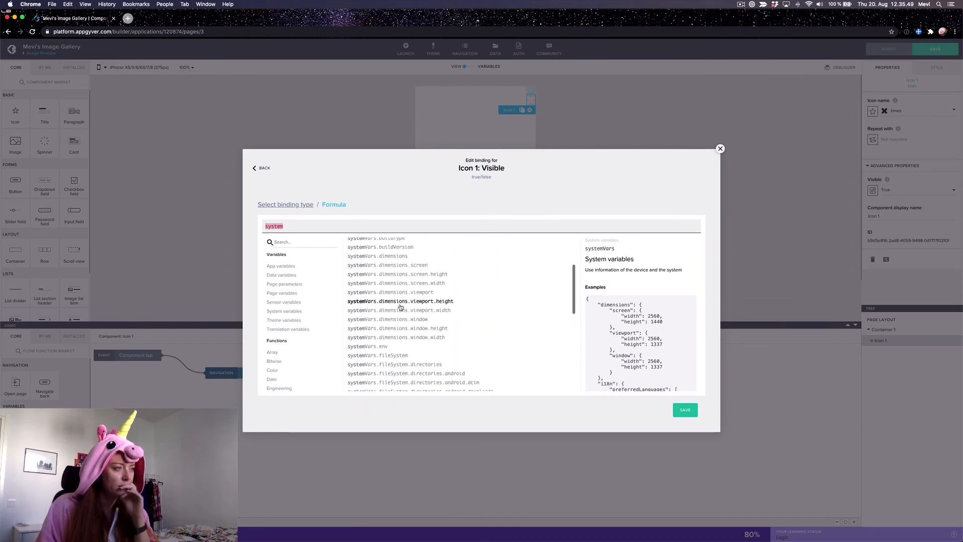
scroll("down", 3)
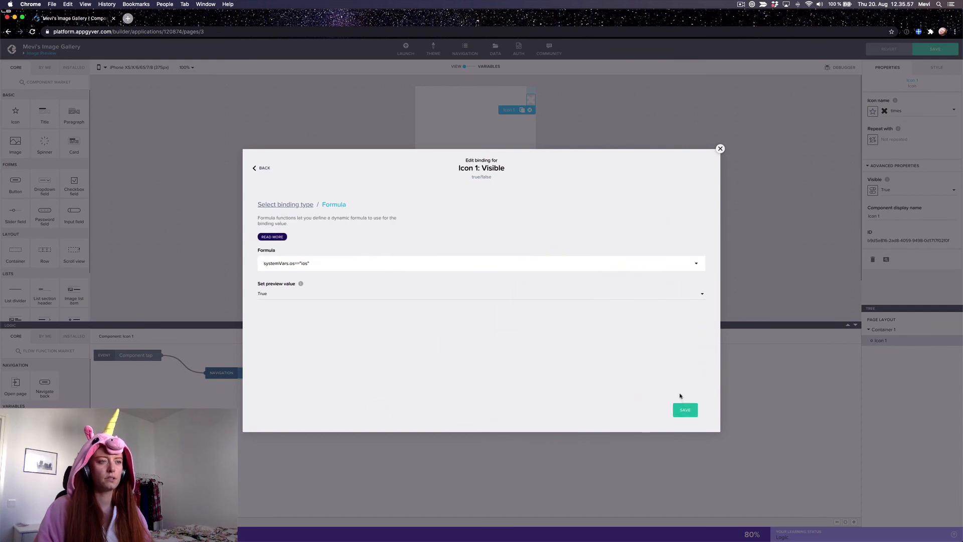
left_click(686, 409)
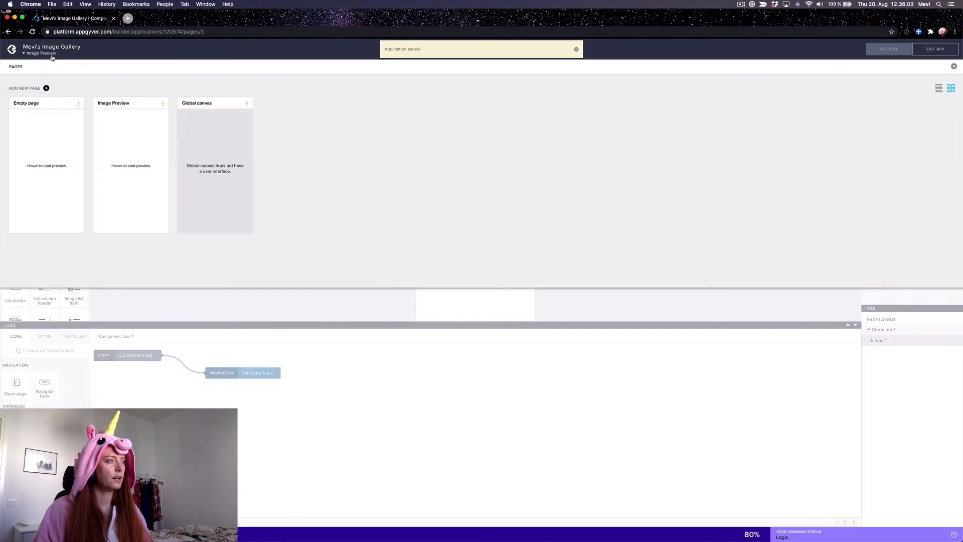
Open the Empty page holding the Select image buttons and galleries.
left_click(46, 102)
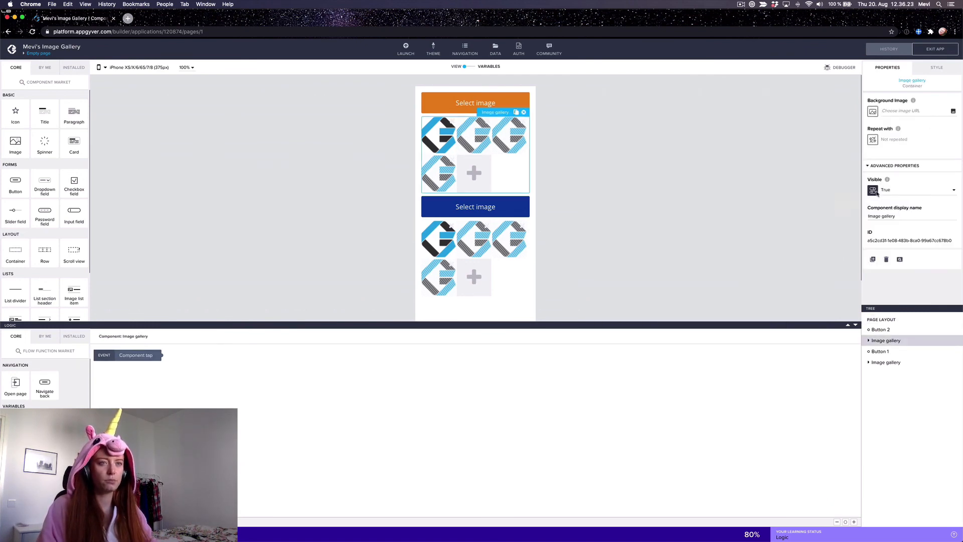
Replace the gallery's Visible formula with IS_EMPTY(pageVars.picked_images) and save the binding.
left_click(873, 190)
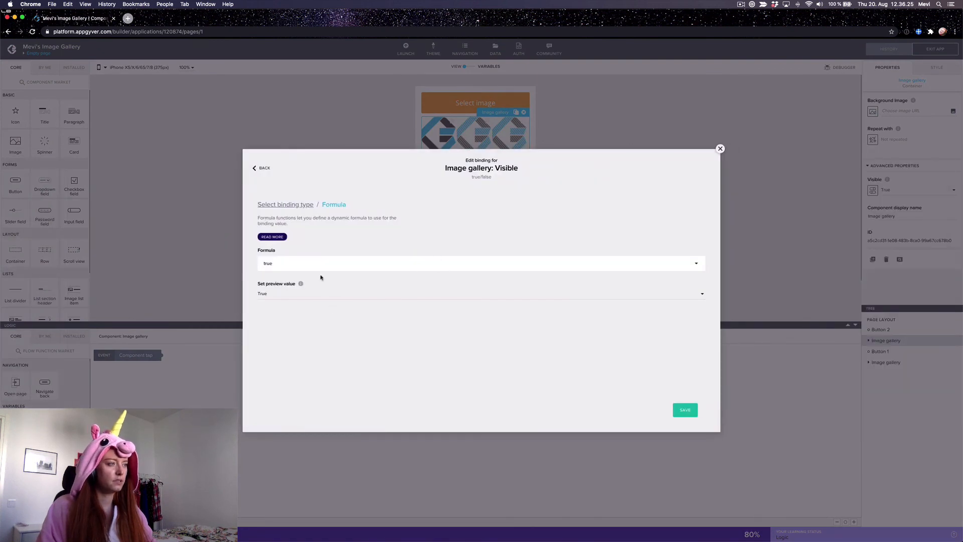
left_click(481, 263)
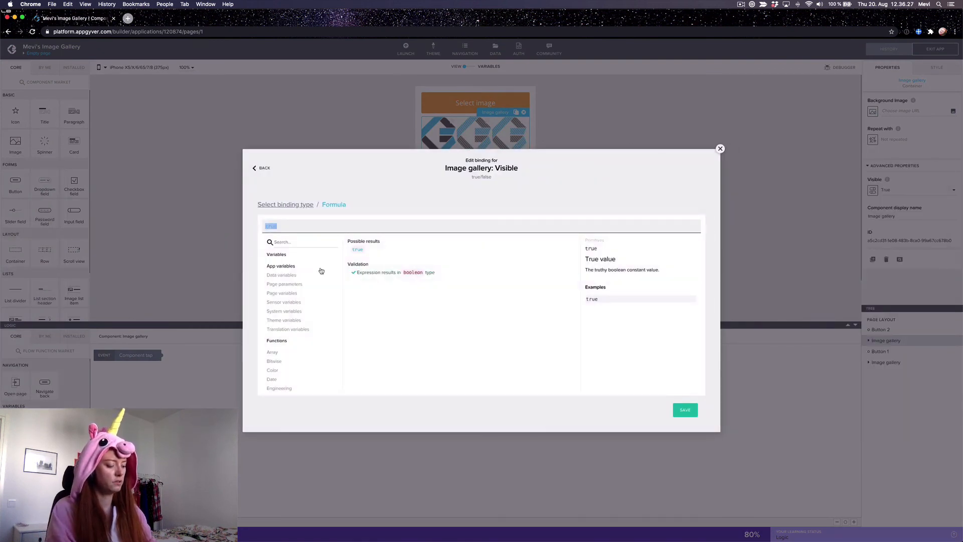
type("IS_EM")
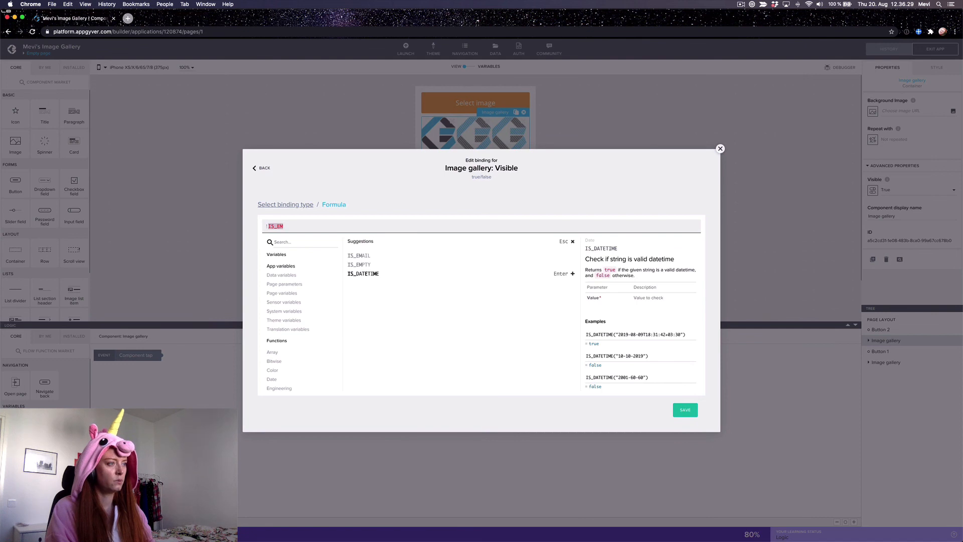
left_click(359, 263)
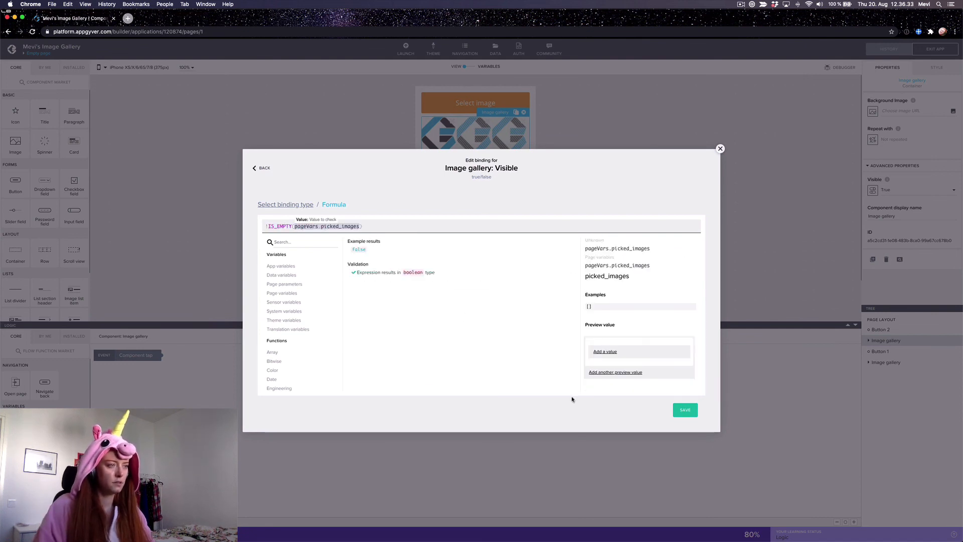
left_click(685, 410)
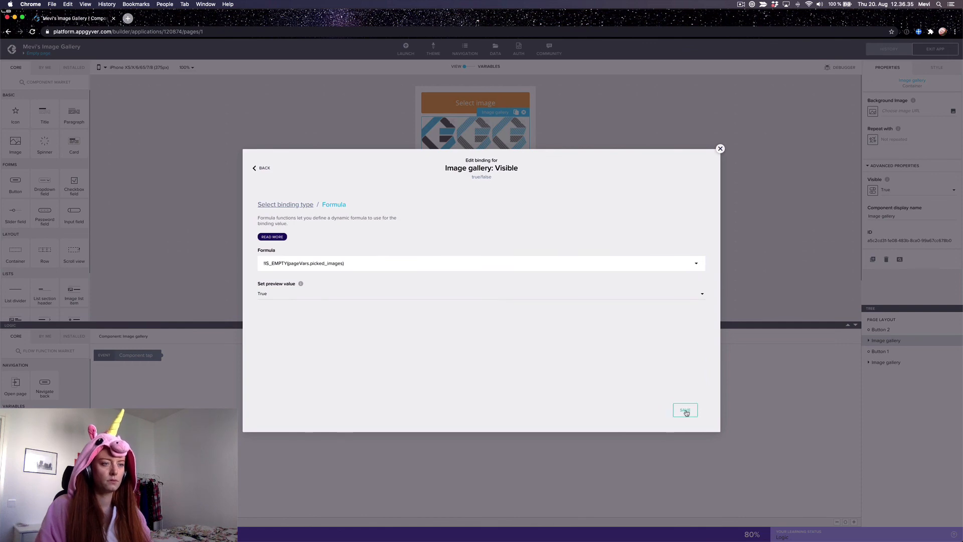
left_click(684, 411)
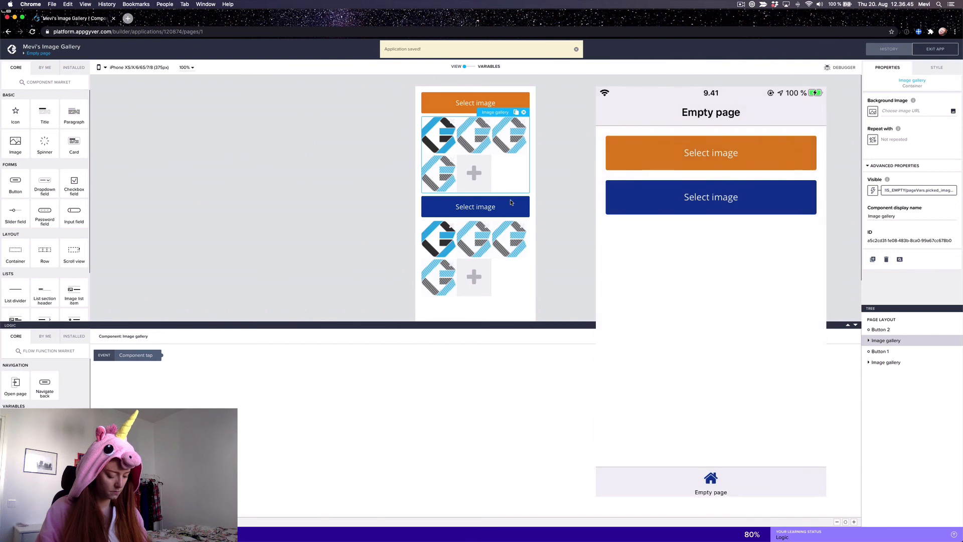
Capture a diary photo via Select image, dismiss the second camera, then open the flower image full screen.
left_click(710, 153)
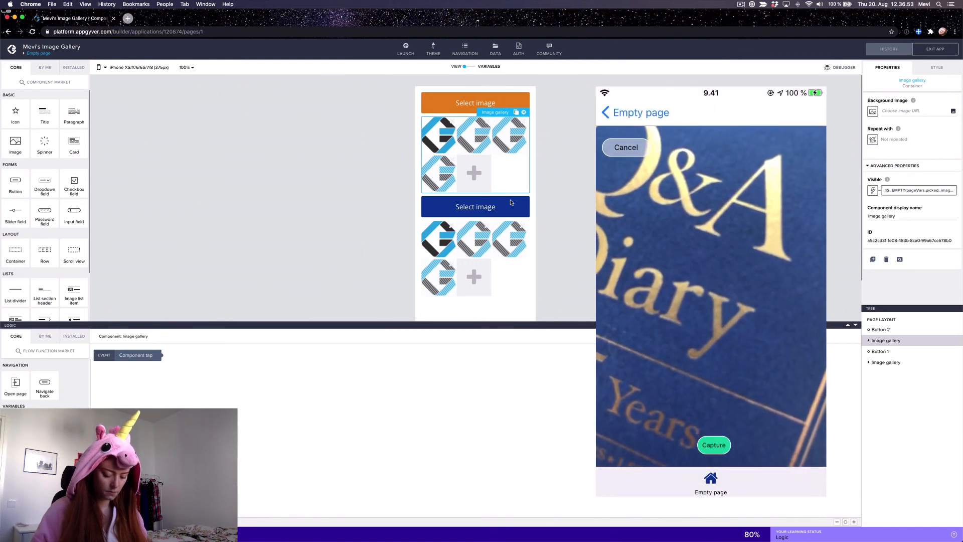
left_click(714, 444)
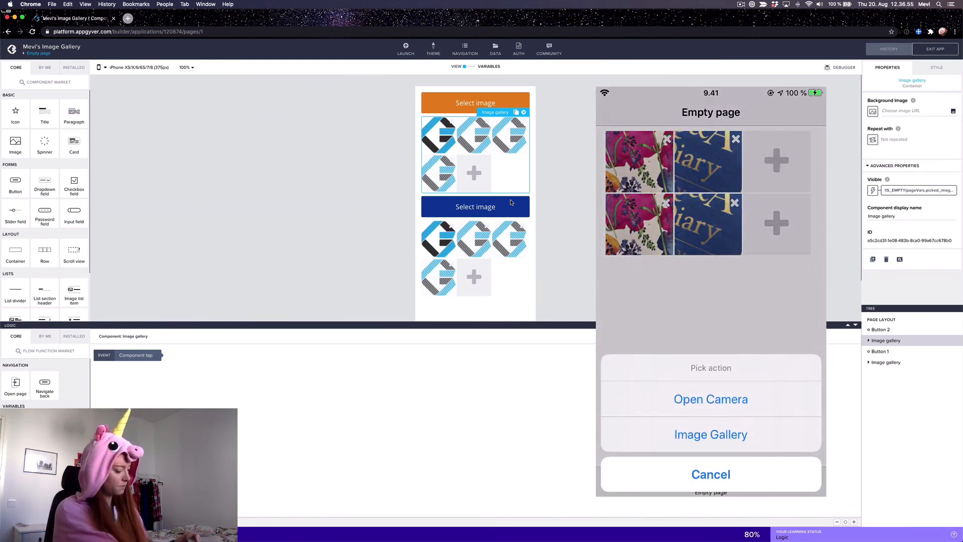
left_click(711, 398)
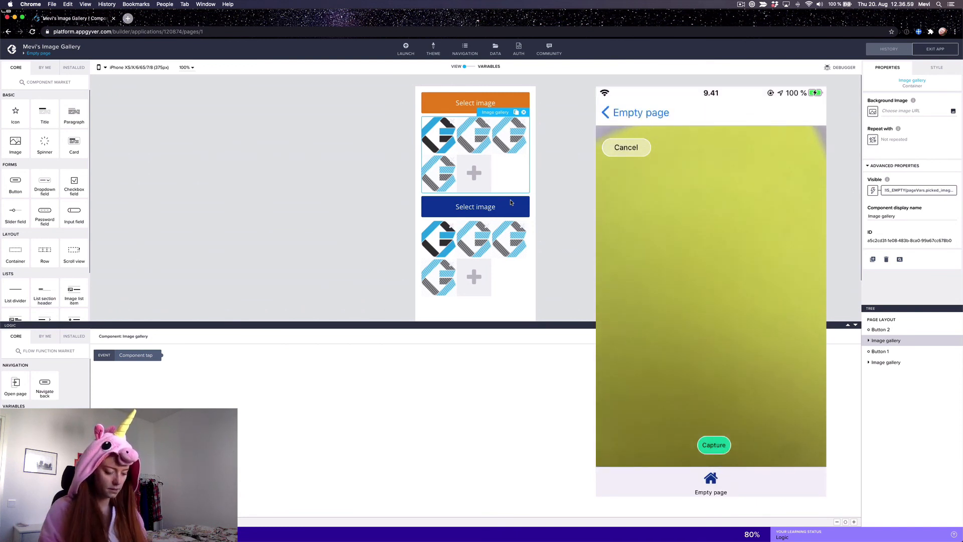
left_click(714, 445)
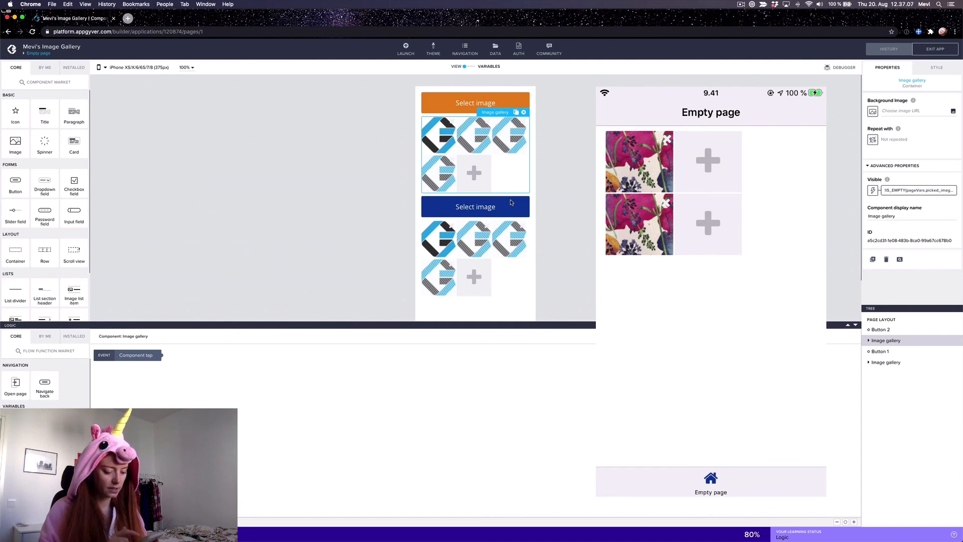
left_click(639, 161)
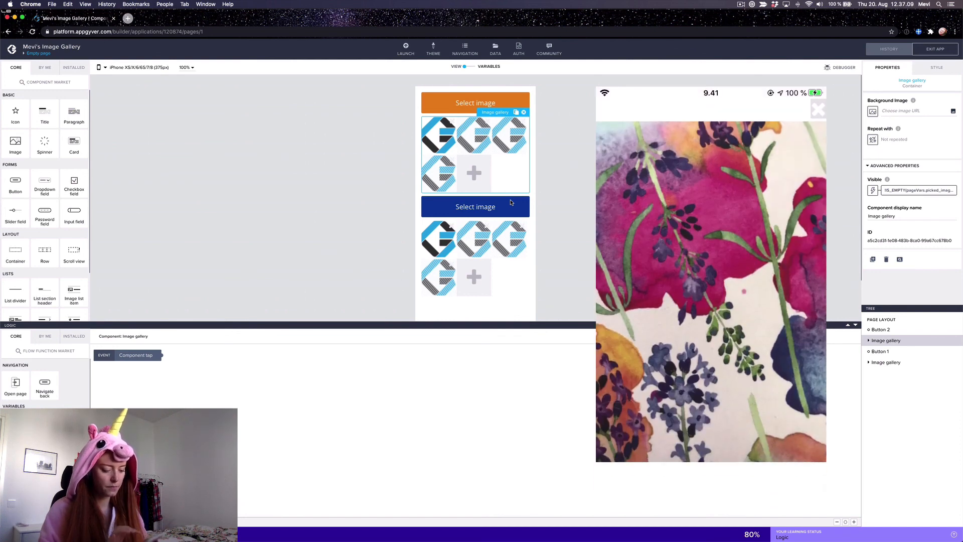